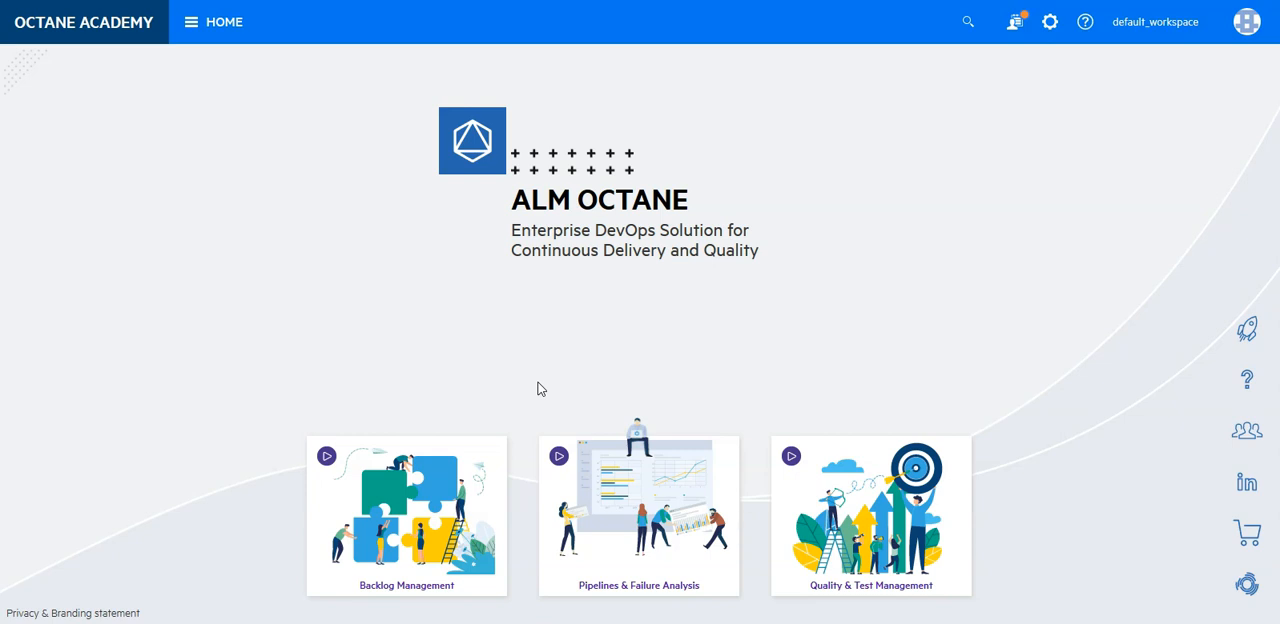
{"action": "mouse_move", "coordinate": [463, 237]}
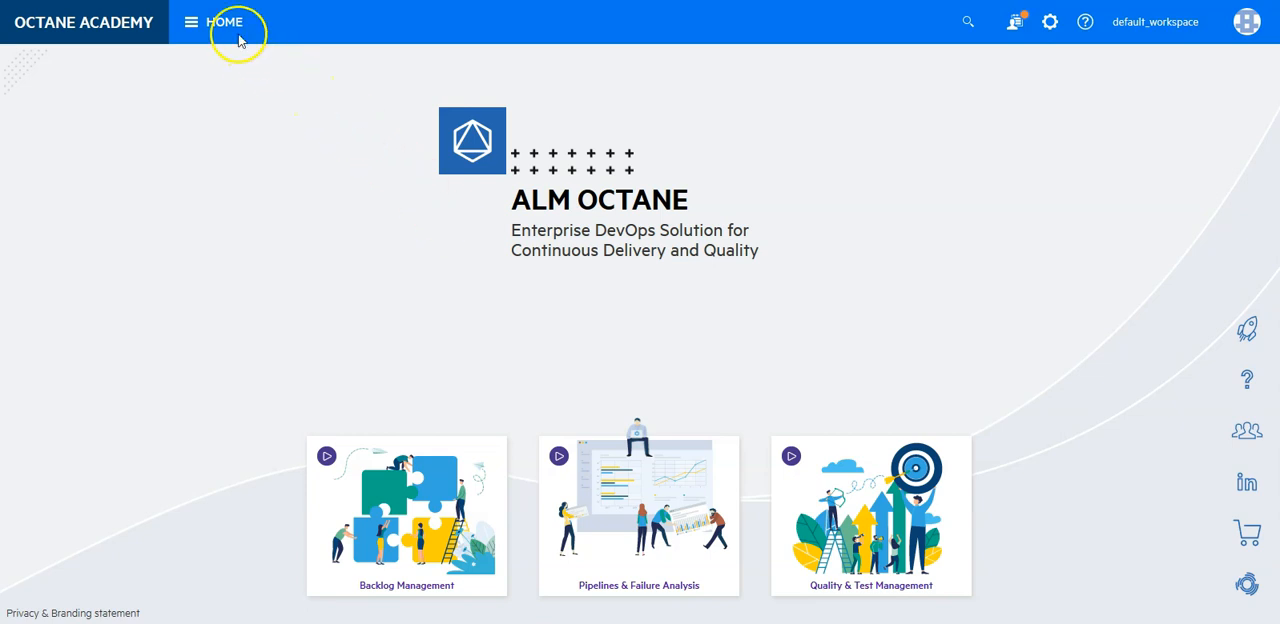
Step: Open the HOME hamburger menu to show My Work, Dashboard, Issues and Requirements
{"action": "left_click", "coordinate": [190, 22]}
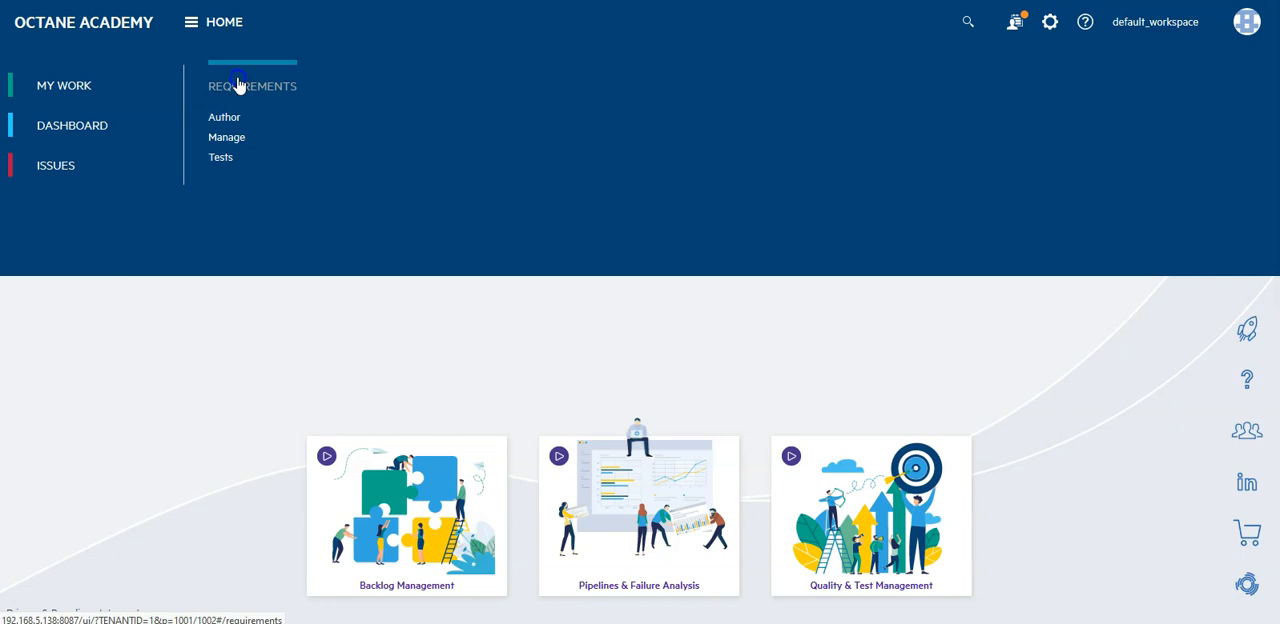
Step: Go to the Requirements Manage overview with Defects by Phase and Covered Content charts
{"action": "left_click", "coordinate": [226, 137]}
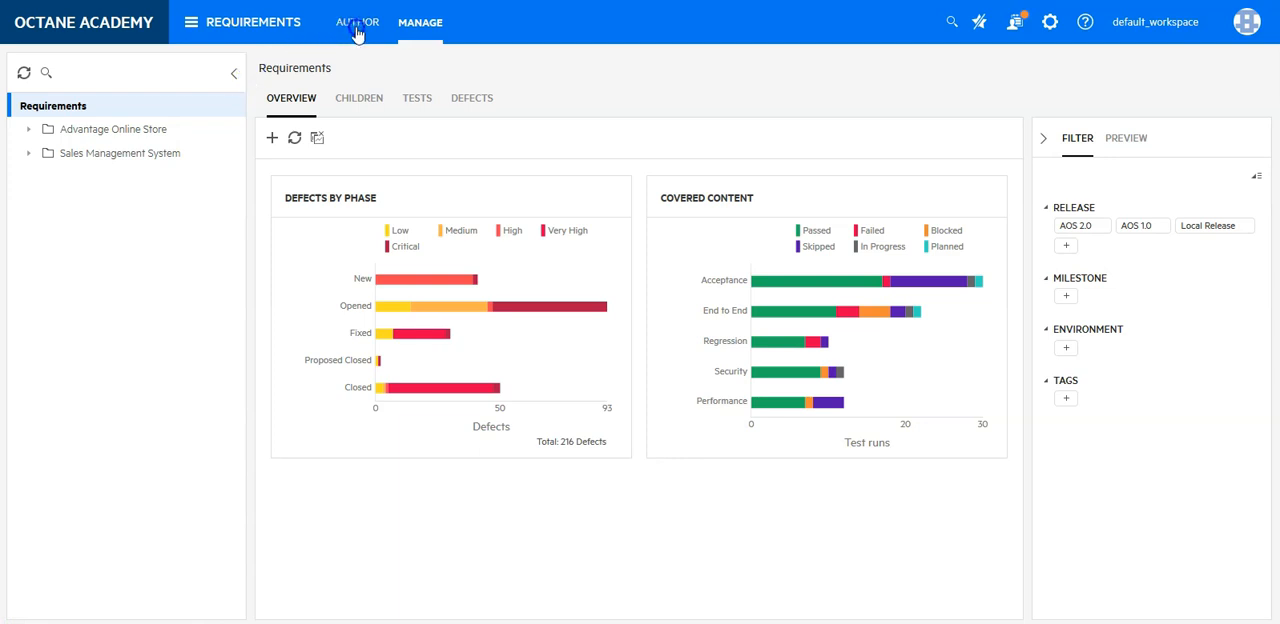
{"action": "mouse_move", "coordinate": [419, 22]}
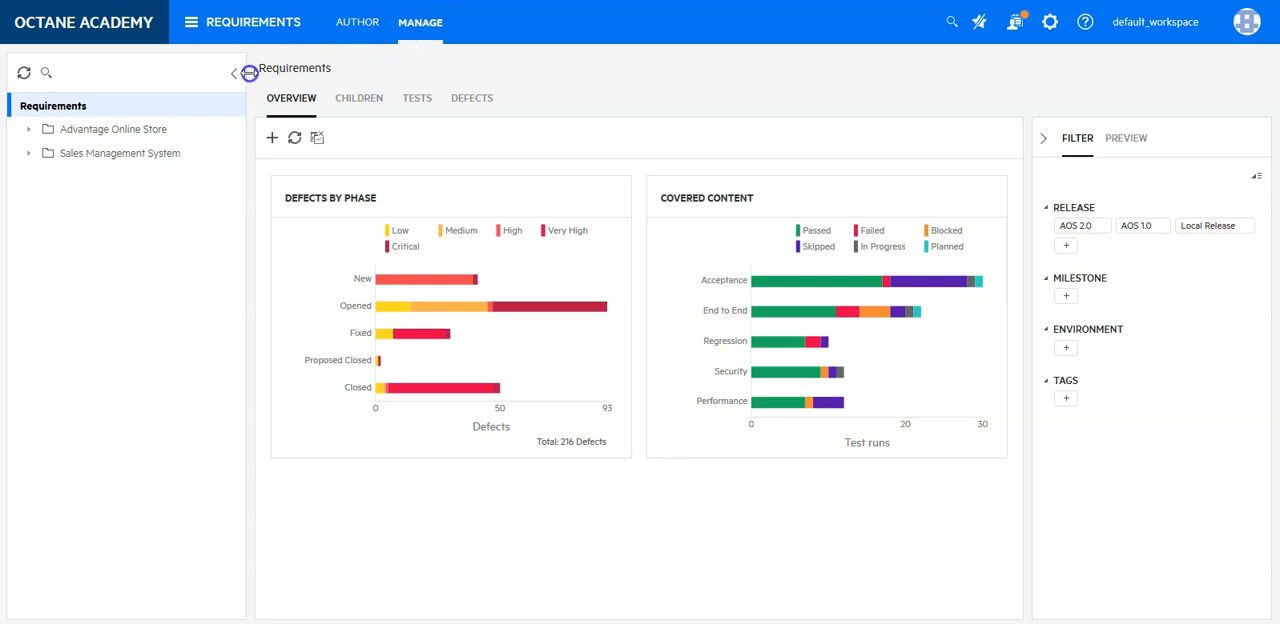
{"action": "mouse_move", "coordinate": [236, 73]}
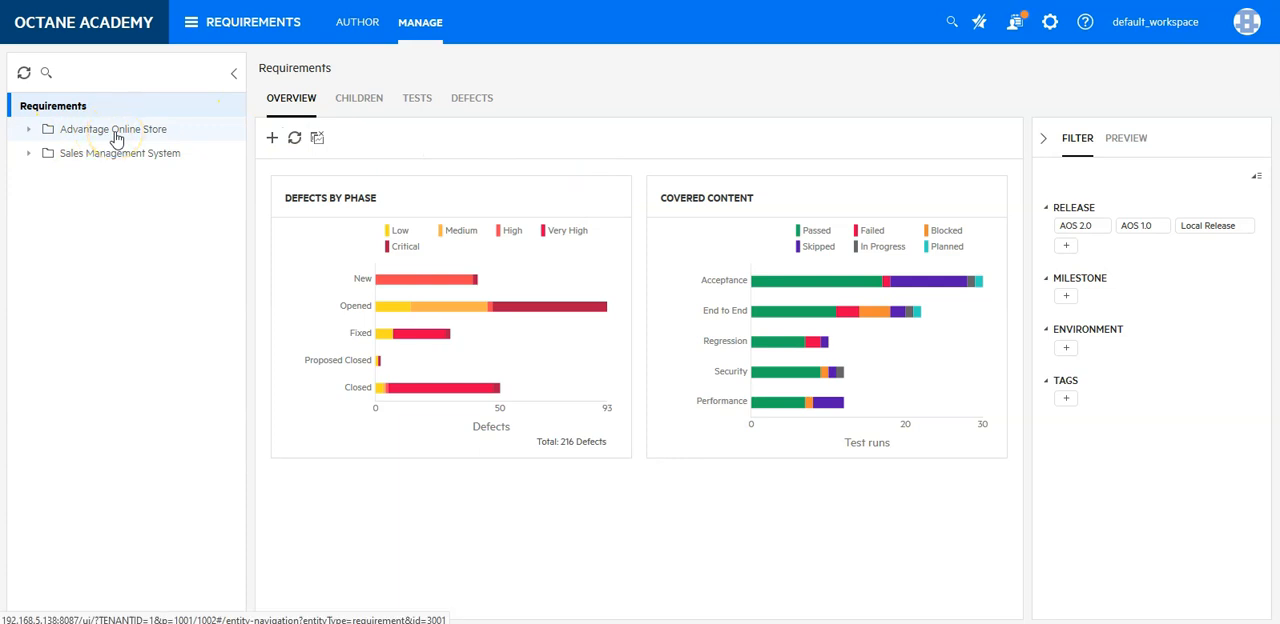
Step: Expand Advantage Online Store and open the Advantage Online Store Database requirement (3002)
{"action": "left_click", "coordinate": [116, 129]}
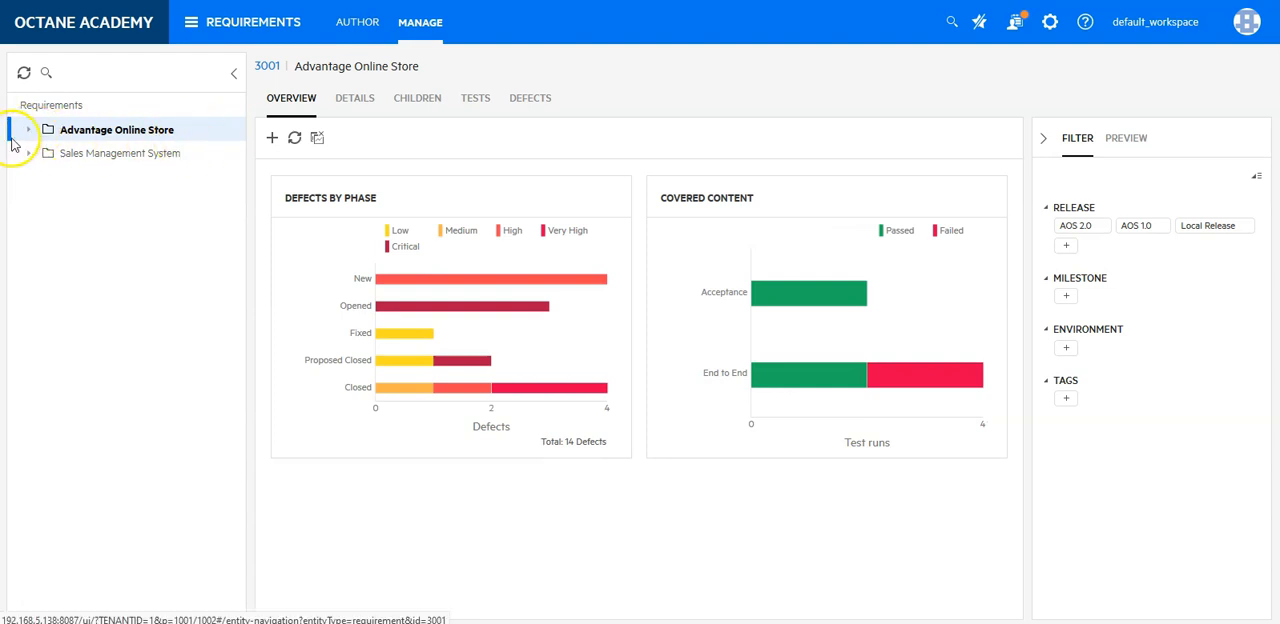
{"action": "left_click", "coordinate": [28, 129]}
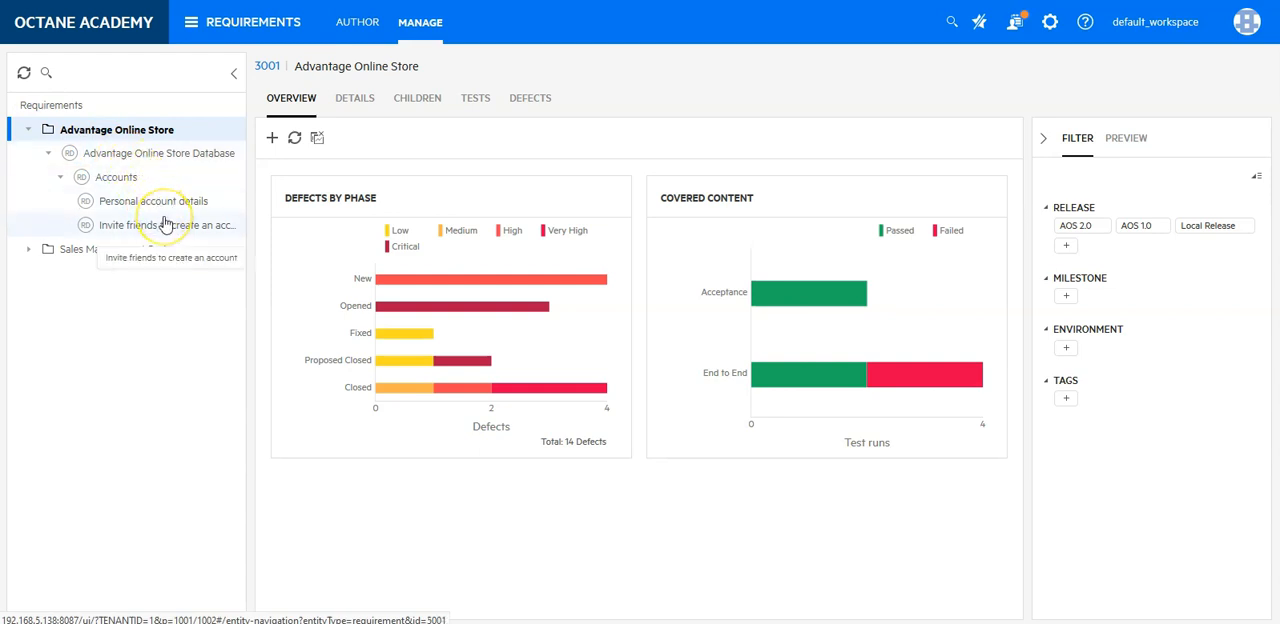
{"action": "left_click", "coordinate": [158, 153]}
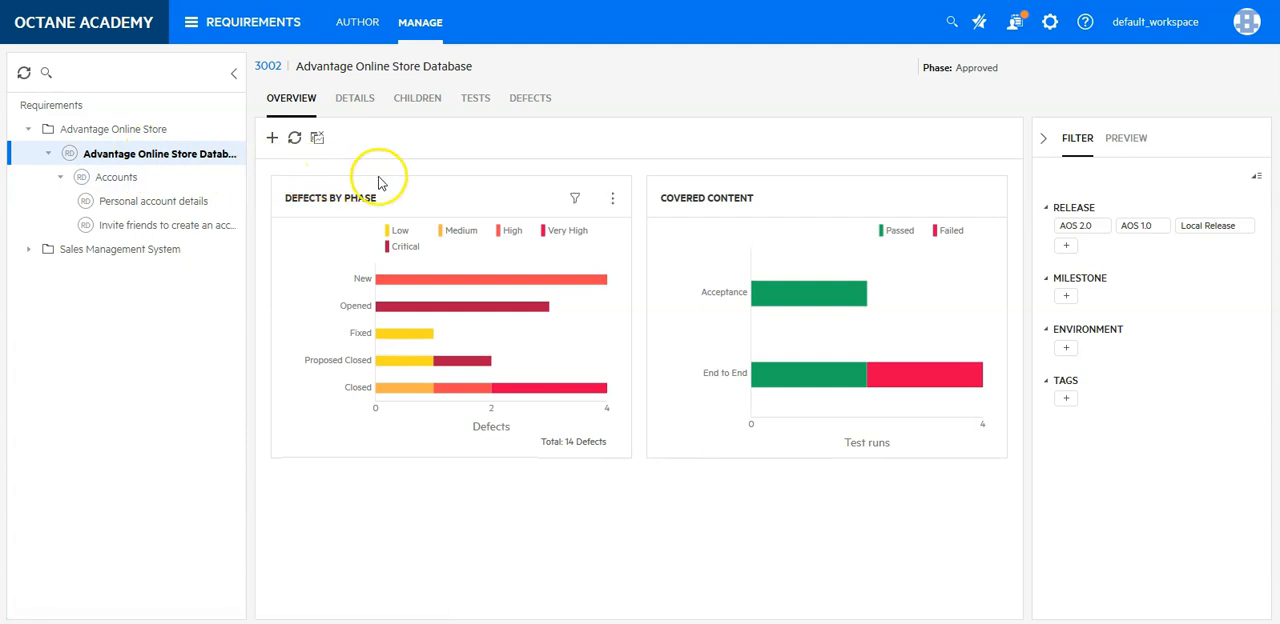
{"action": "mouse_move", "coordinate": [457, 199]}
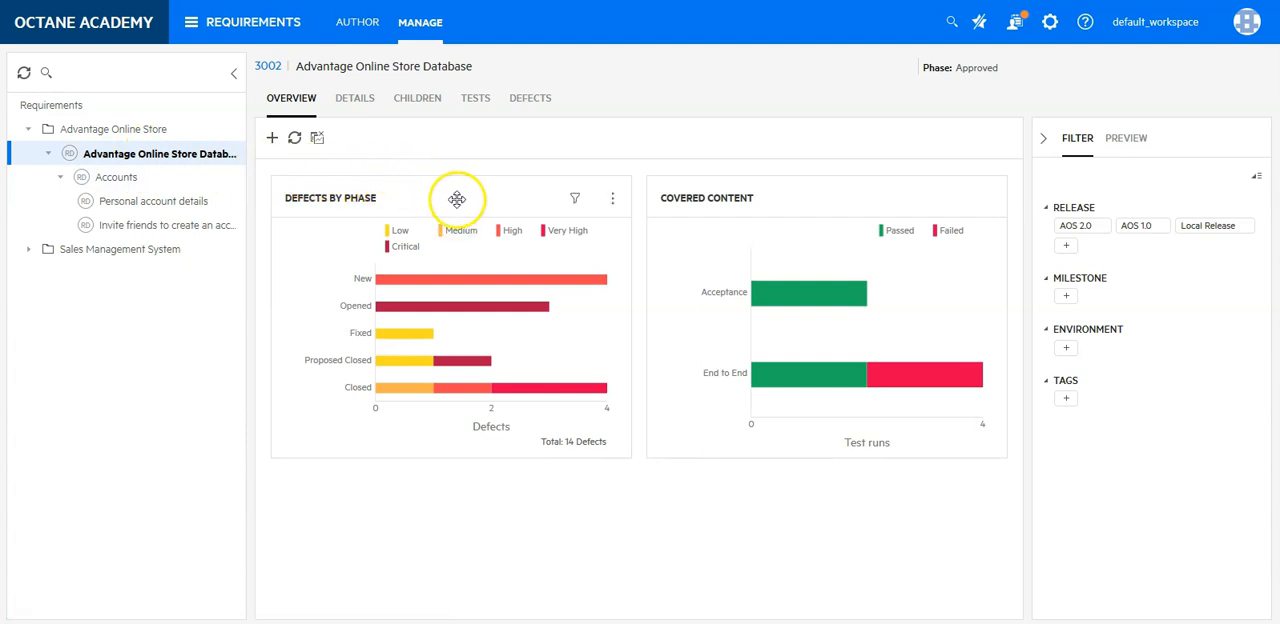
{"action": "mouse_move", "coordinate": [655, 220]}
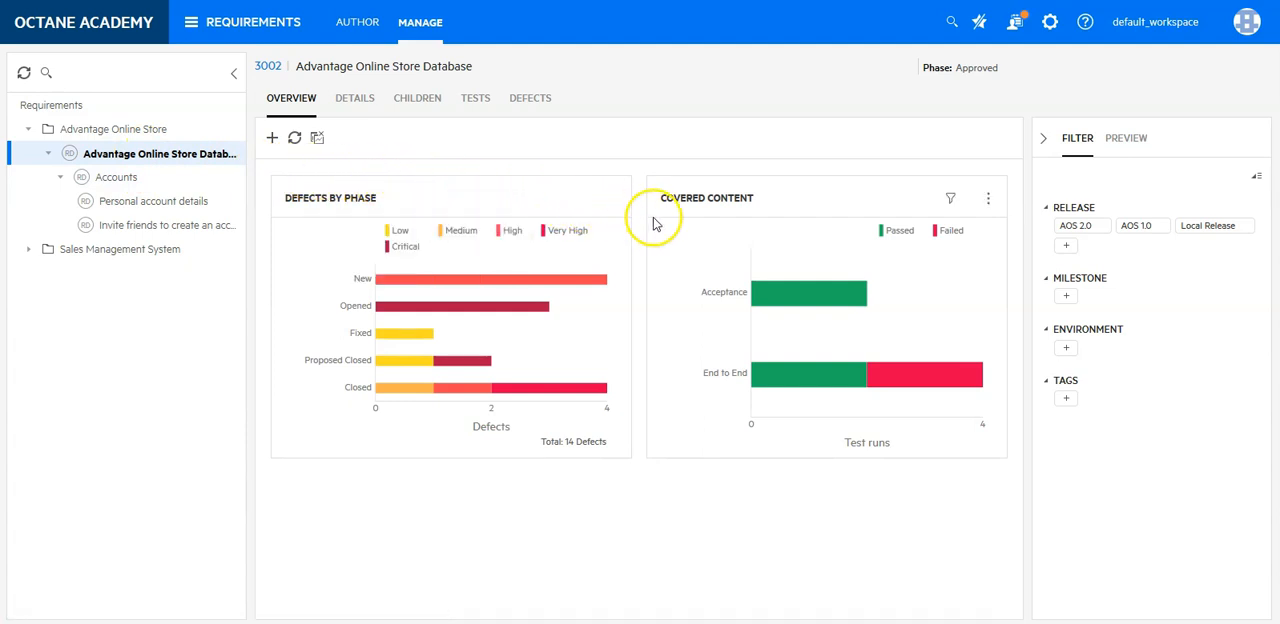
{"action": "mouse_move", "coordinate": [647, 456]}
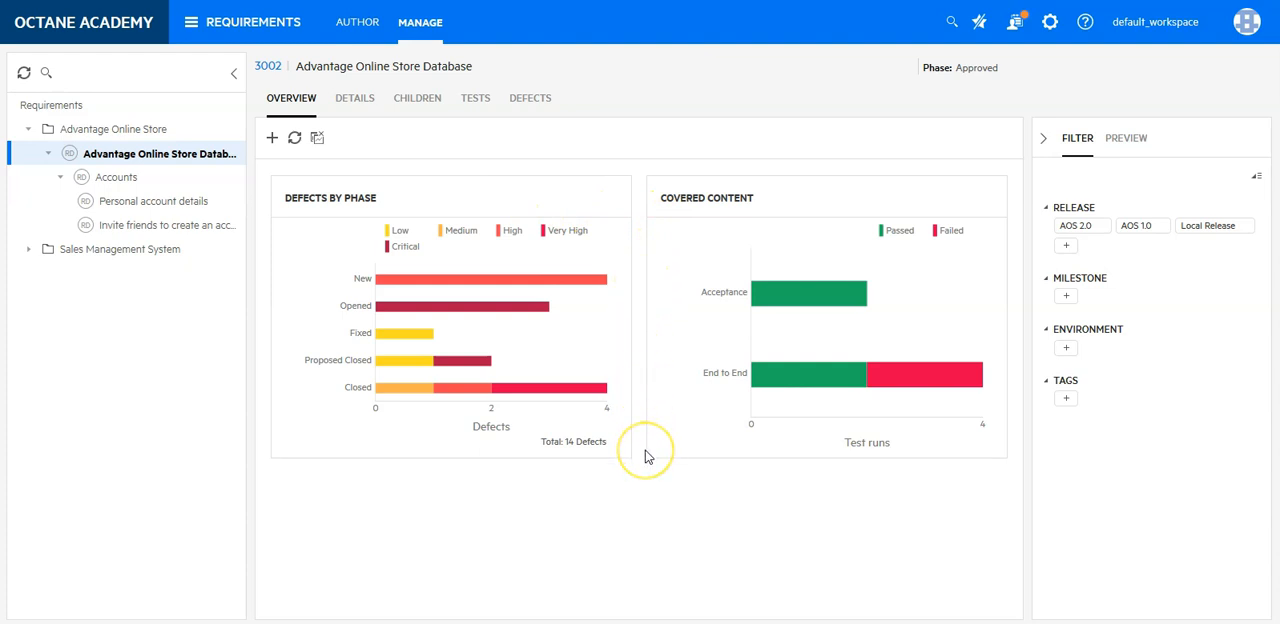
{"action": "mouse_move", "coordinate": [1046, 183]}
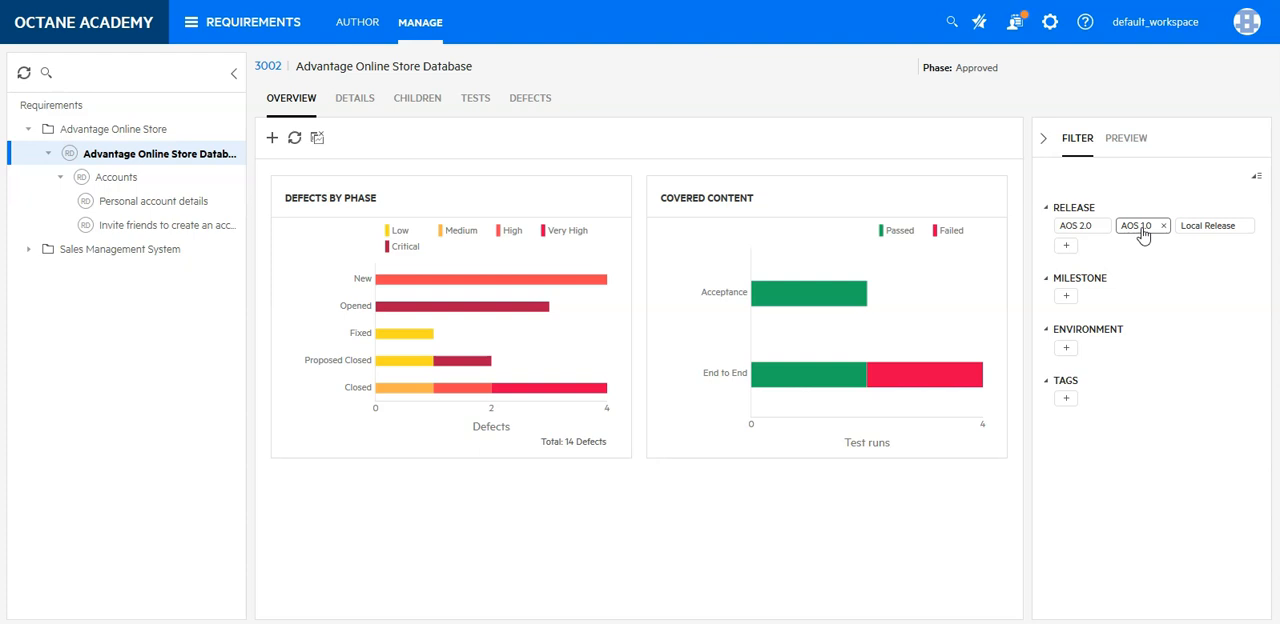
Step: Filter the database requirement overview to release AOS 1.0
{"action": "left_click", "coordinate": [1135, 225]}
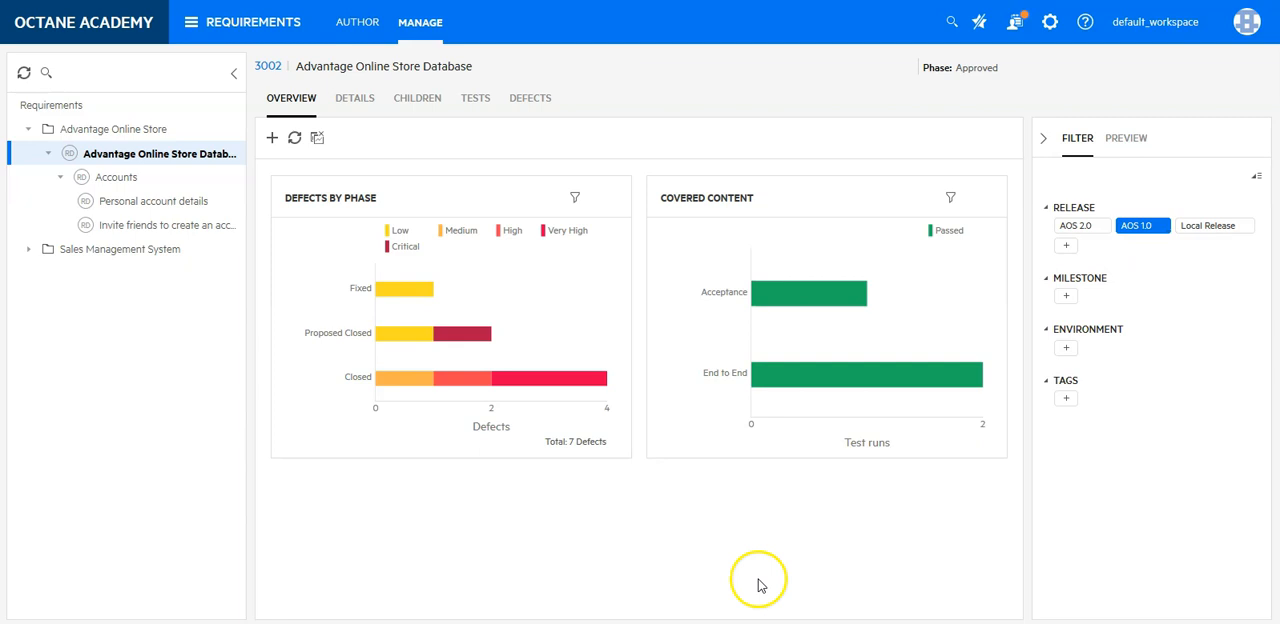
{"action": "mouse_move", "coordinate": [378, 298]}
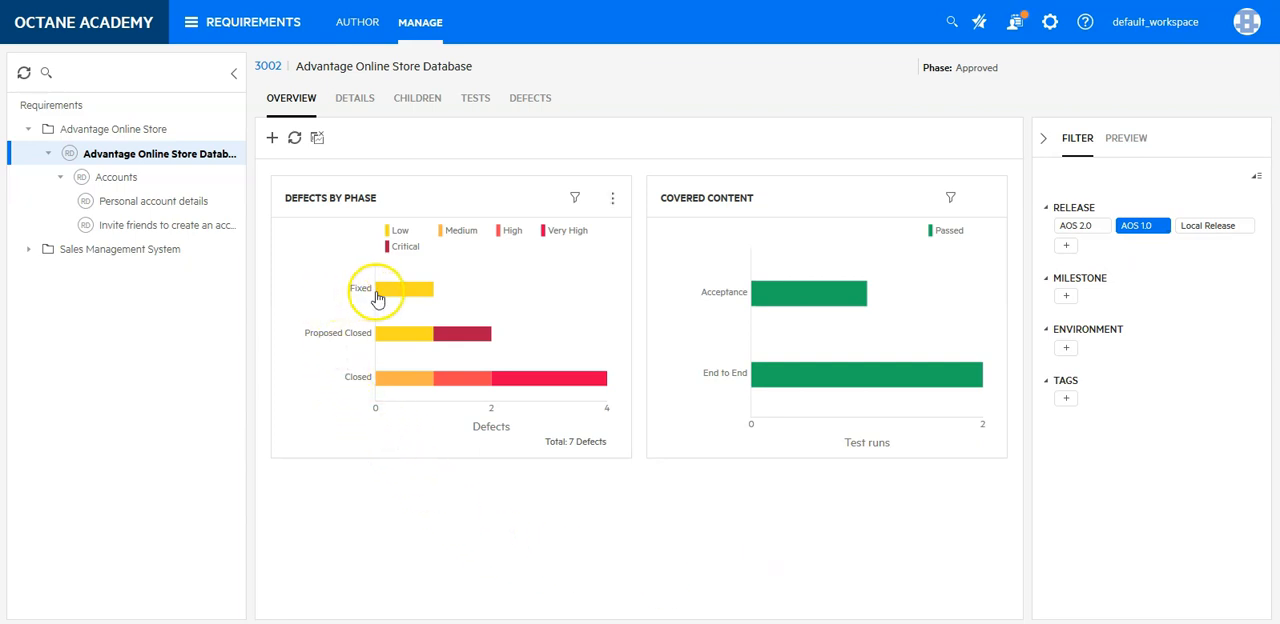
{"action": "mouse_move", "coordinate": [388, 382]}
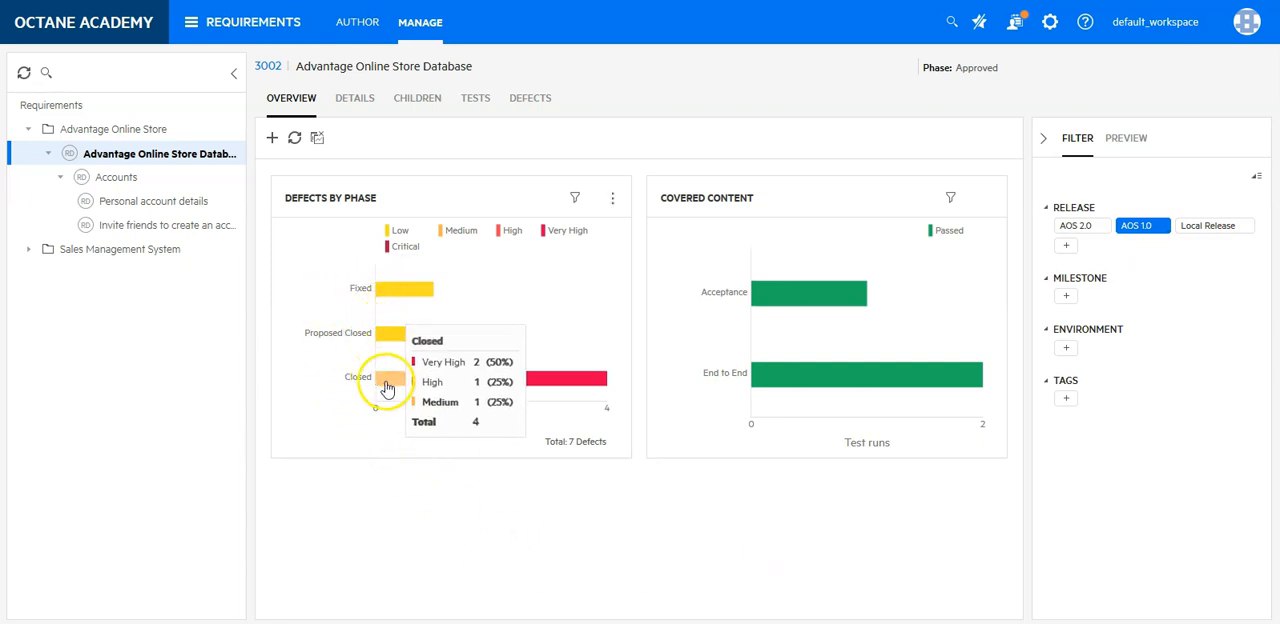
{"action": "mouse_move", "coordinate": [380, 332]}
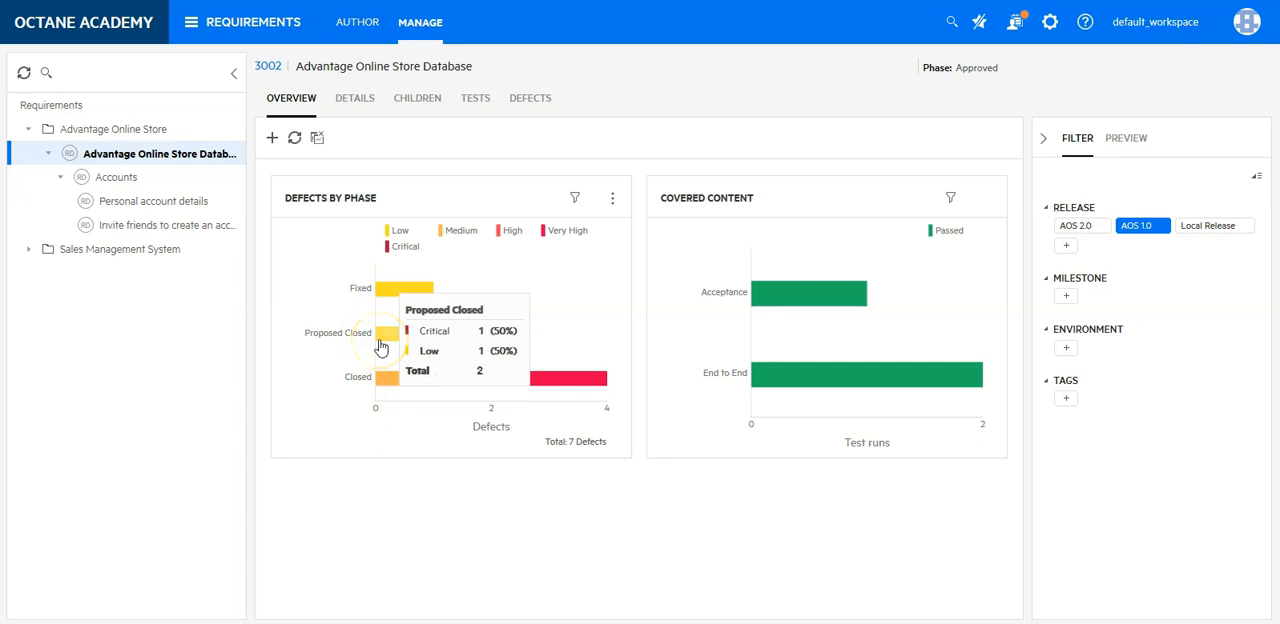
{"action": "mouse_move", "coordinate": [728, 305]}
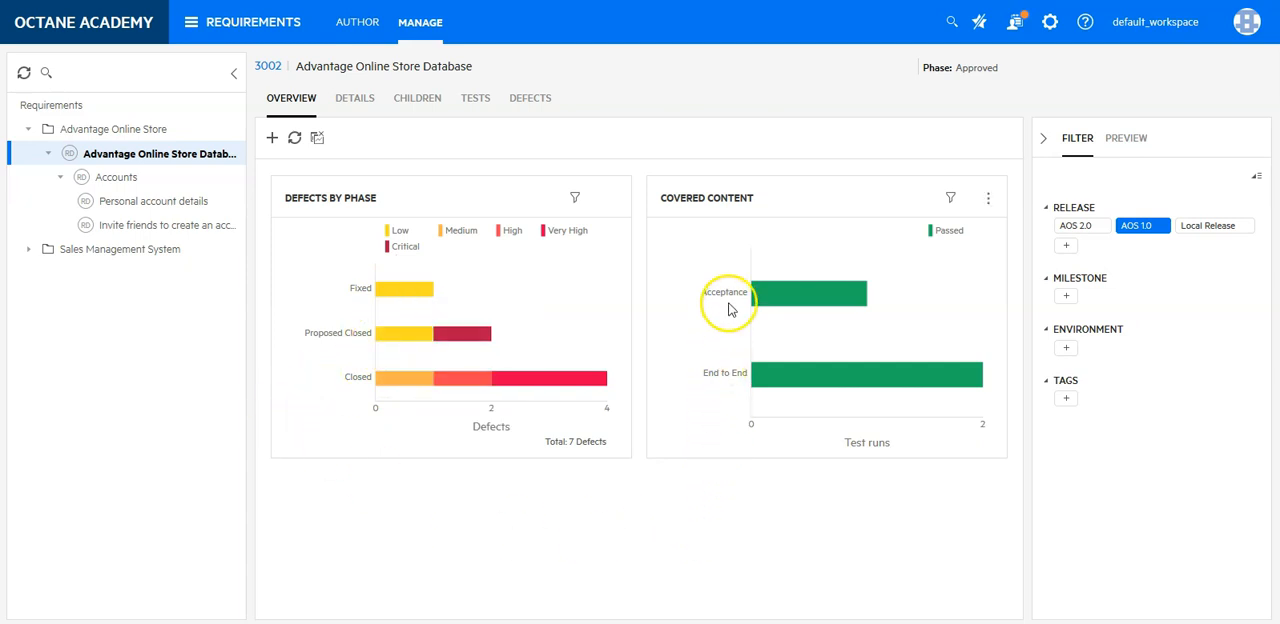
{"action": "mouse_move", "coordinate": [730, 388]}
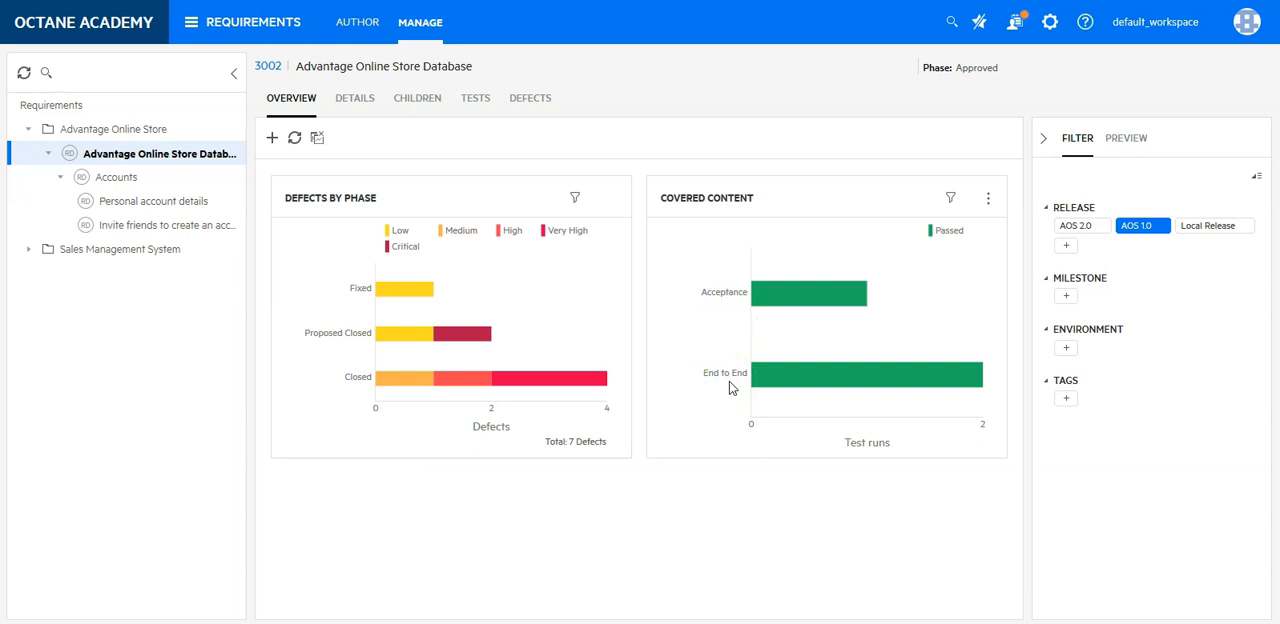
{"action": "mouse_move", "coordinate": [790, 372]}
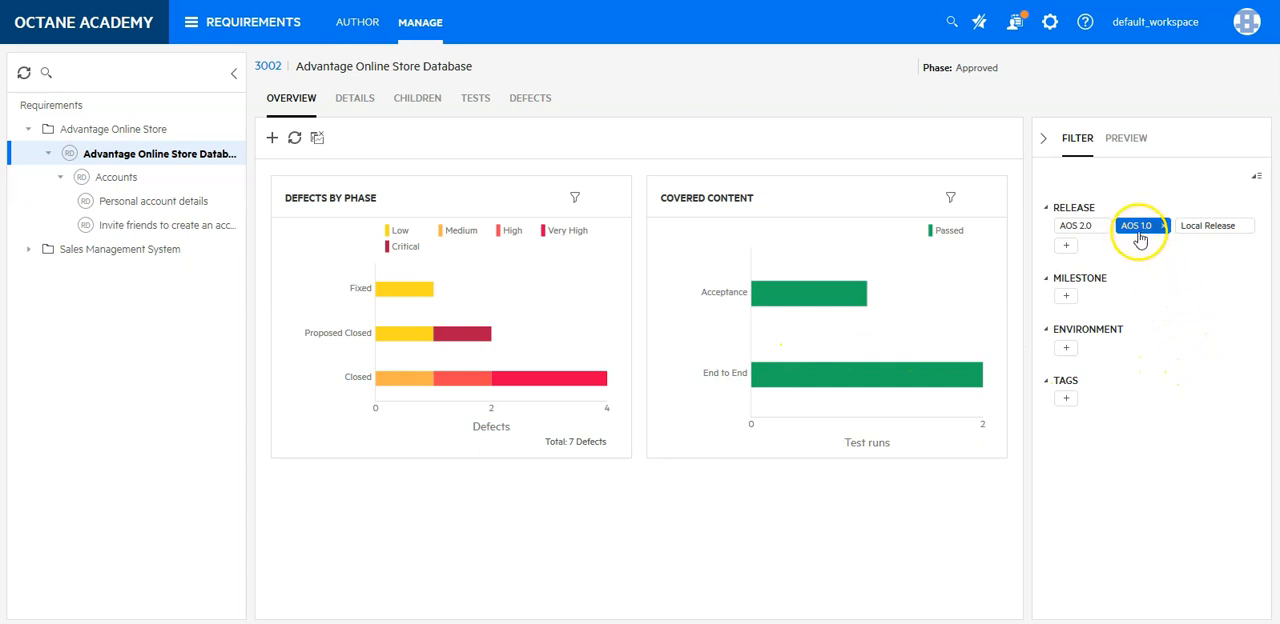
Step: Swap the release filter from AOS 1.0 to AOS 2.0
{"action": "left_click", "coordinate": [1077, 225]}
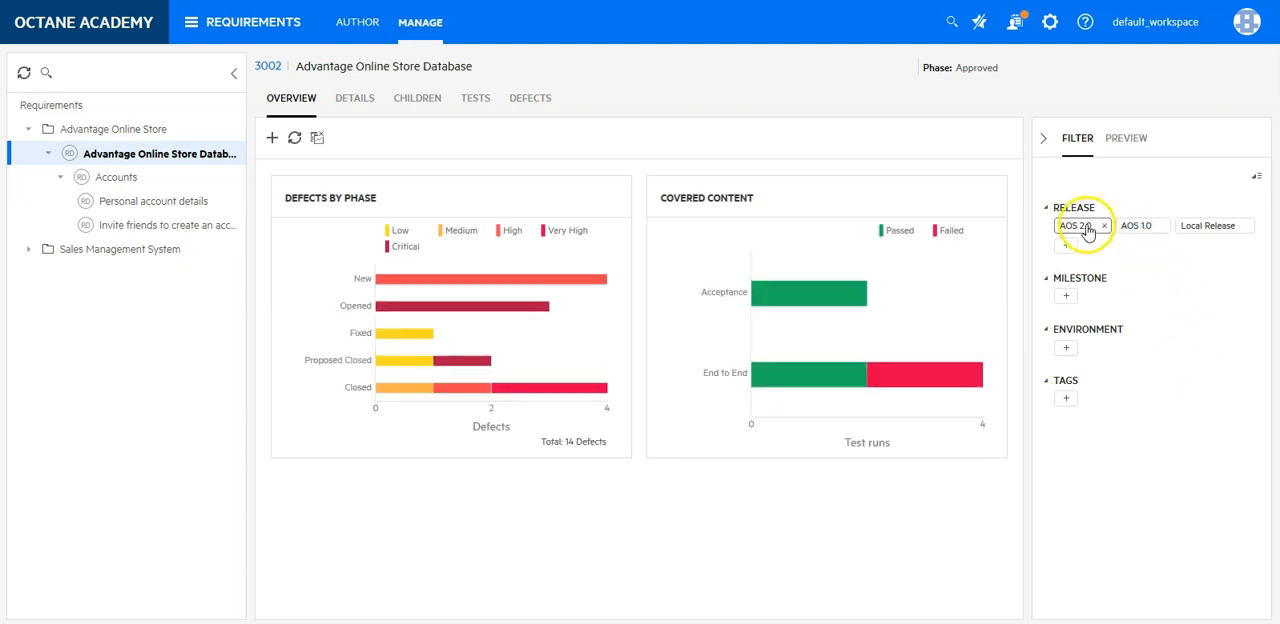
{"action": "left_click", "coordinate": [1076, 225]}
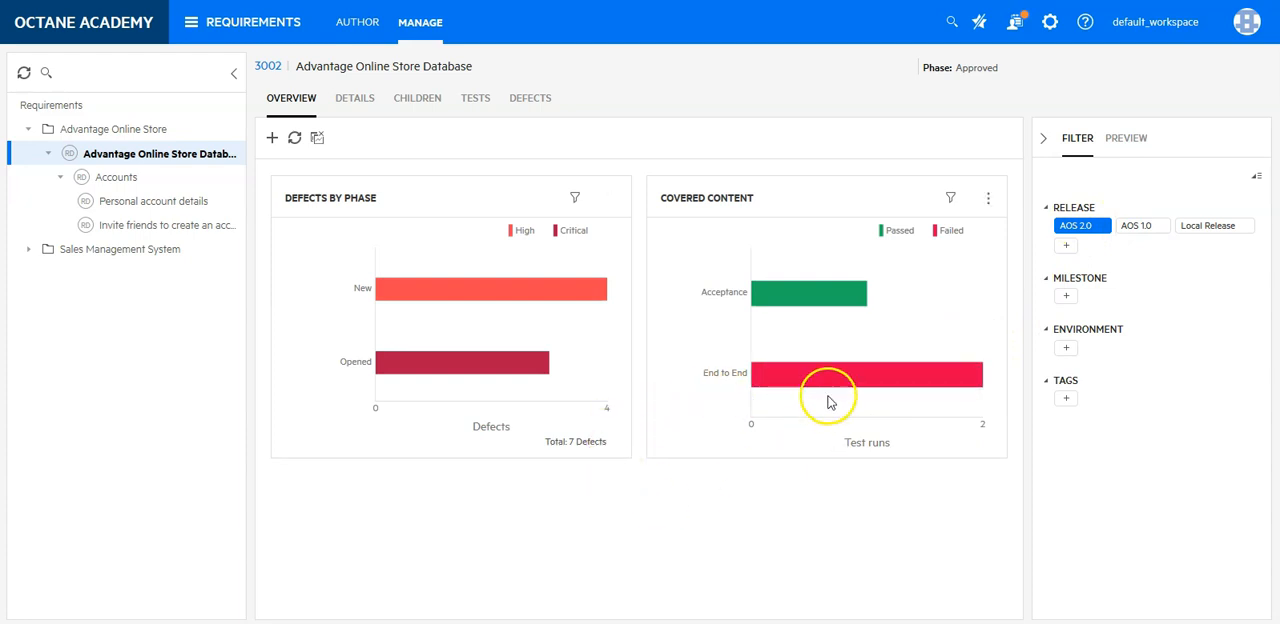
{"action": "mouse_move", "coordinate": [835, 388]}
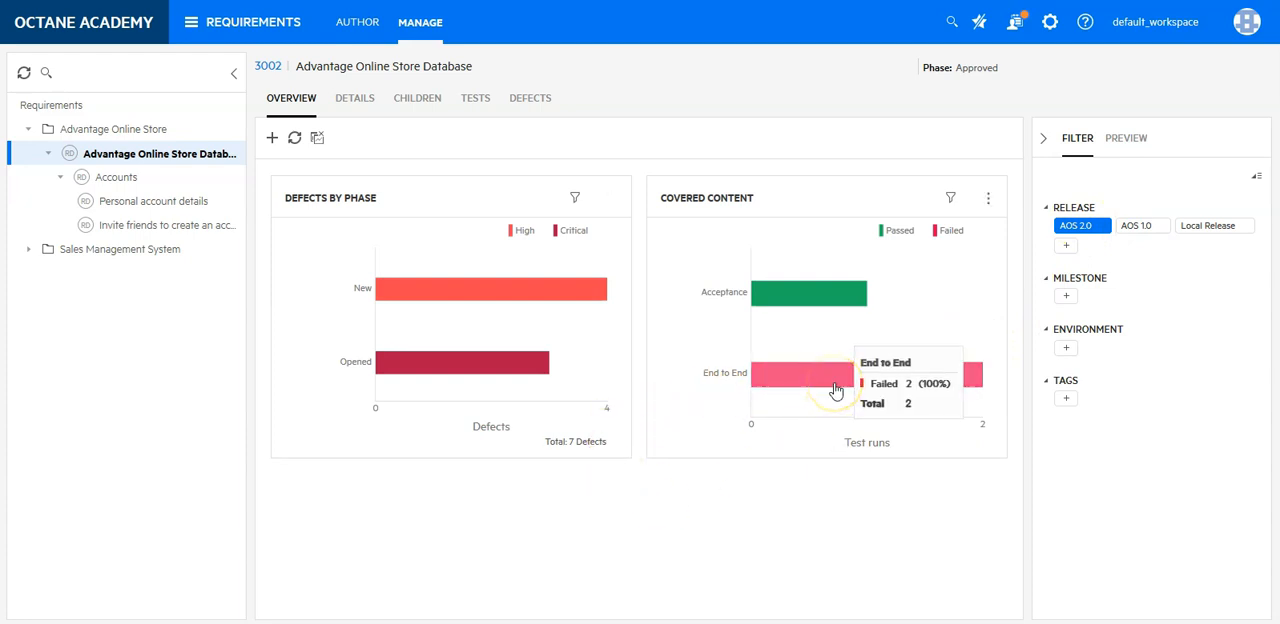
{"action": "mouse_move", "coordinate": [445, 393]}
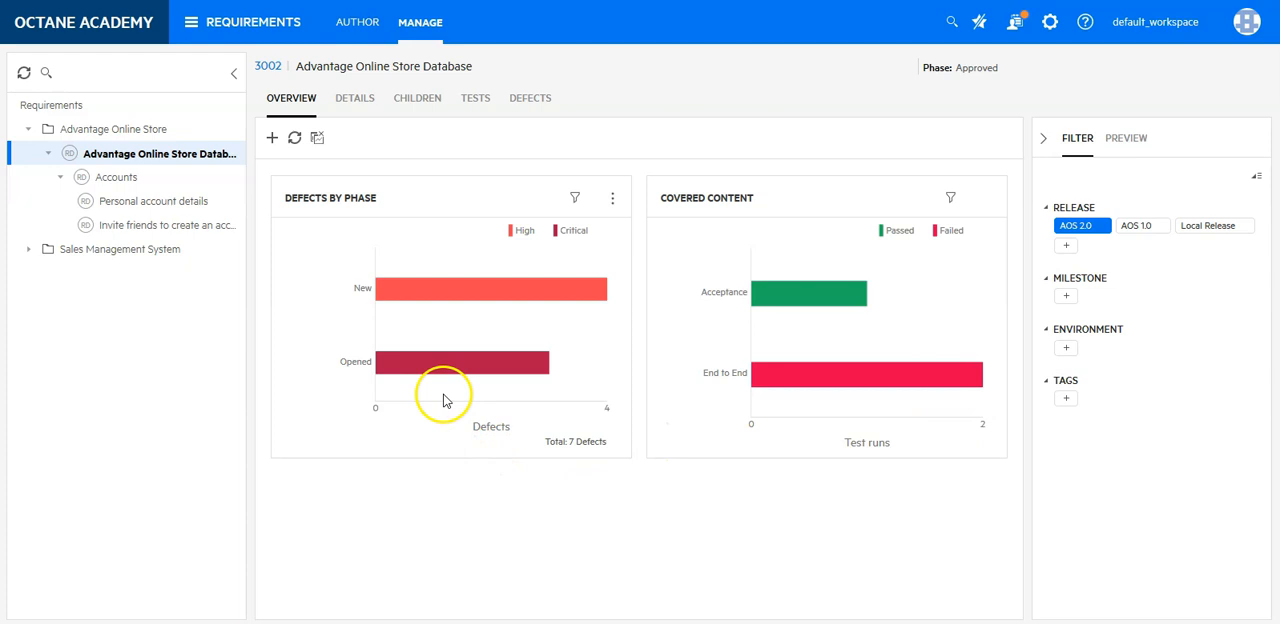
{"action": "mouse_move", "coordinate": [435, 345]}
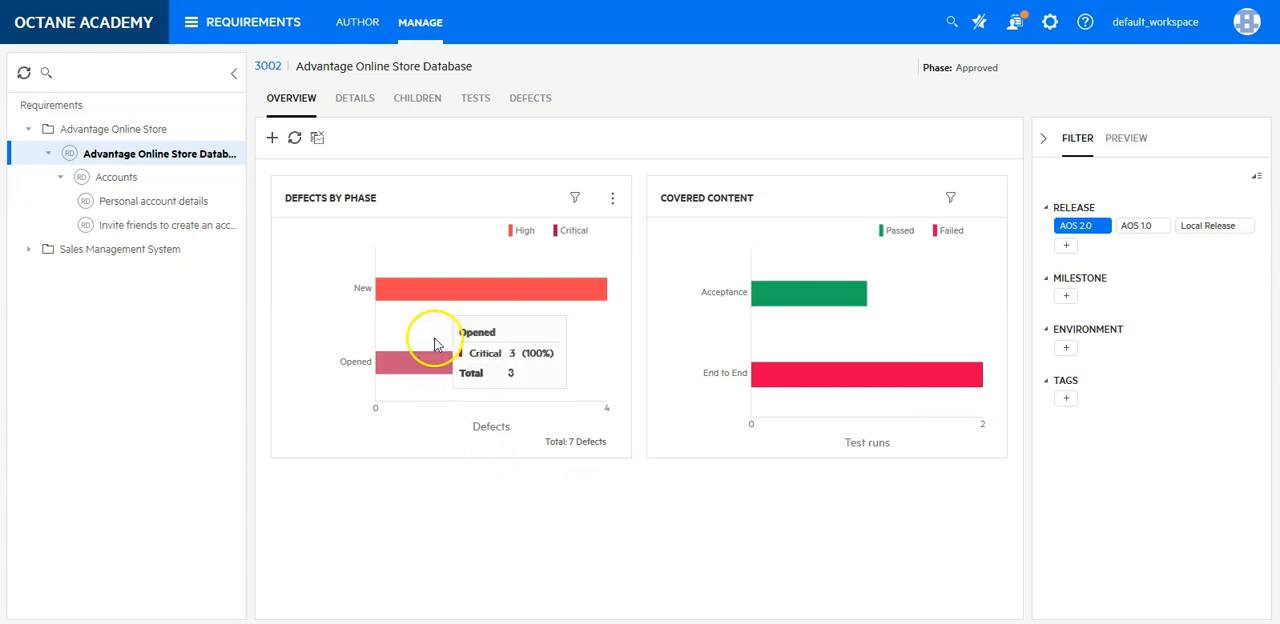
{"action": "mouse_move", "coordinate": [436, 301]}
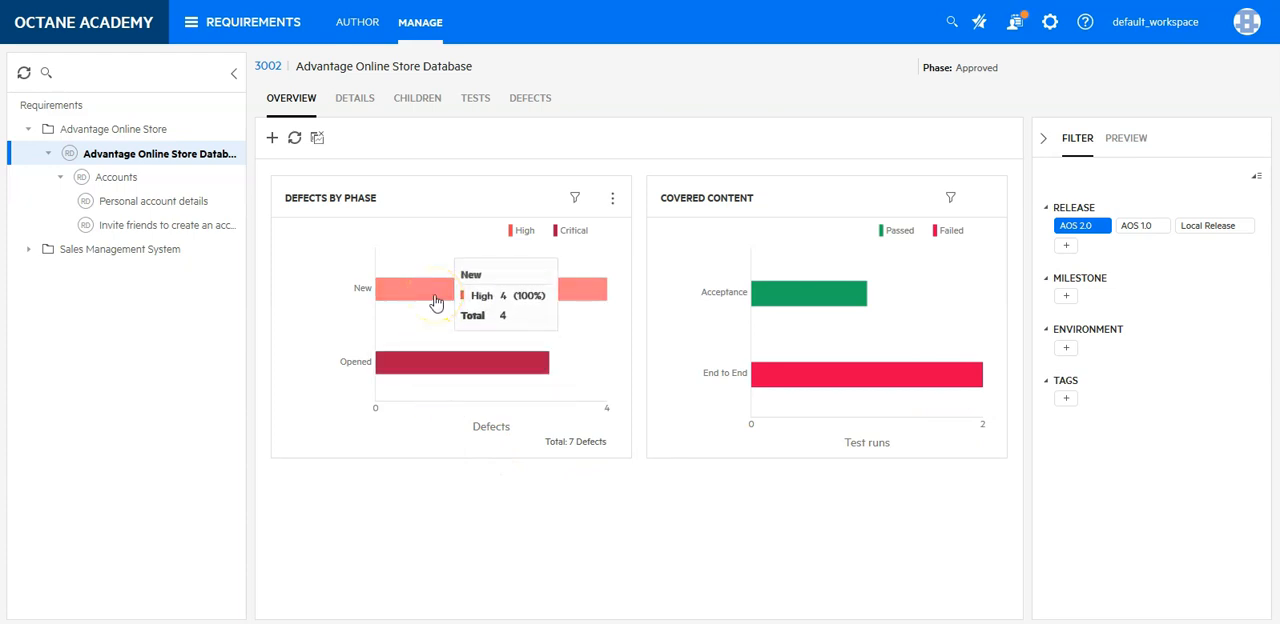
{"action": "mouse_move", "coordinate": [640, 555]}
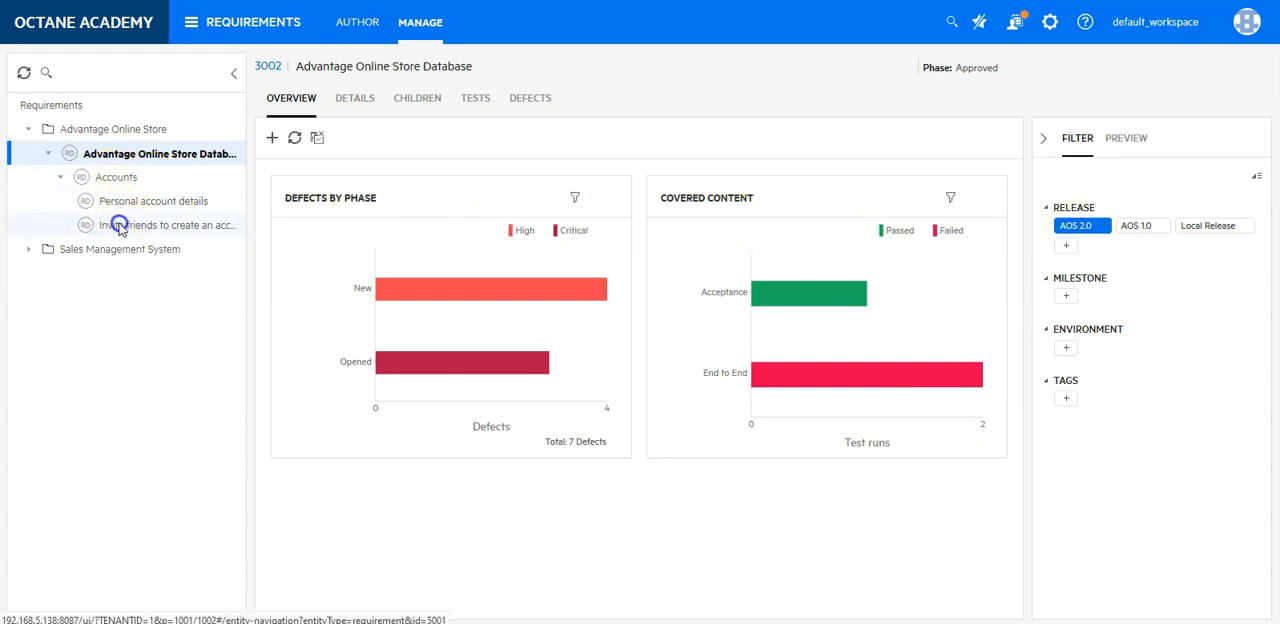
Step: Open the Tests tab of requirement 'Invite friends to create an account' (5001)
{"action": "left_click", "coordinate": [166, 224]}
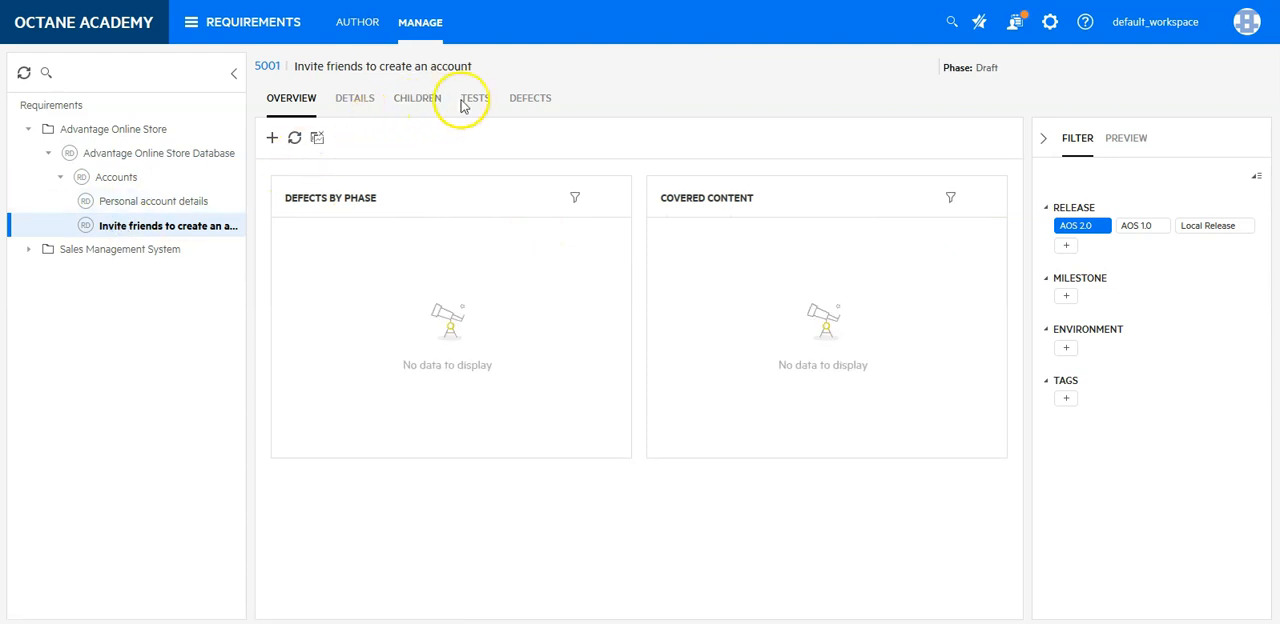
{"action": "left_click", "coordinate": [475, 97]}
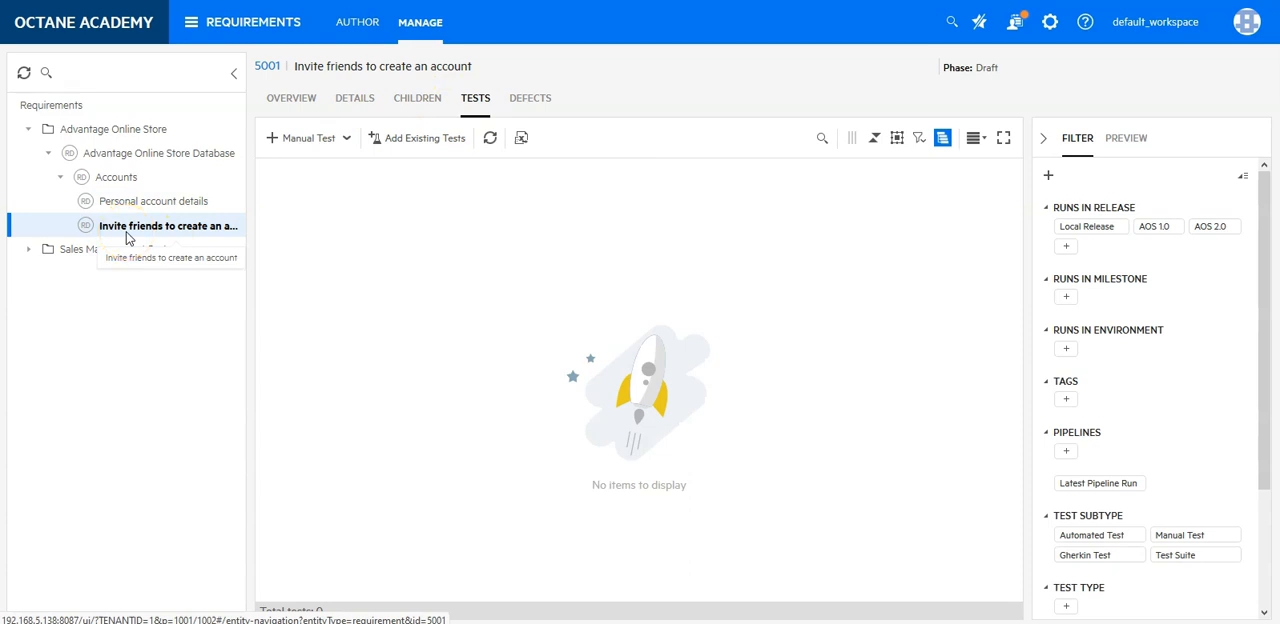
{"action": "mouse_move", "coordinate": [338, 221]}
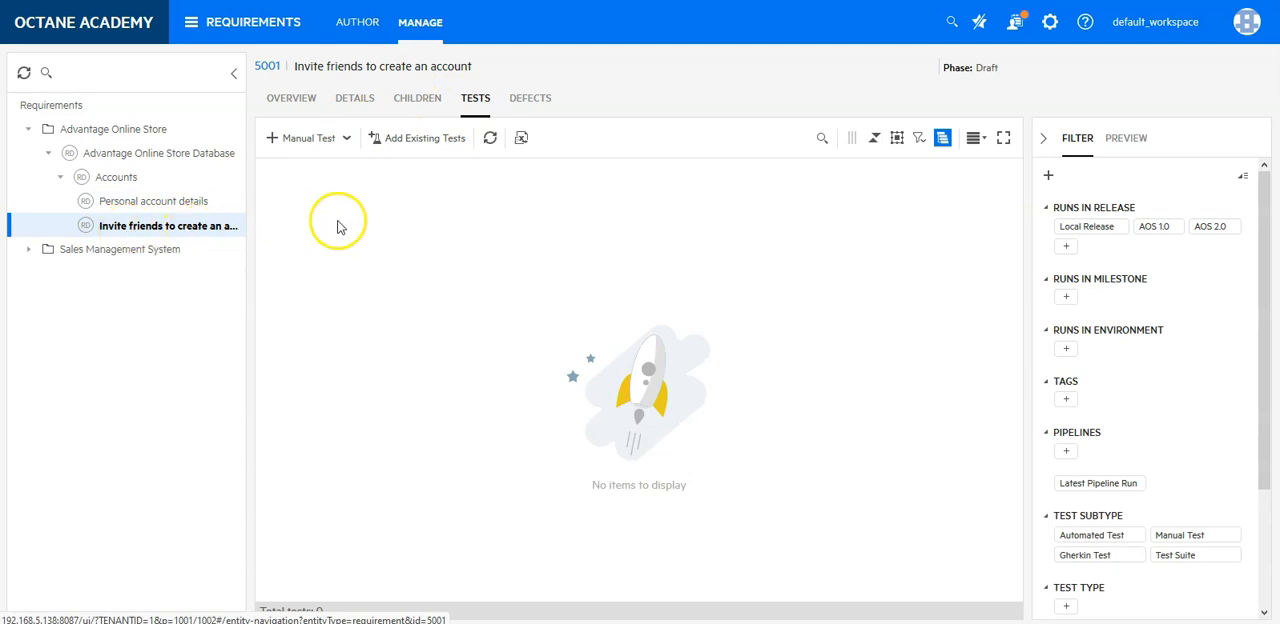
{"action": "mouse_move", "coordinate": [160, 225]}
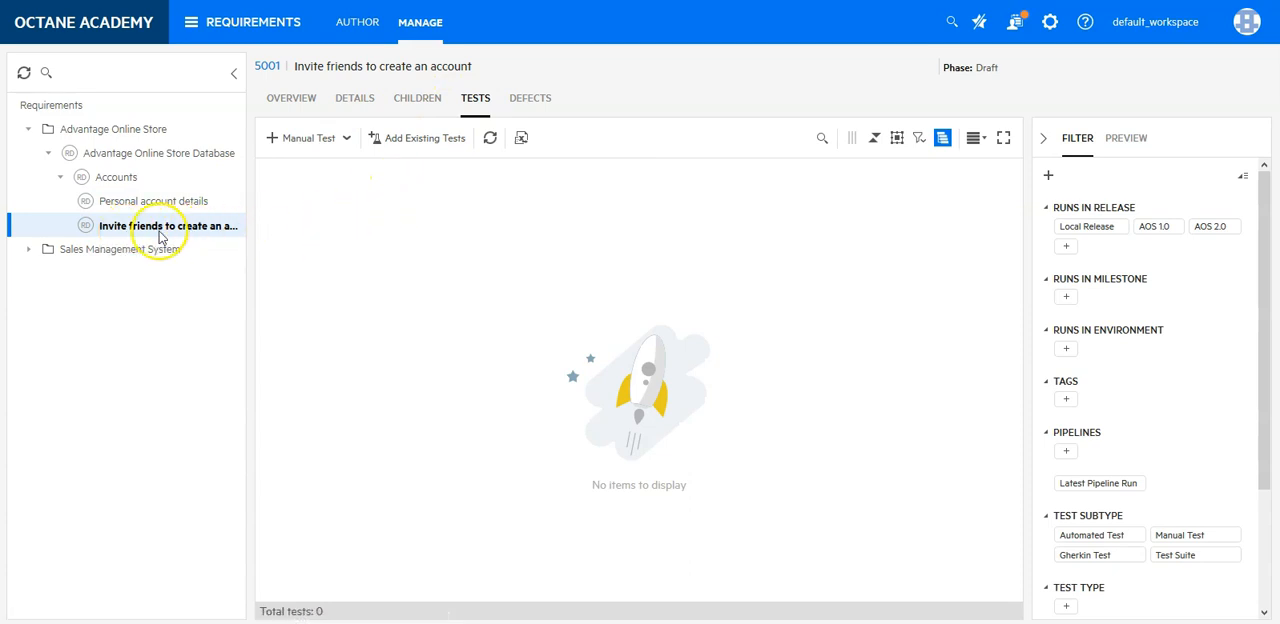
{"action": "mouse_move", "coordinate": [438, 218]}
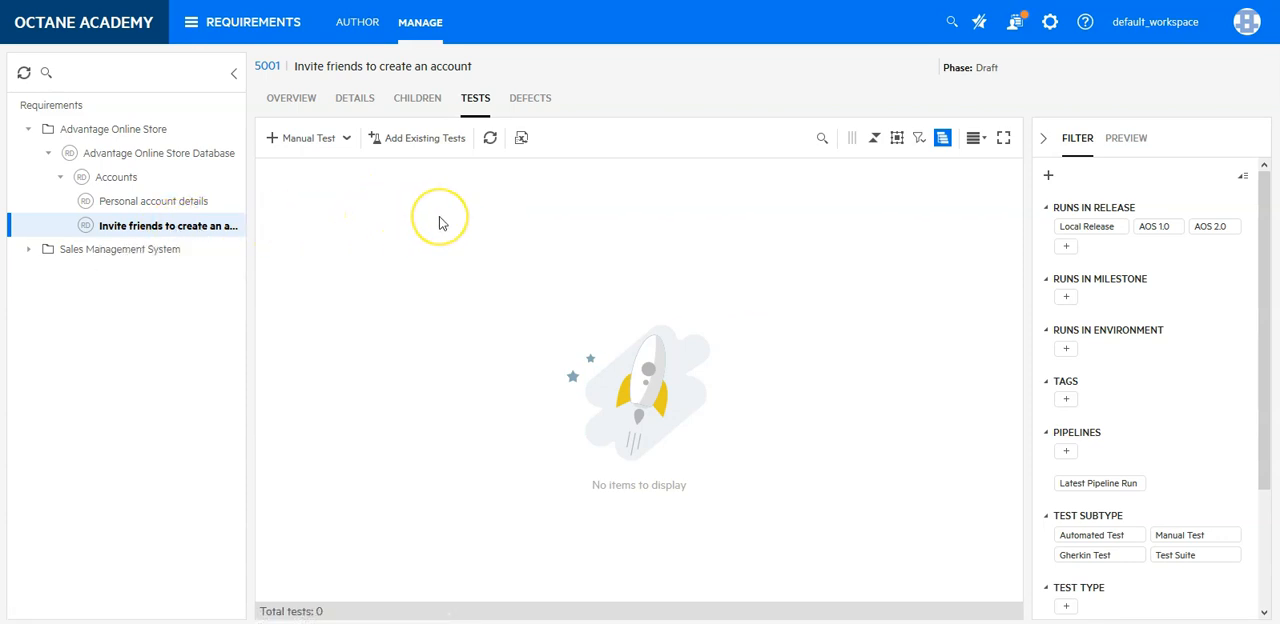
{"action": "mouse_move", "coordinate": [427, 138]}
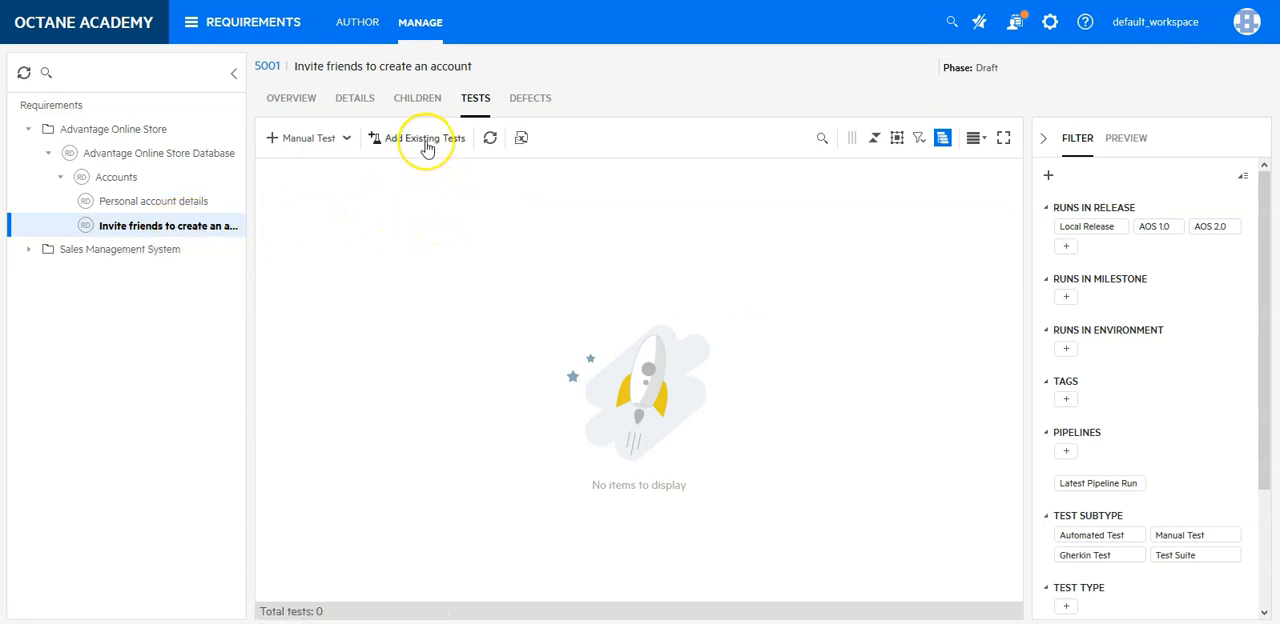
{"action": "left_click", "coordinate": [420, 137]}
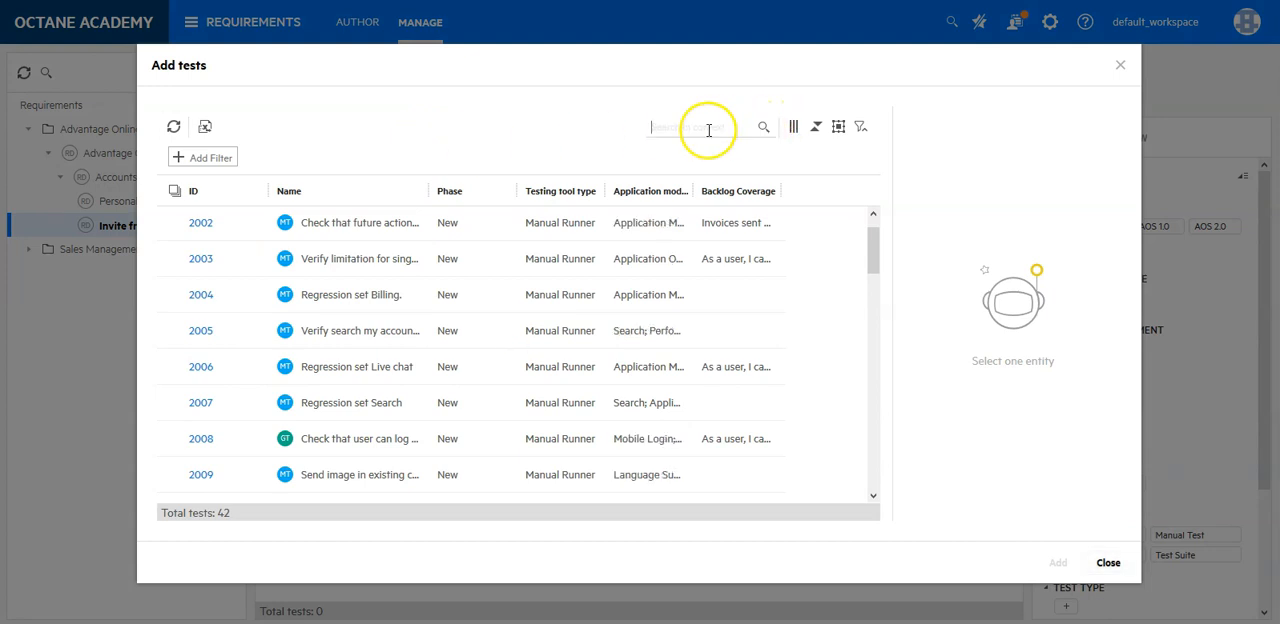
{"action": "type", "text": "account"}
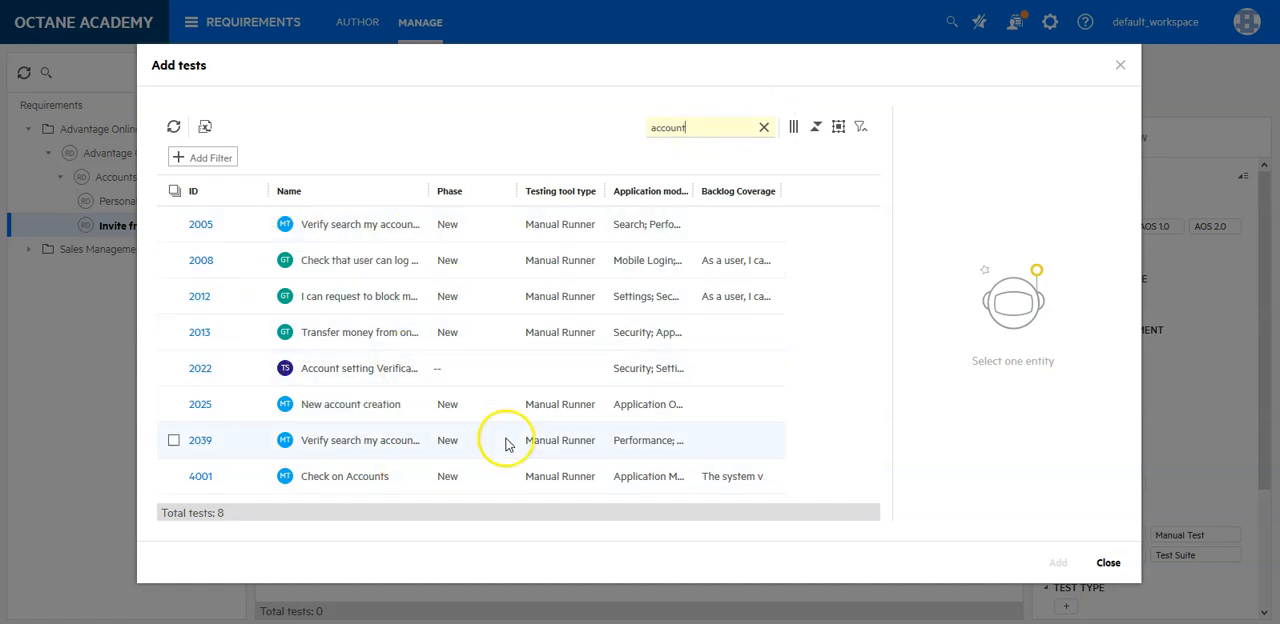
{"action": "left_click", "coordinate": [1108, 562]}
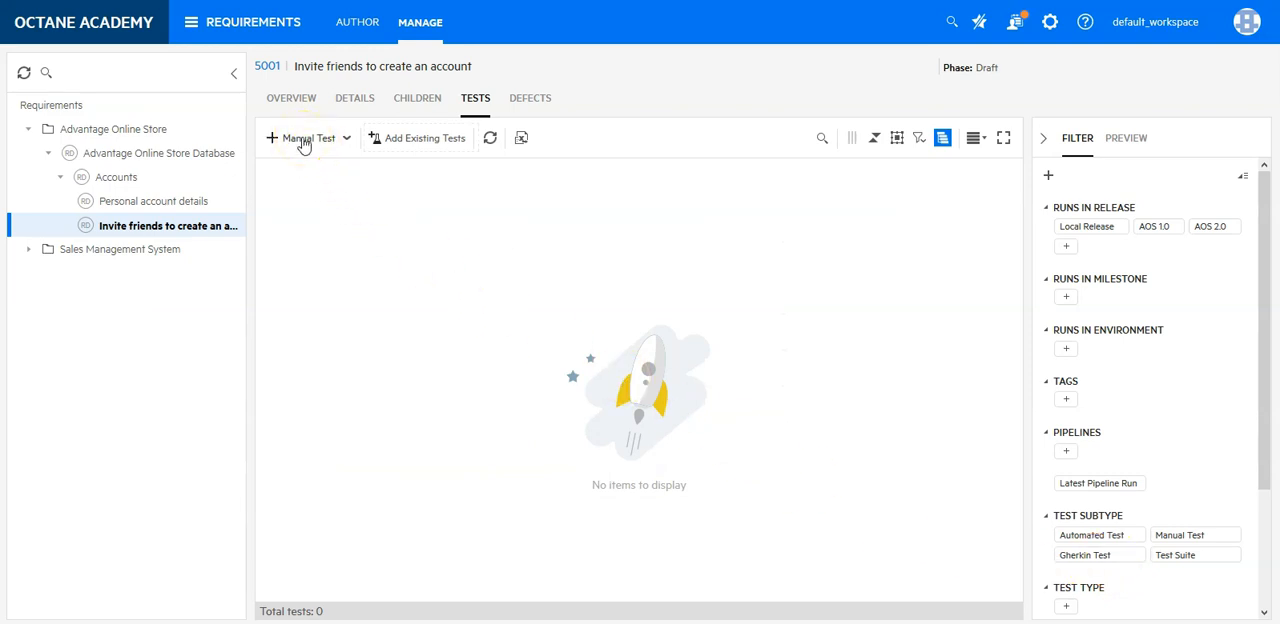
Step: Add a manual test named 'Send invitation via email to your friend'
{"action": "left_click", "coordinate": [305, 138]}
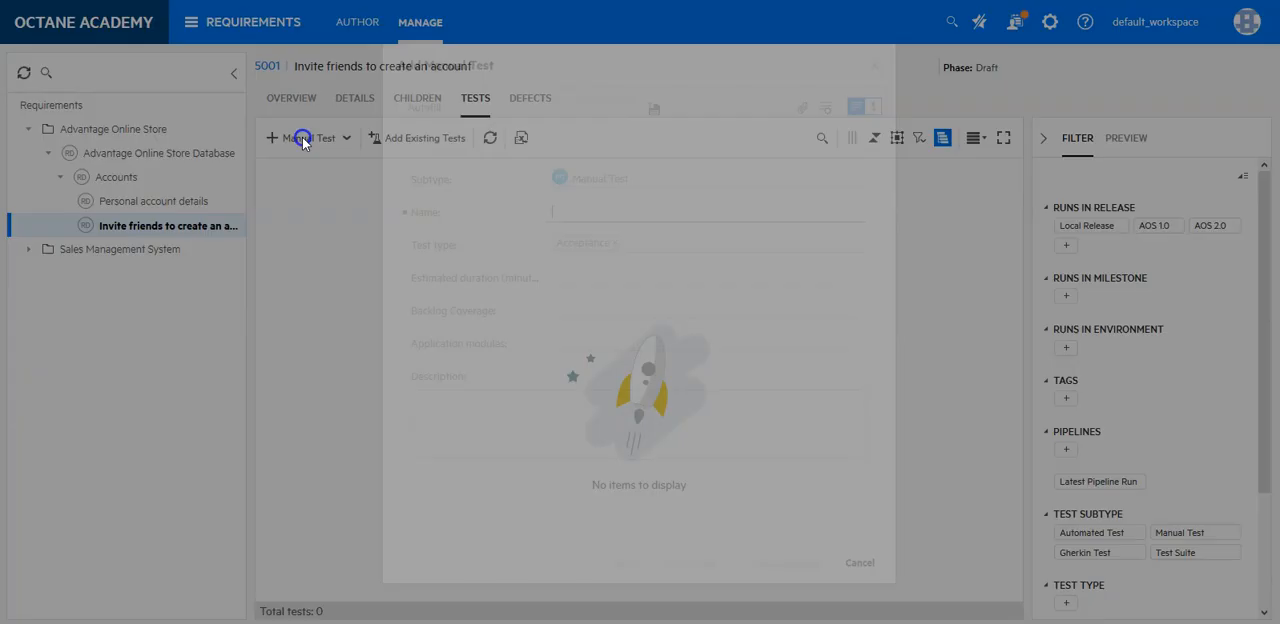
{"action": "left_click", "coordinate": [305, 137]}
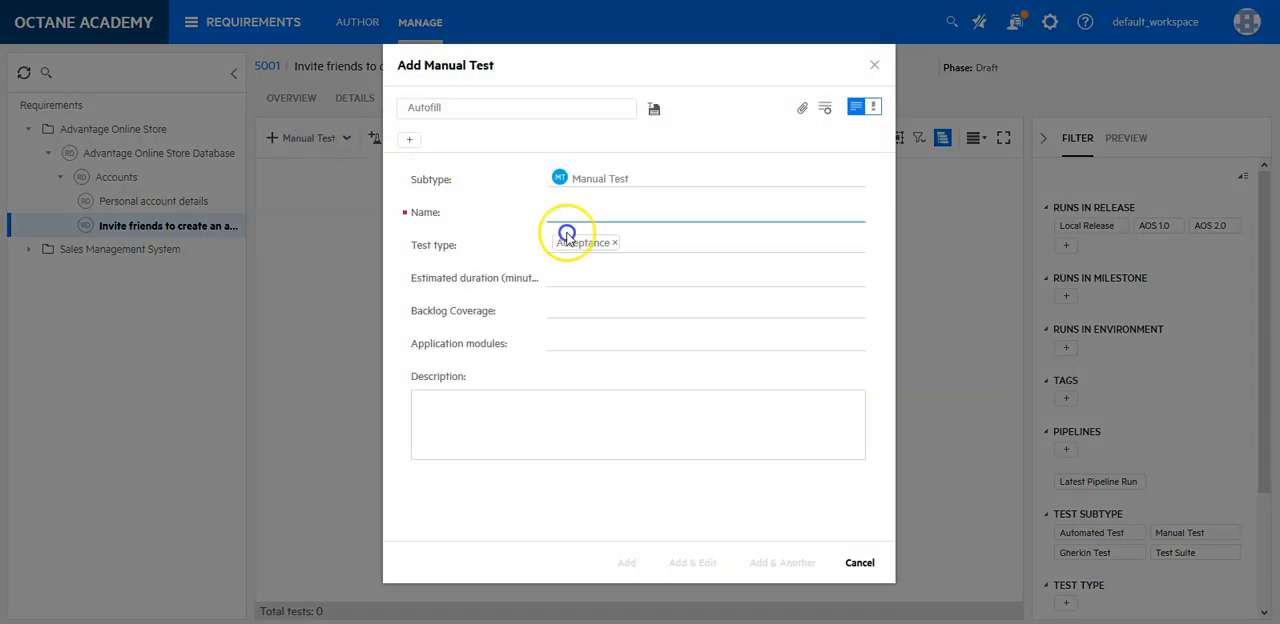
{"action": "left_click", "coordinate": [700, 211]}
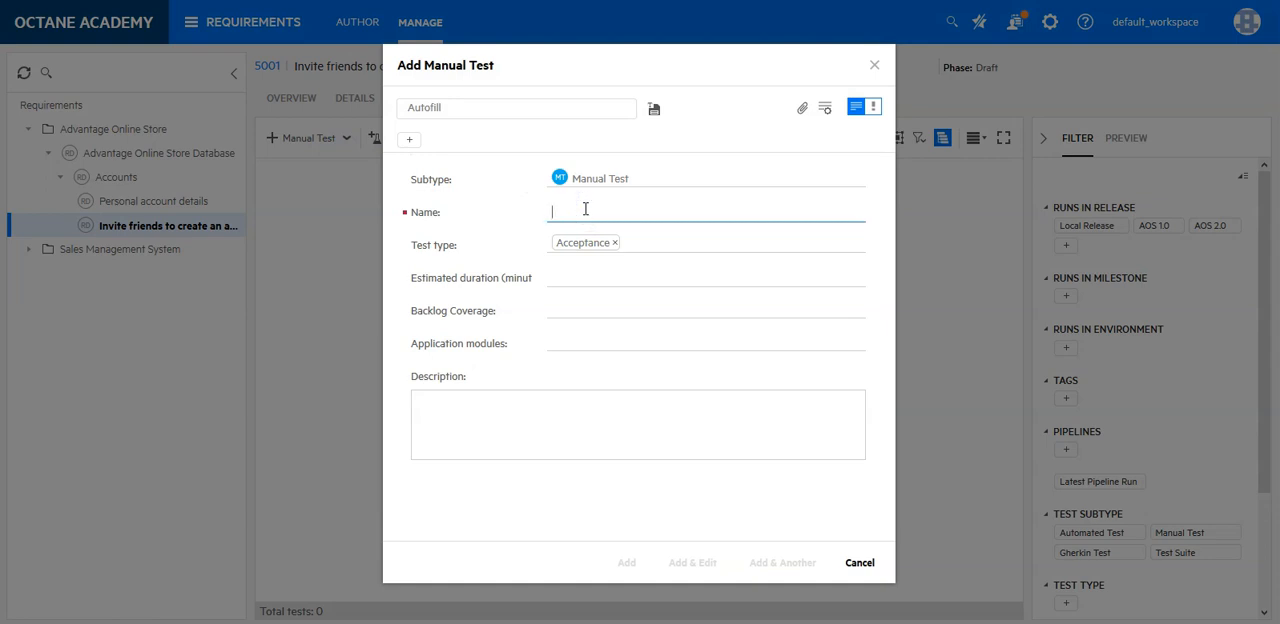
{"action": "type", "text": "Send i"}
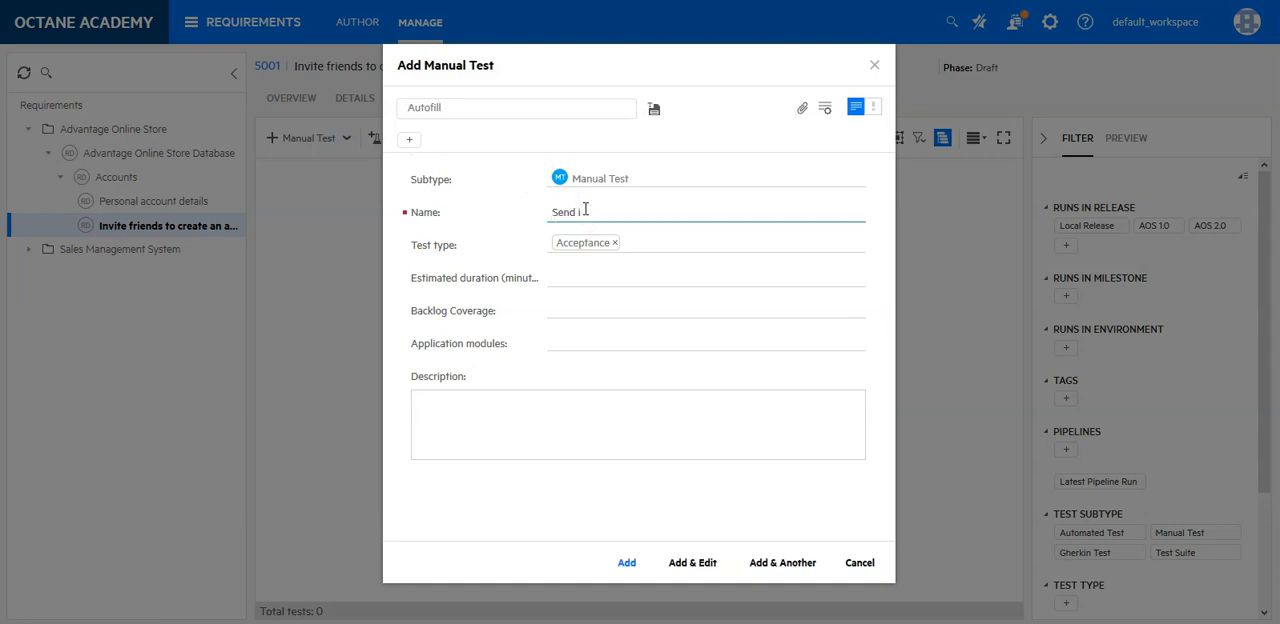
{"action": "type", "text": "nvitation v"}
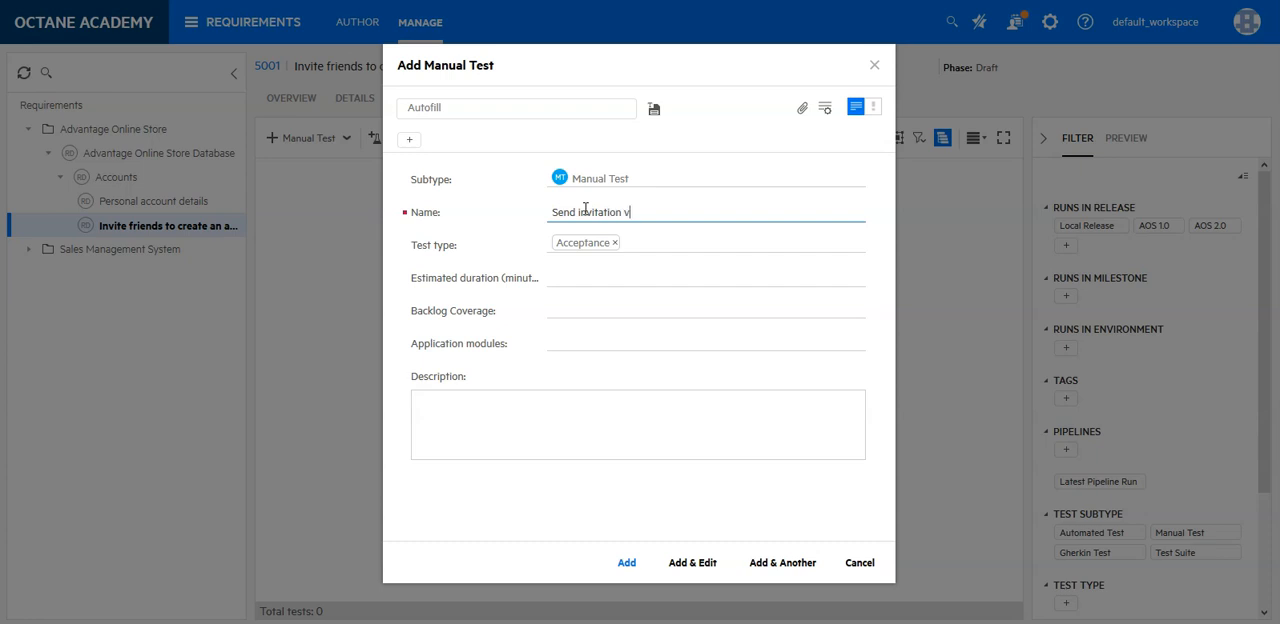
{"action": "type", "text": "a email to your frie"}
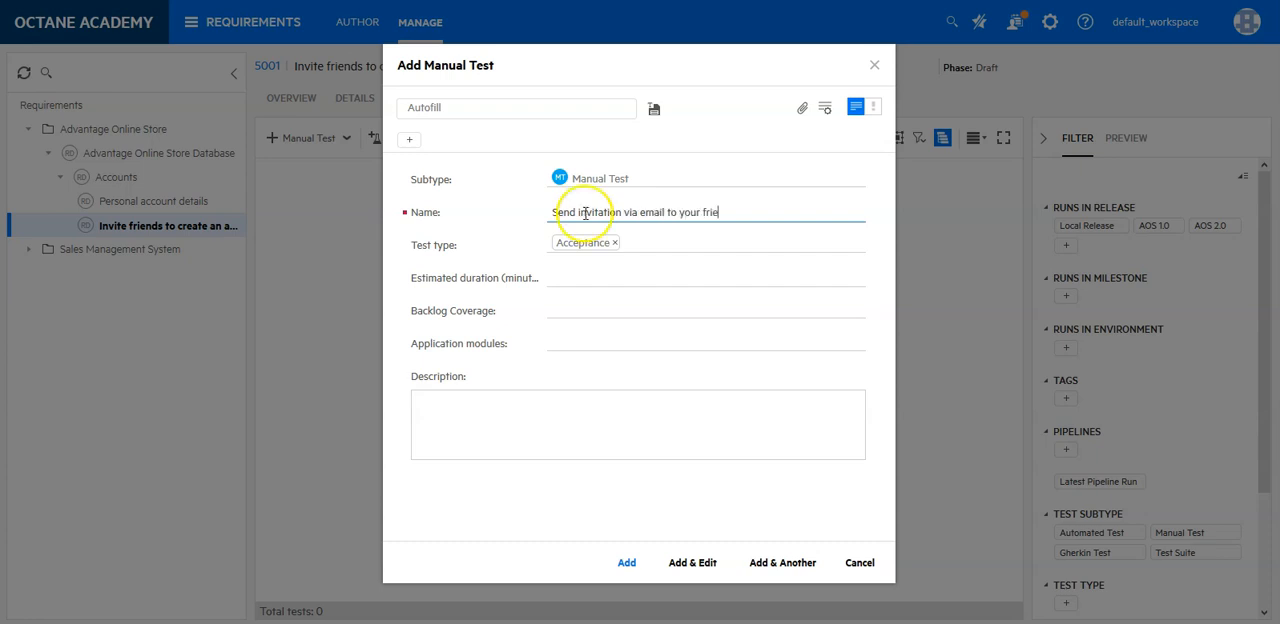
{"action": "type", "text": "nd"}
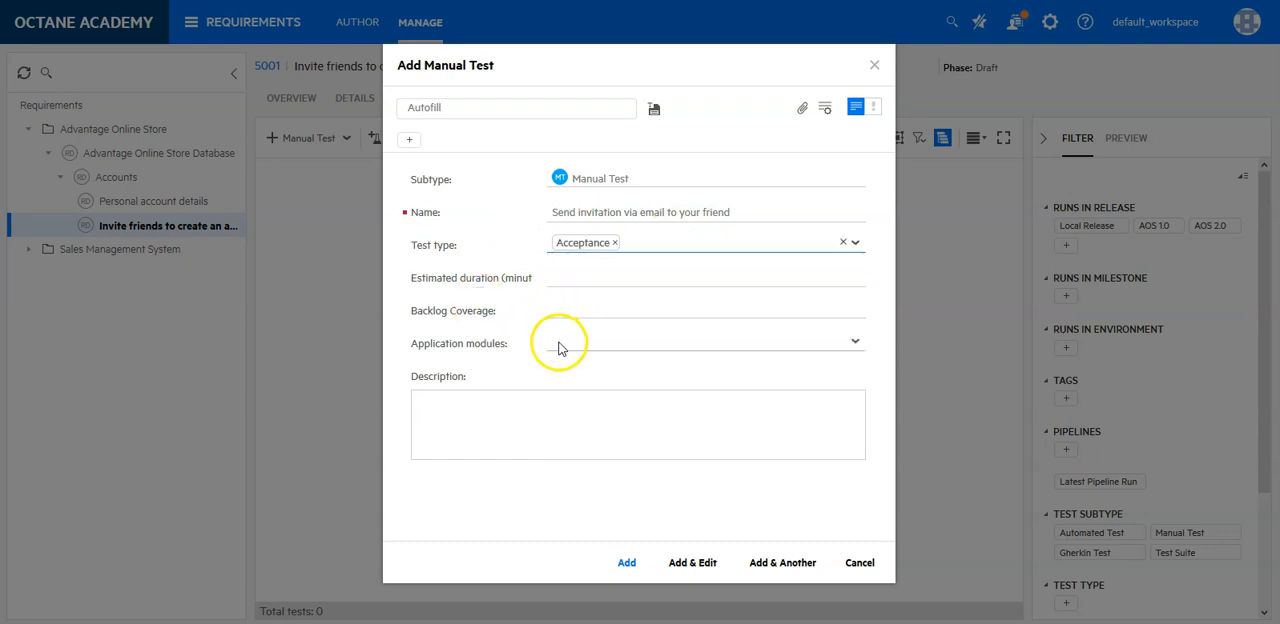
Step: Set the test's application module to Application Online Store
{"action": "left_click", "coordinate": [853, 343]}
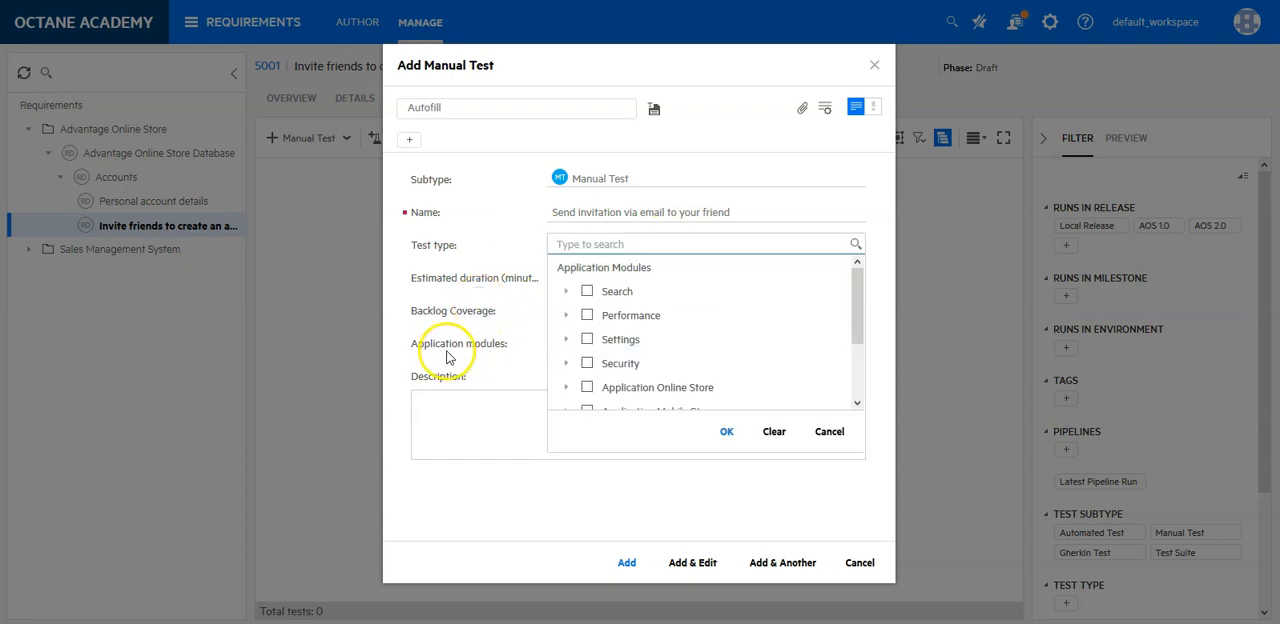
{"action": "mouse_move", "coordinate": [568, 315]}
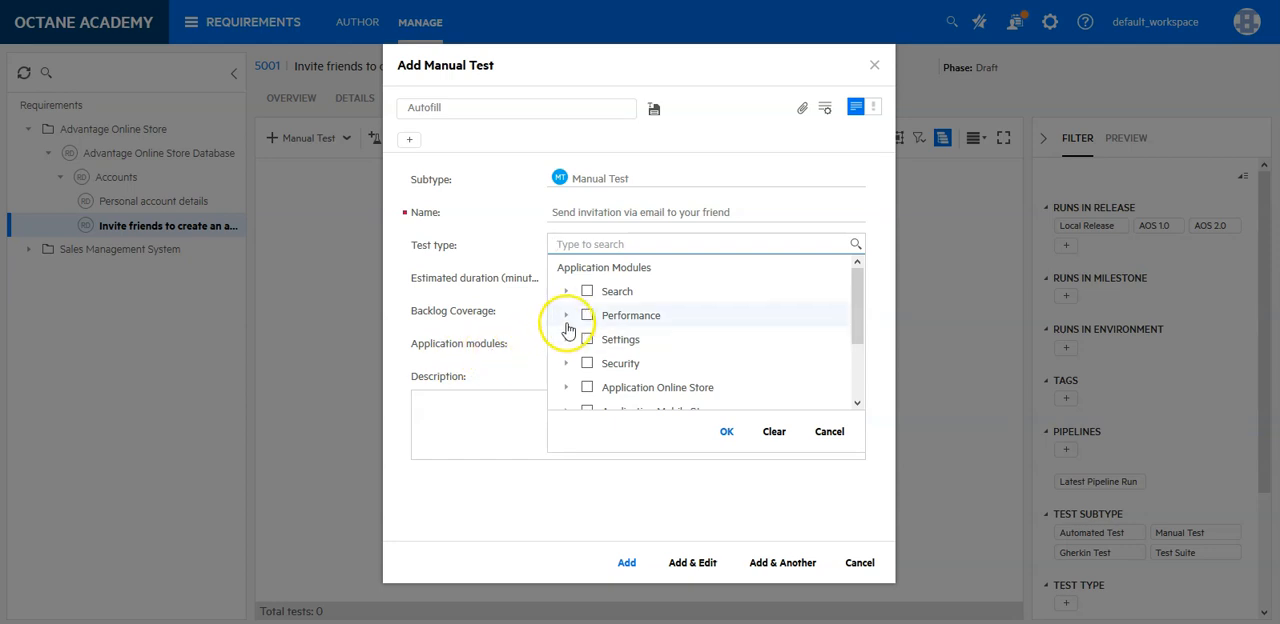
{"action": "scroll", "scroll_direction": "down", "scroll_amount": 3}
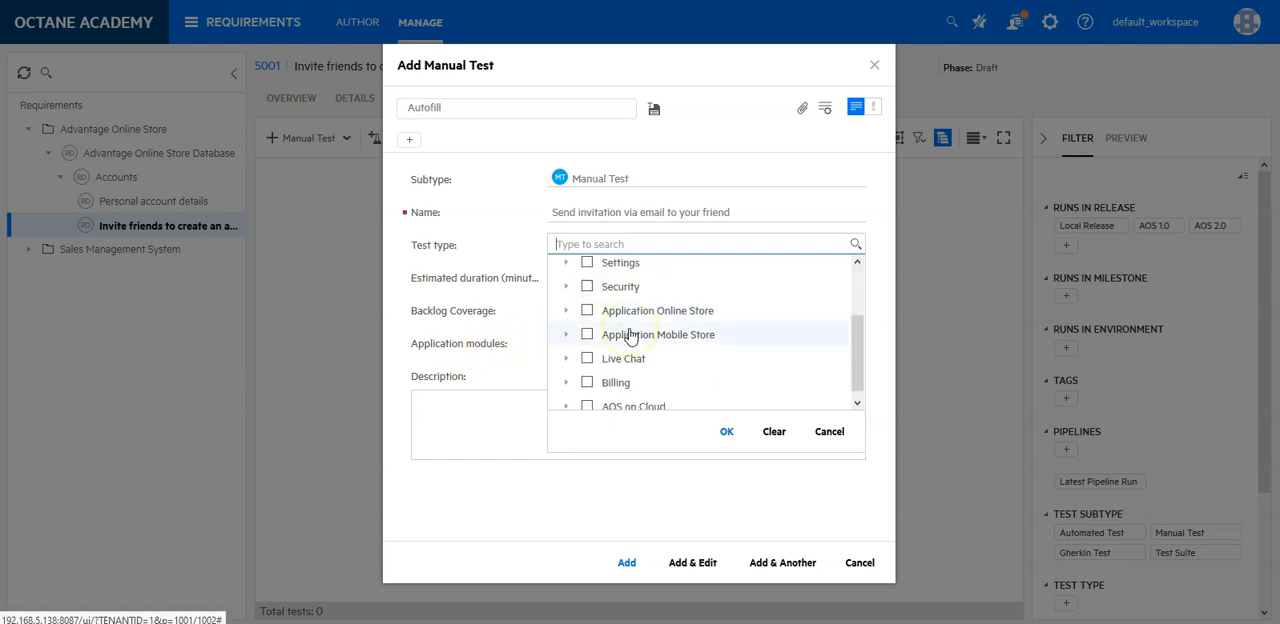
{"action": "mouse_move", "coordinate": [620, 330]}
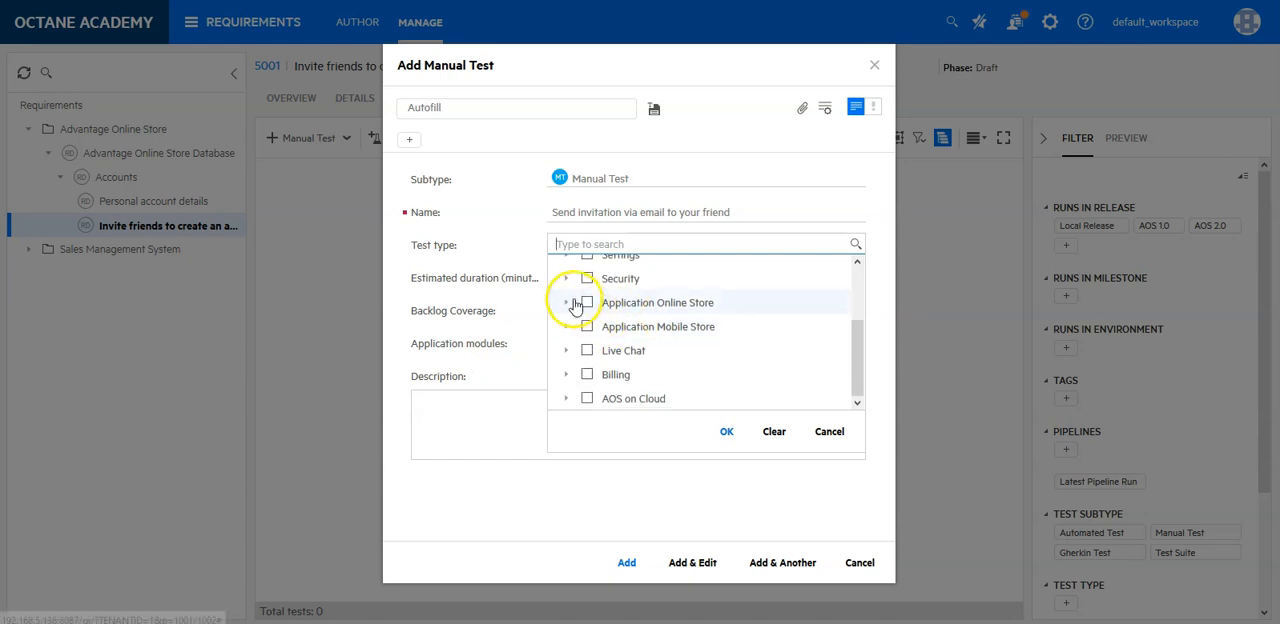
{"action": "left_click", "coordinate": [566, 302]}
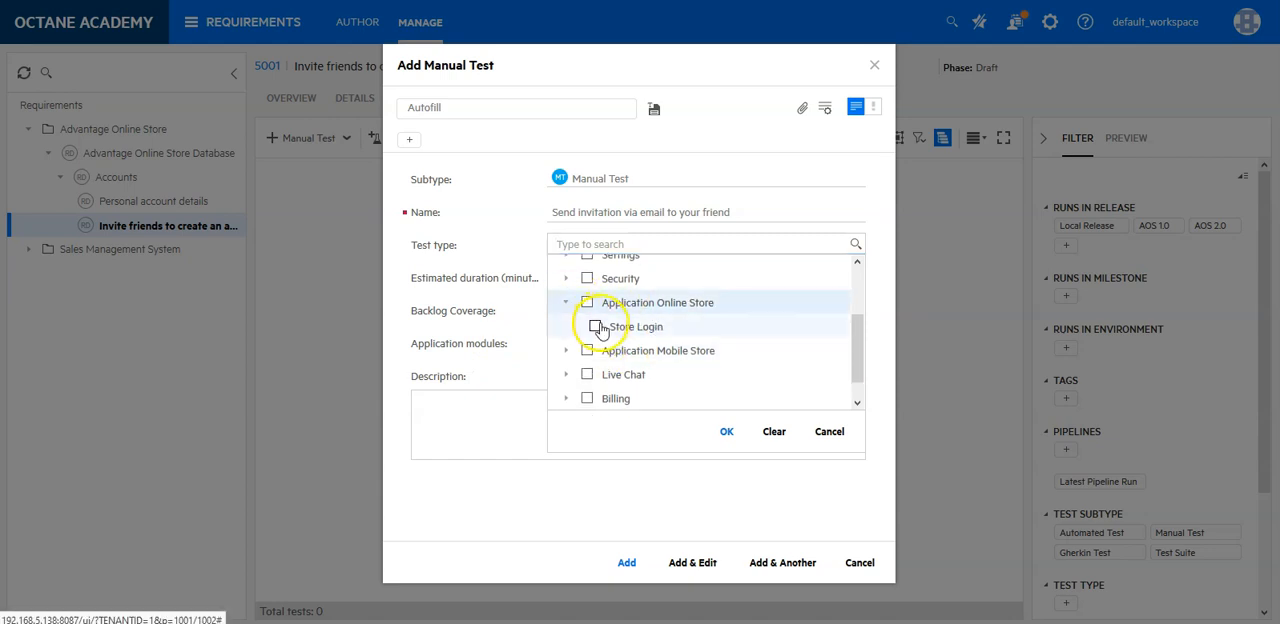
{"action": "left_click", "coordinate": [587, 302]}
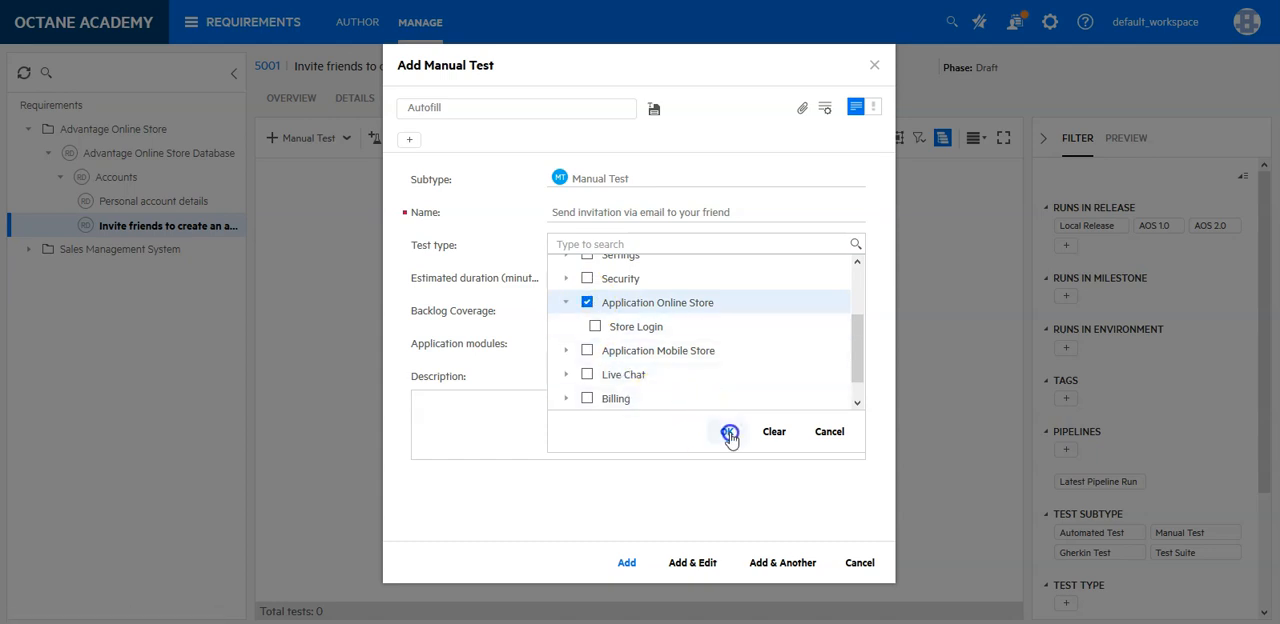
{"action": "left_click", "coordinate": [730, 431]}
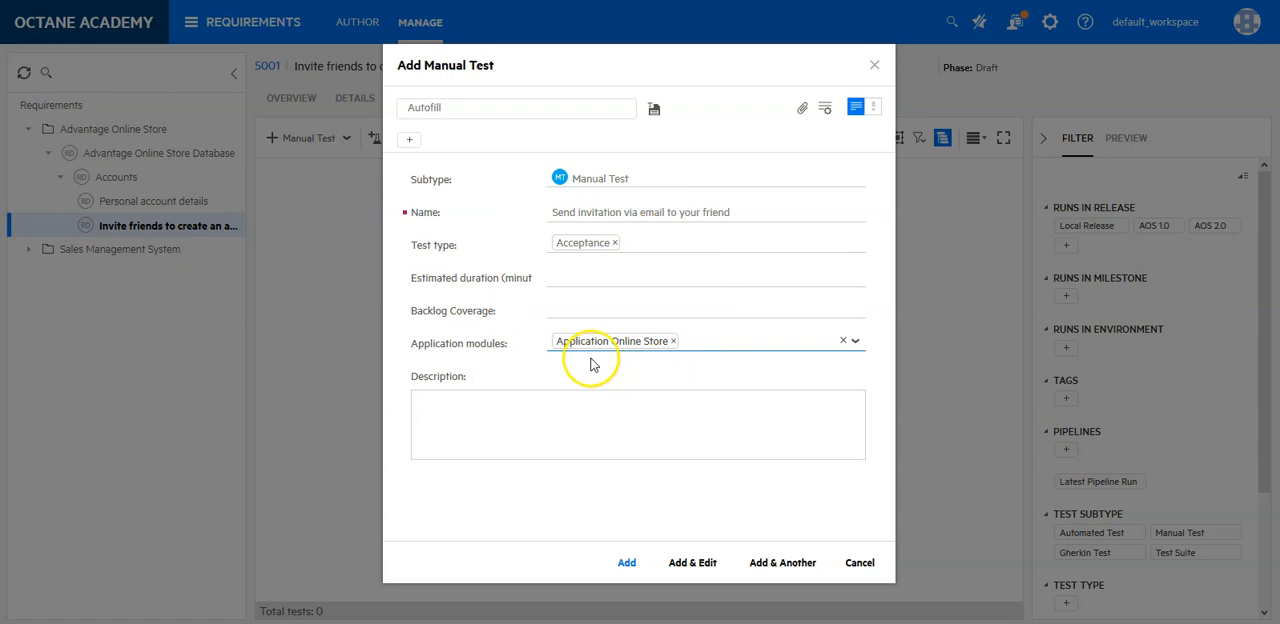
{"action": "mouse_move", "coordinate": [135, 235]}
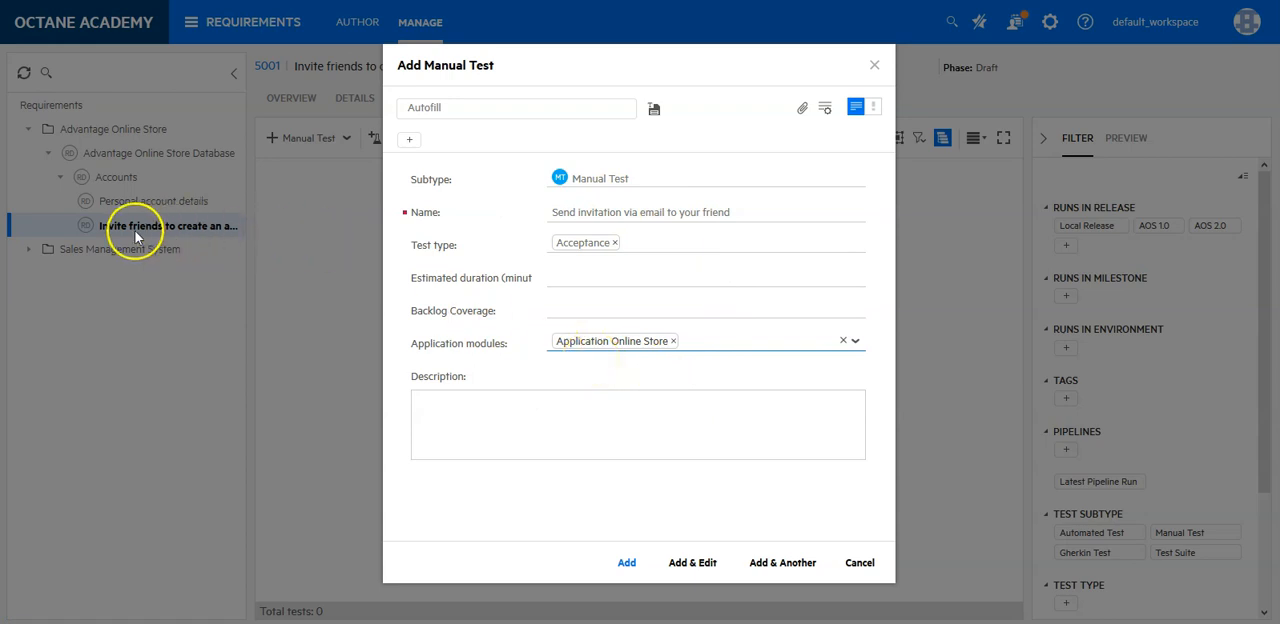
{"action": "mouse_move", "coordinate": [450, 365]}
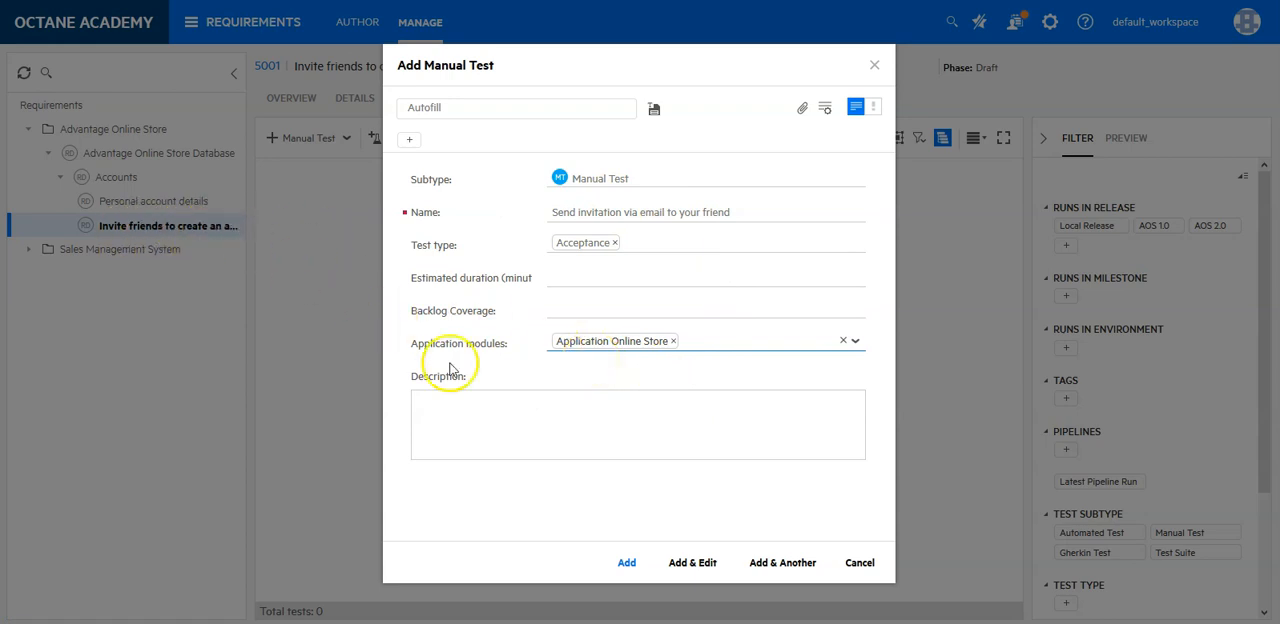
{"action": "mouse_move", "coordinate": [645, 350]}
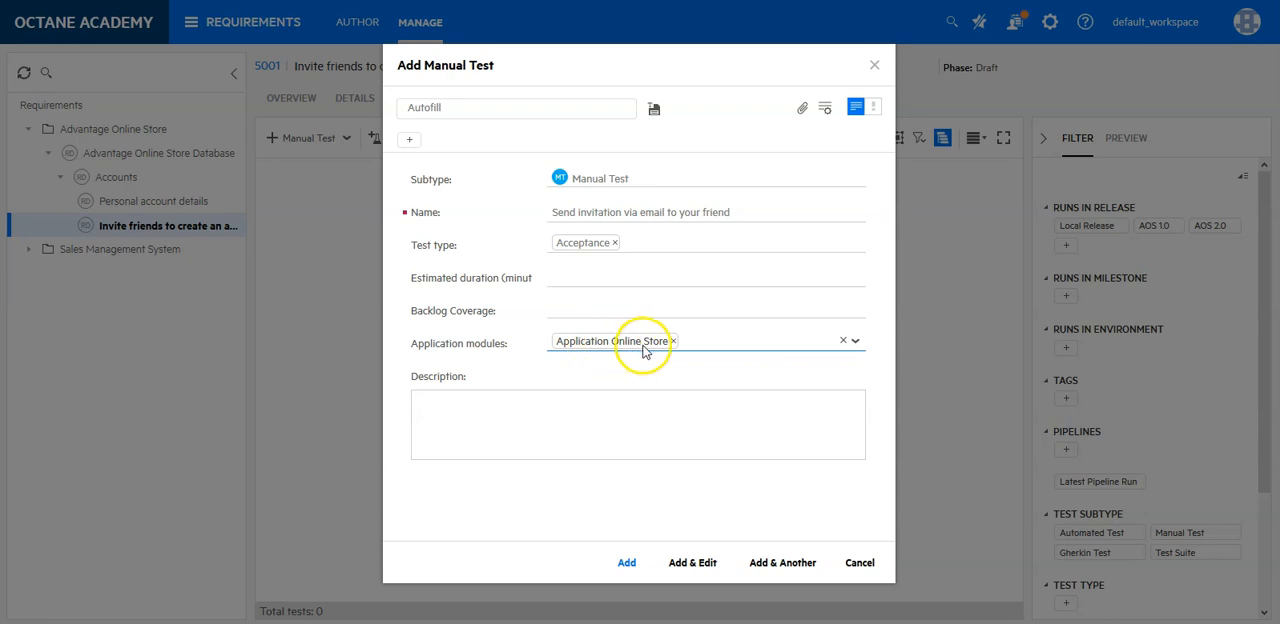
{"action": "mouse_move", "coordinate": [670, 520]}
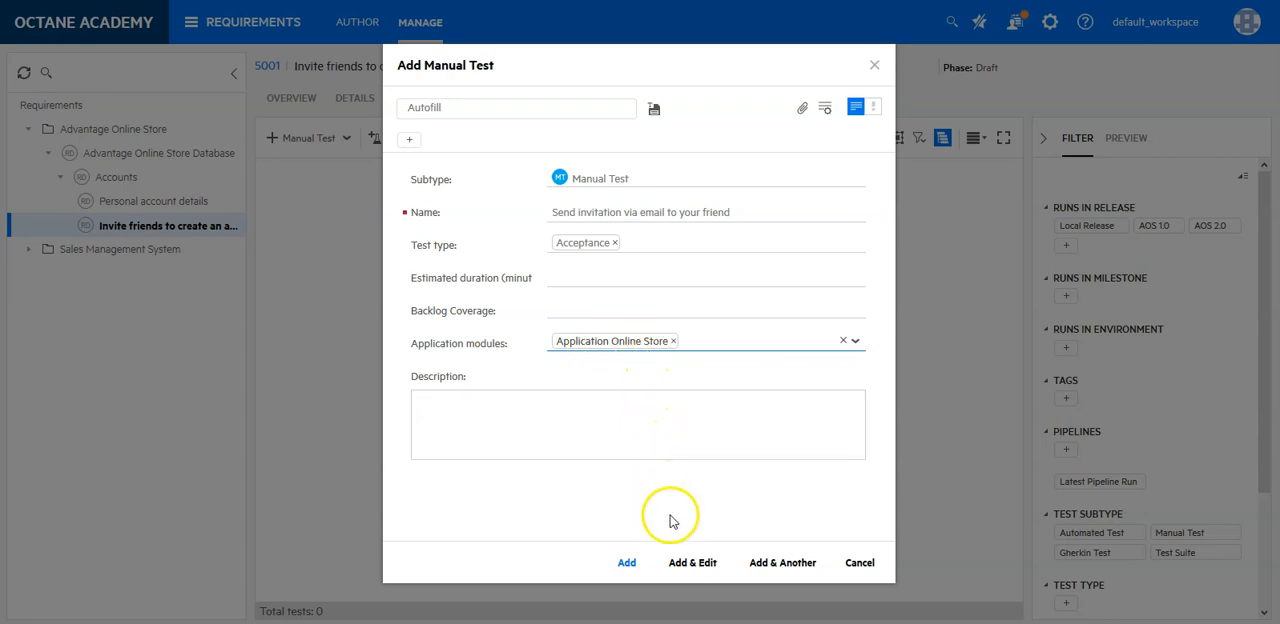
{"action": "mouse_move", "coordinate": [692, 562]}
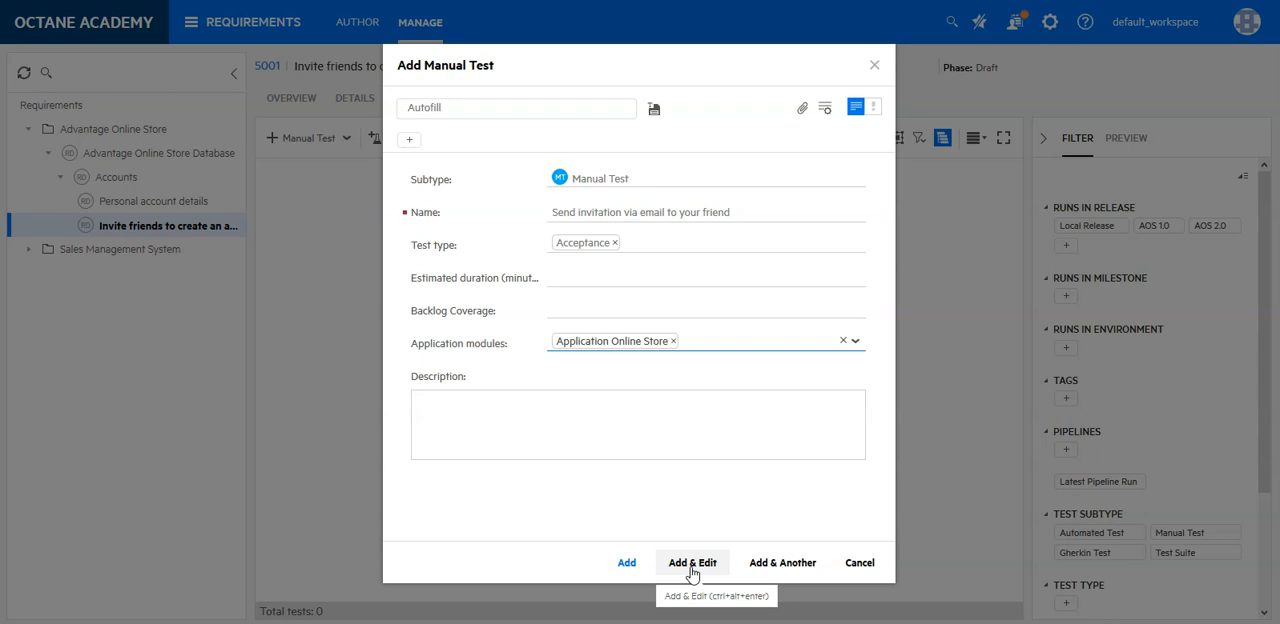
Step: Create the test and write steps 'On the accounts page' and 'Click on Invite friends button'
{"action": "left_click", "coordinate": [691, 562]}
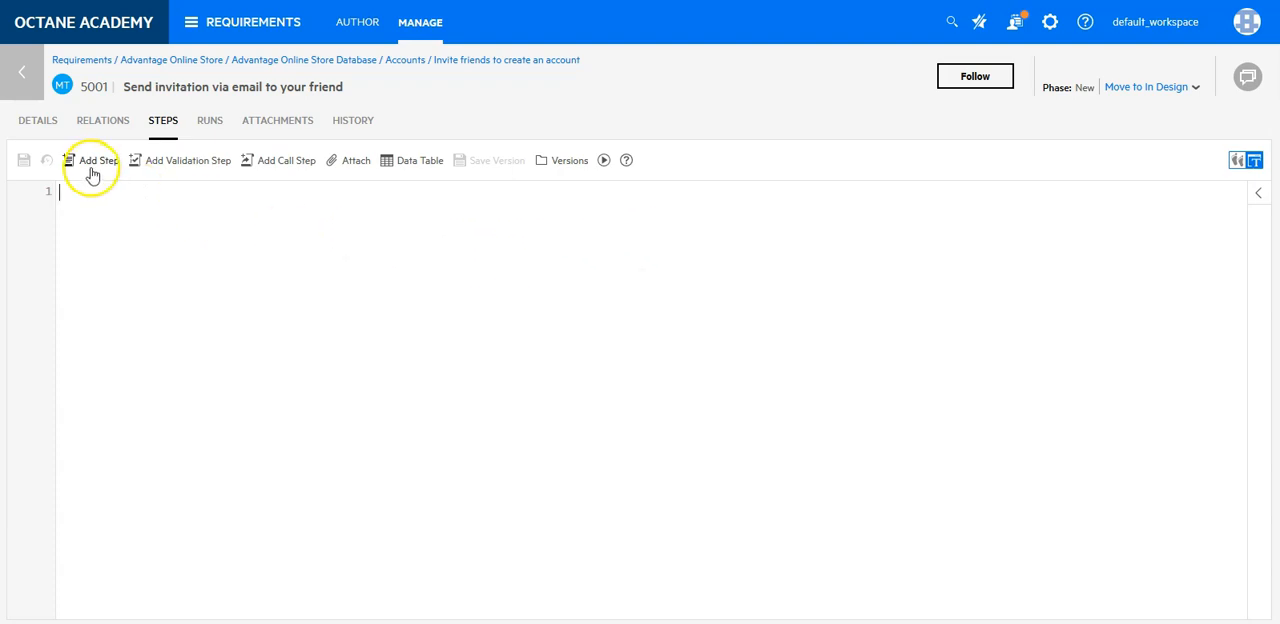
{"action": "mouse_move", "coordinate": [112, 218]}
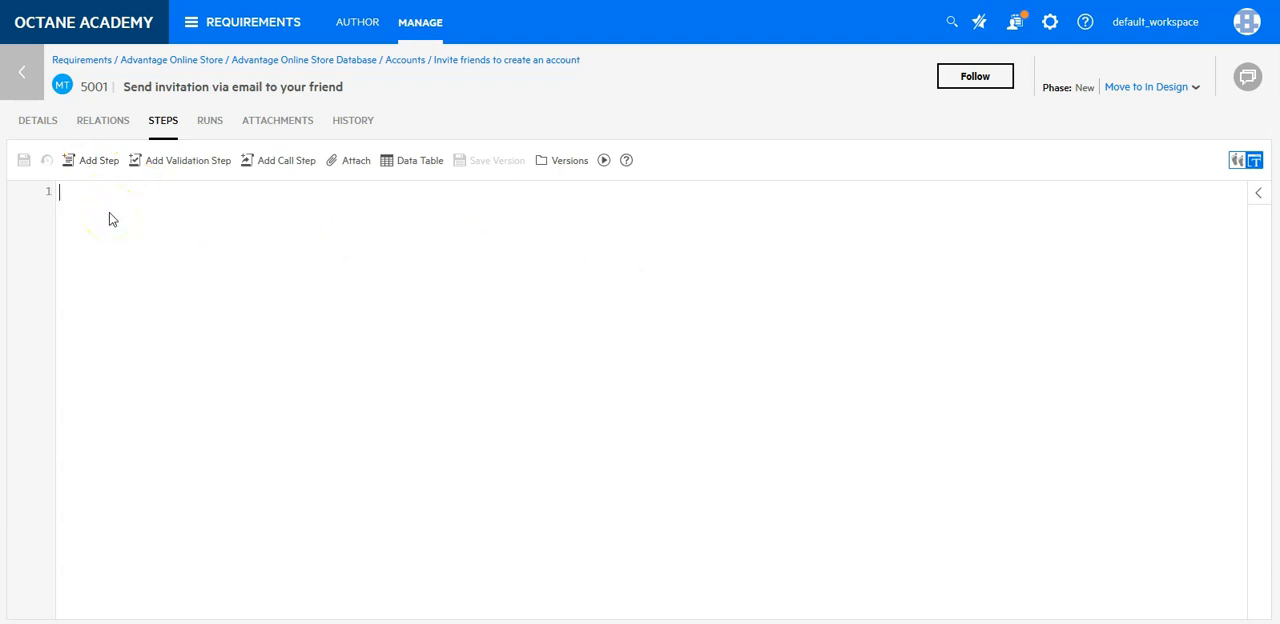
{"action": "type", "text": "-"}
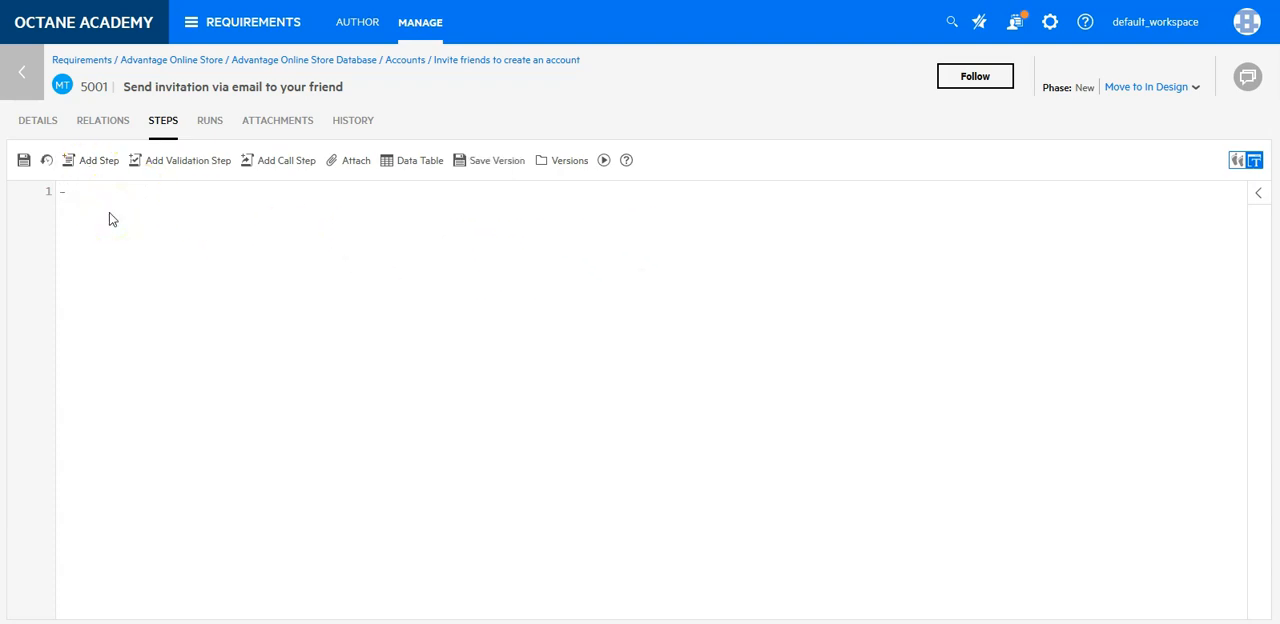
{"action": "type", "text": "On the"}
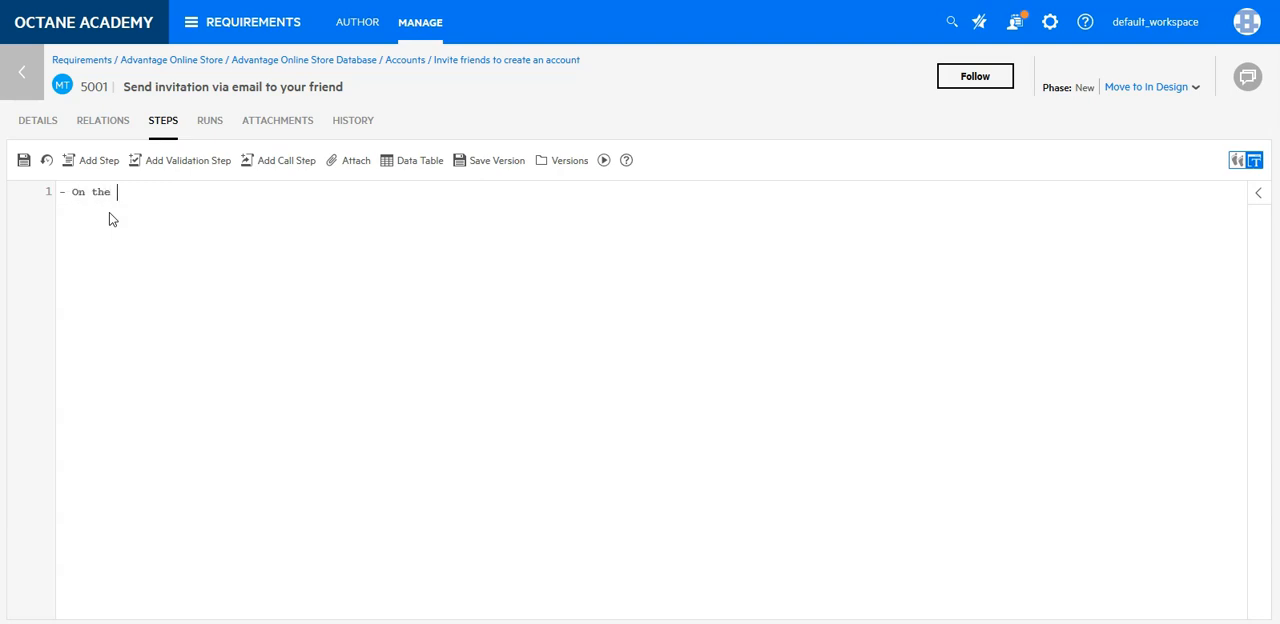
{"action": "type", "text": "accounts page"}
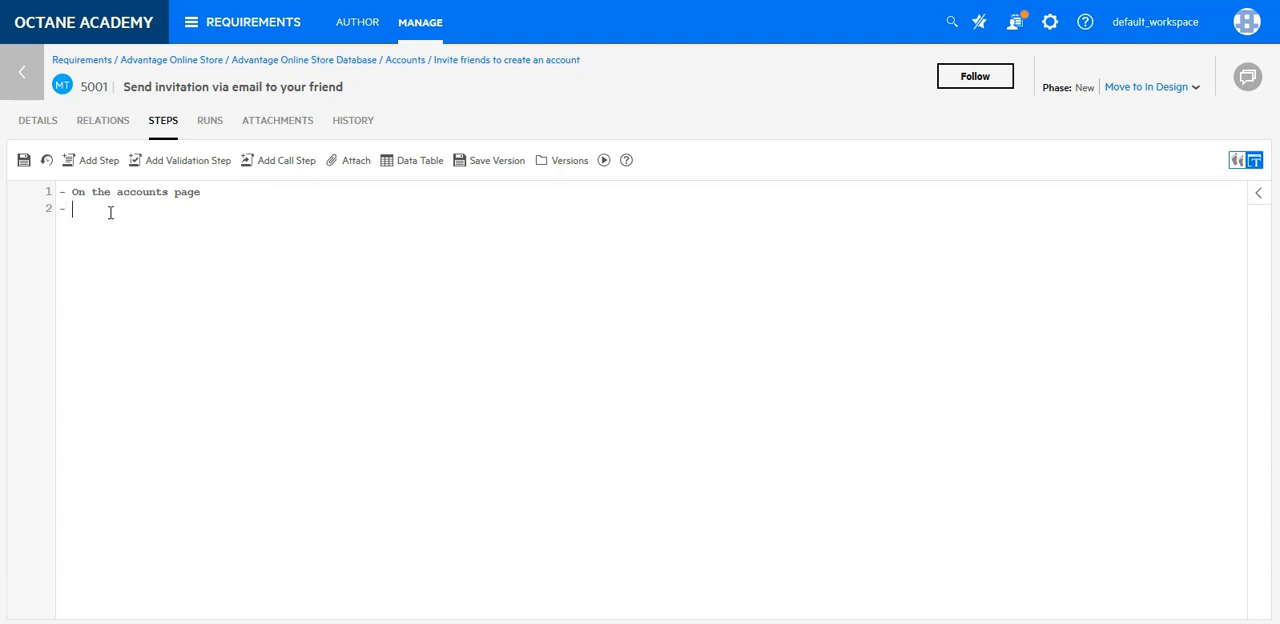
{"action": "type", "text": "Click on"}
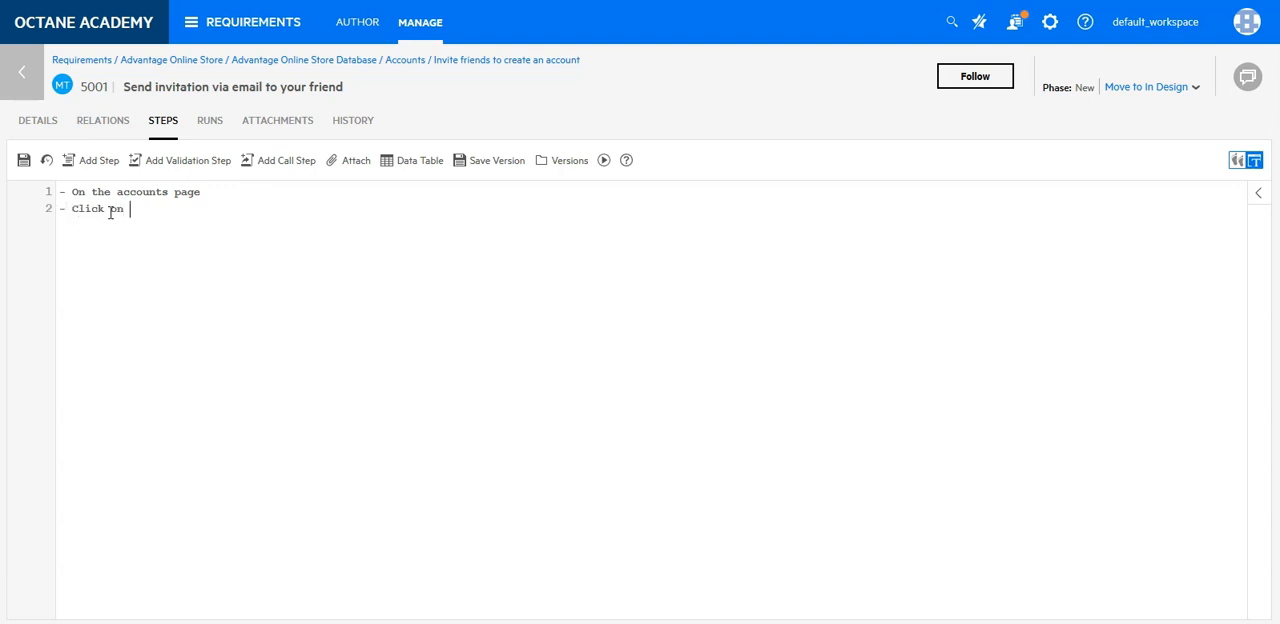
{"action": "type", "text": "i"}
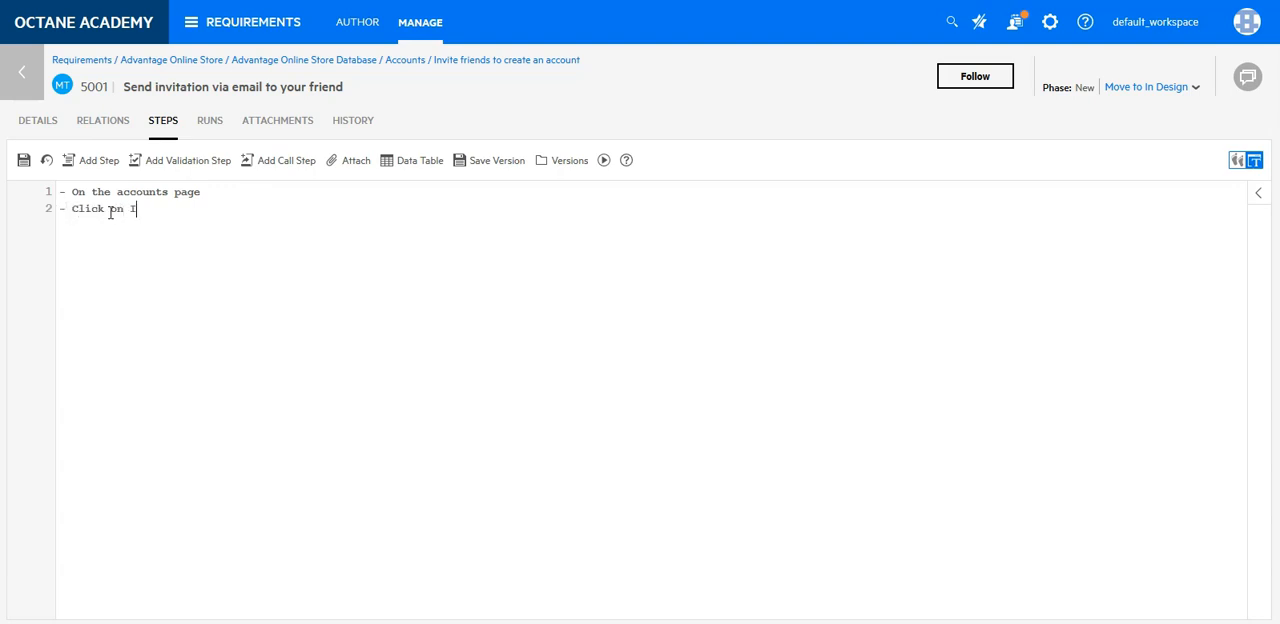
{"action": "type", "text": "Invite fire"}
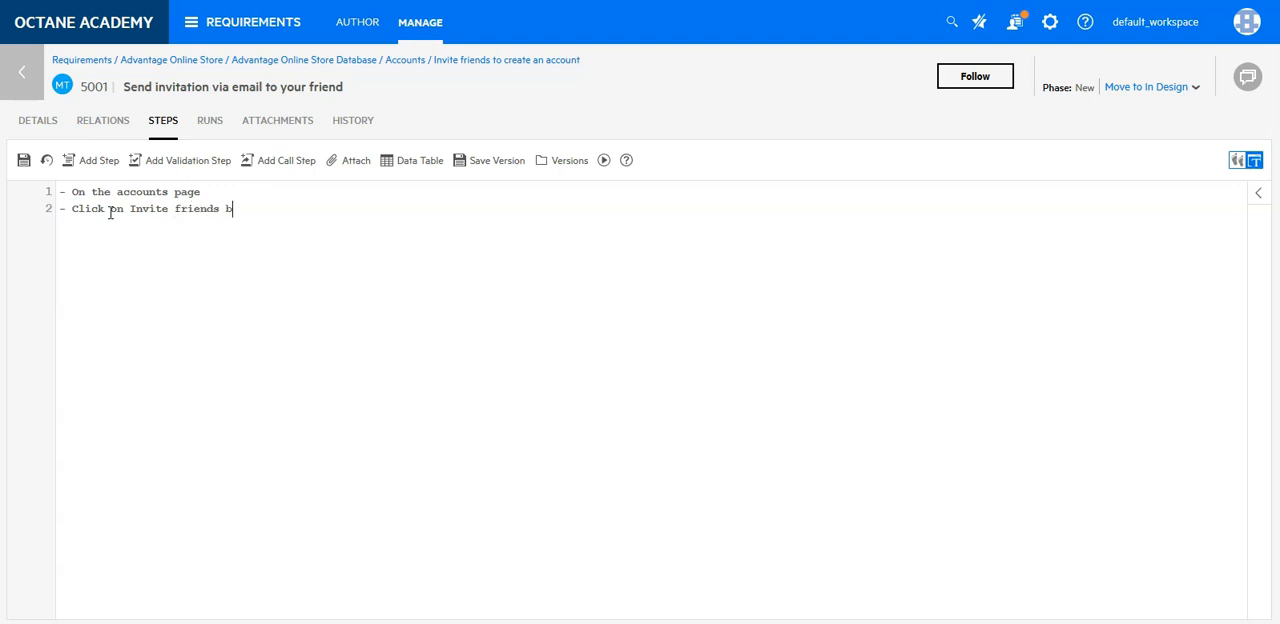
{"action": "key", "text": "enter"}
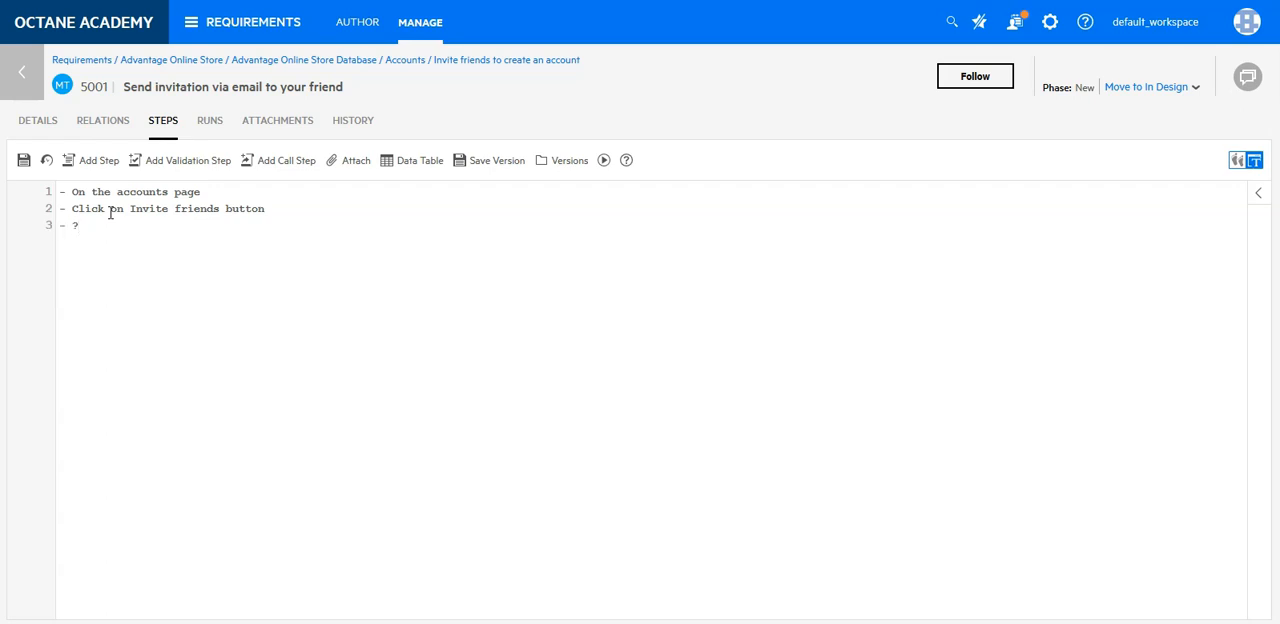
Step: Add a validation step checking the friends' email dialog opens, then 'Enter the email'
{"action": "type", "text": "Check"}
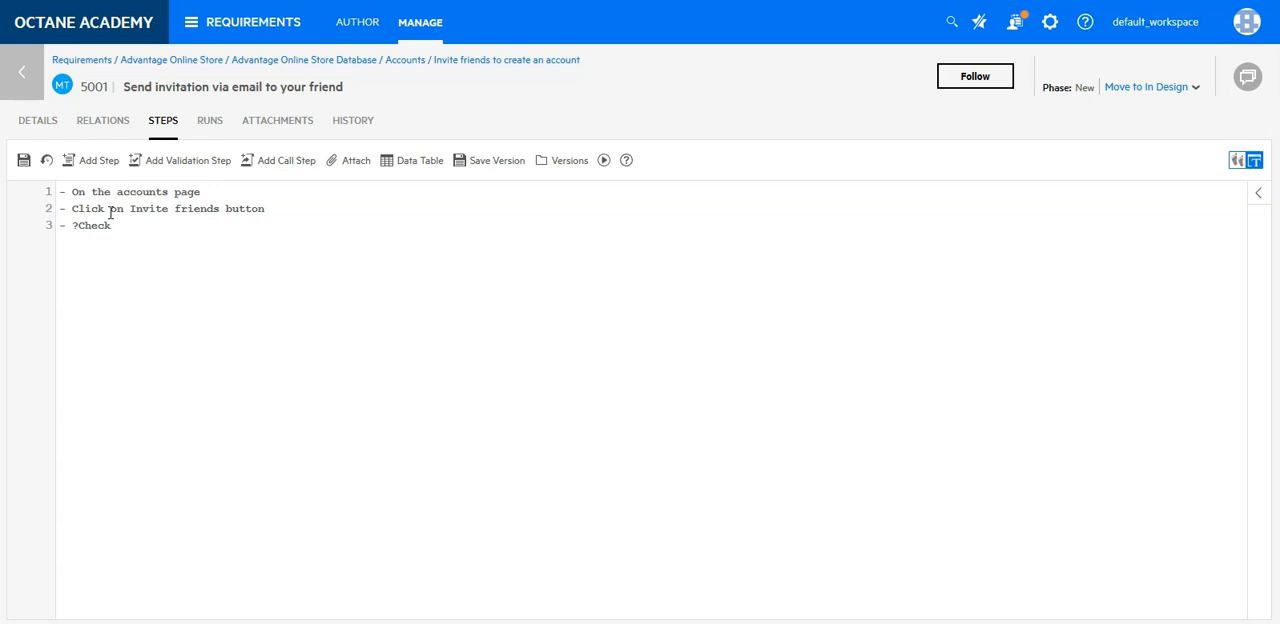
{"action": "type", "text": "dialog for"}
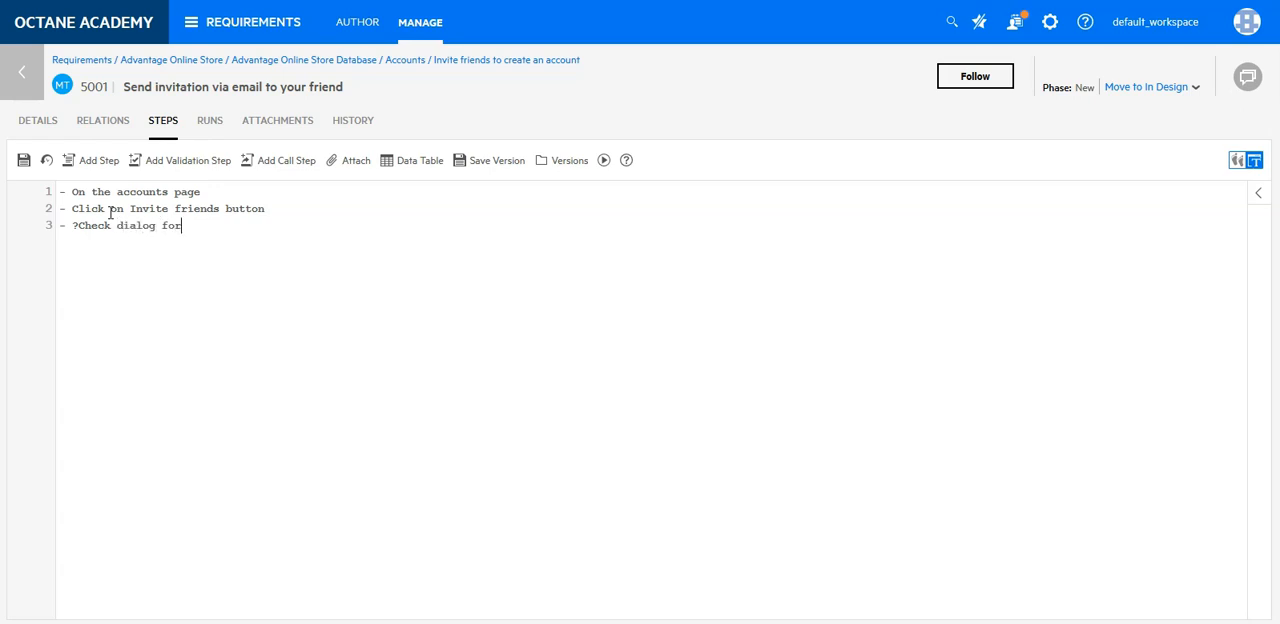
{"action": "type", "text": "entering"}
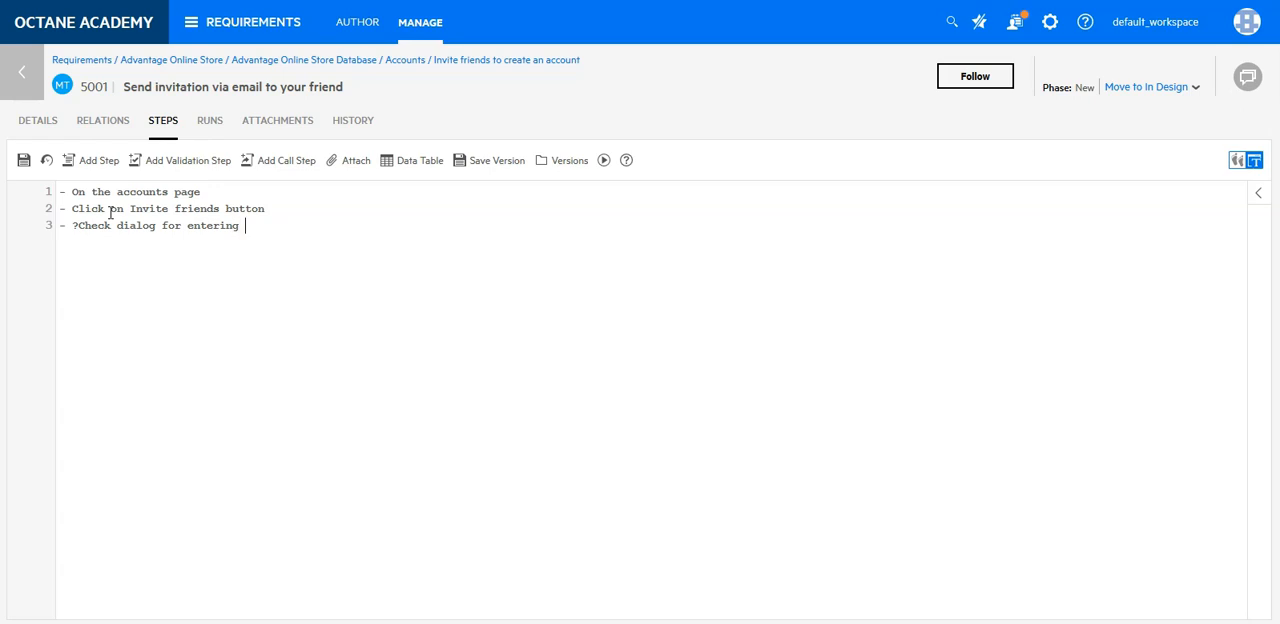
{"action": "type", "text": "friends email is opened"}
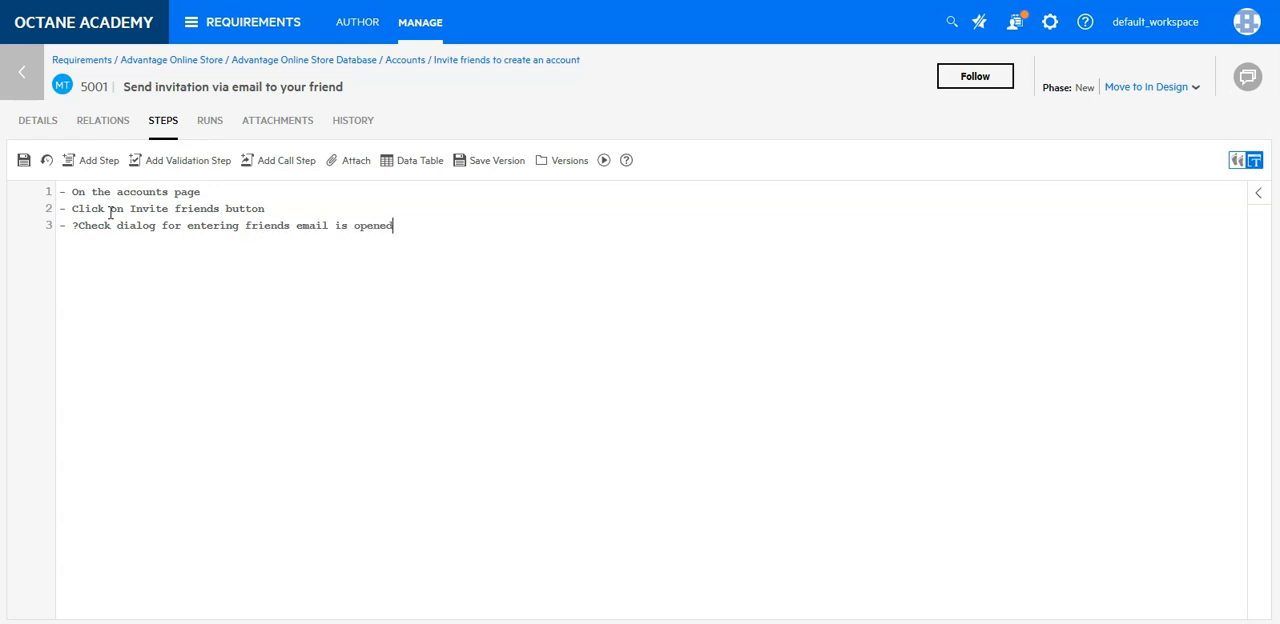
{"action": "key", "text": "Return"}
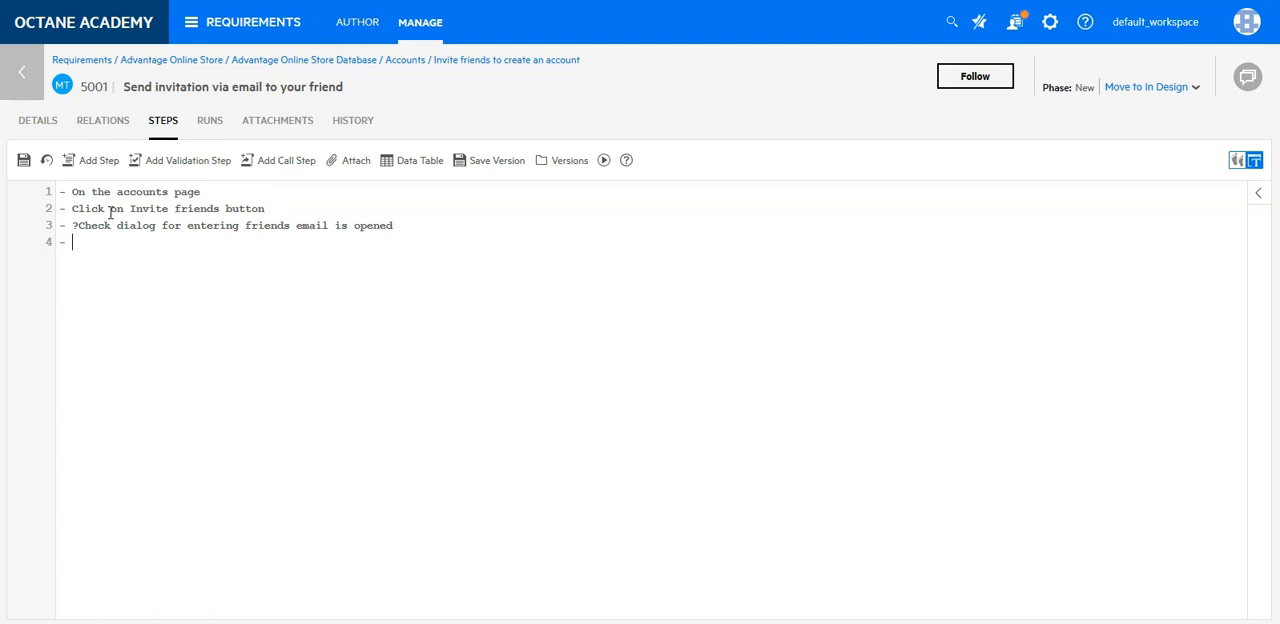
{"action": "type", "text": "E"}
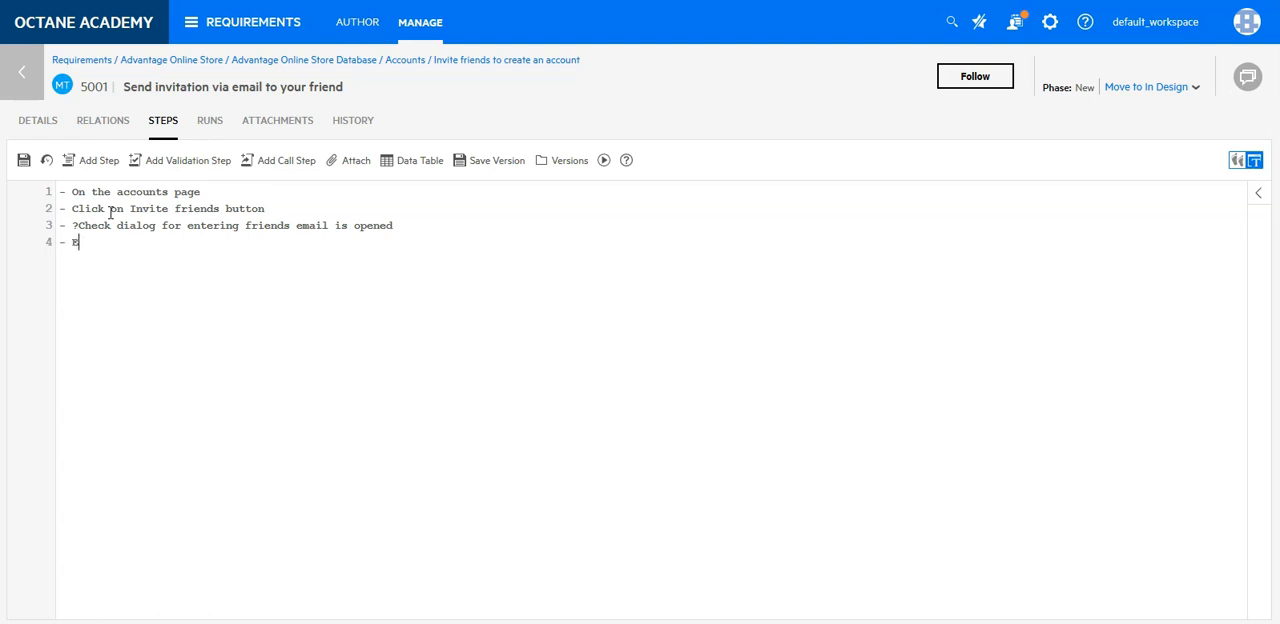
{"action": "type", "text": "nter the email"}
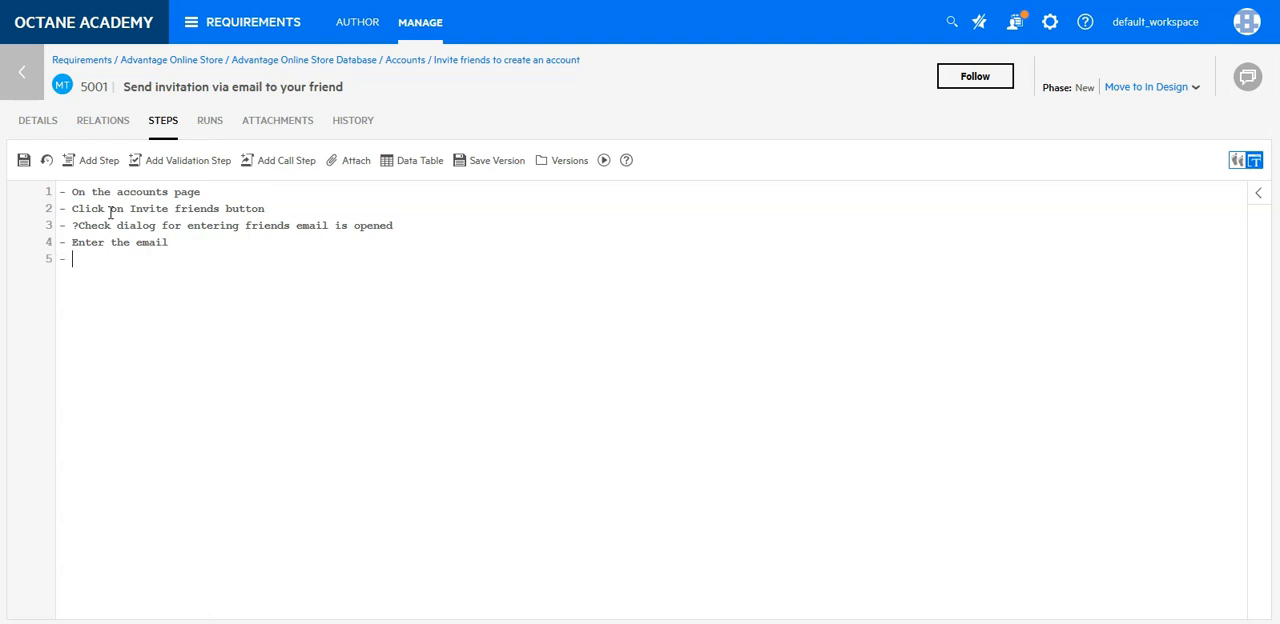
Step: Add 'Click on send' and a validation that a notification confirms the email was sent
{"action": "type", "text": "Click on send"}
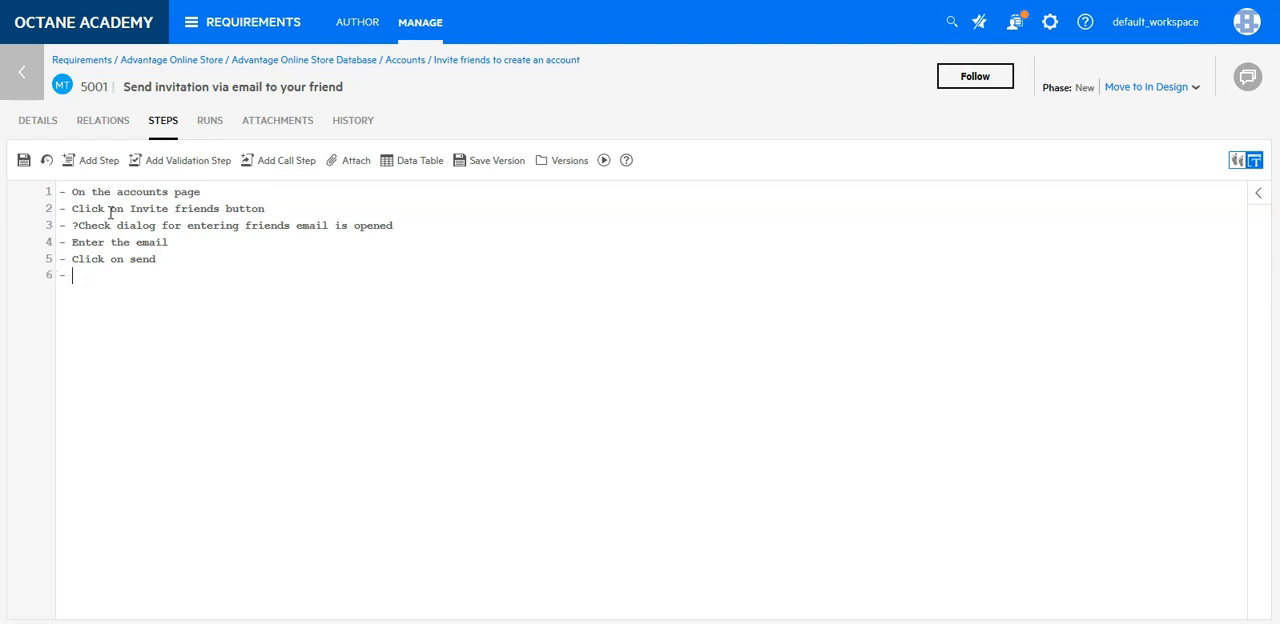
{"action": "type", "text": "?"}
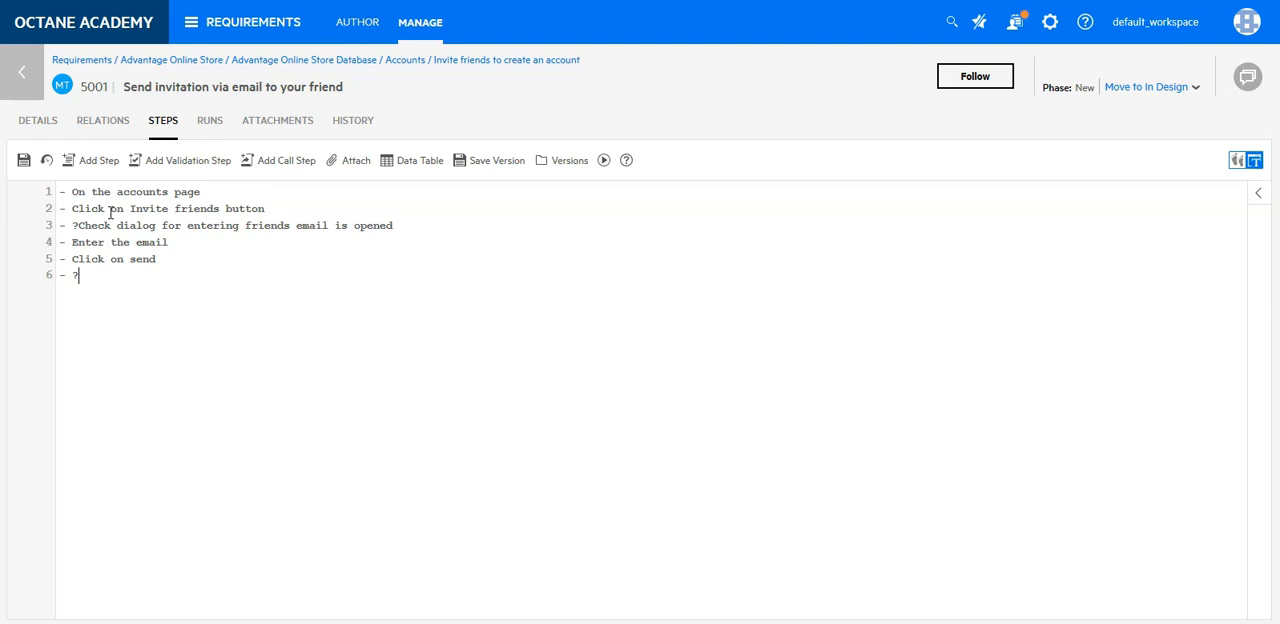
{"action": "type", "text": "A notifi"}
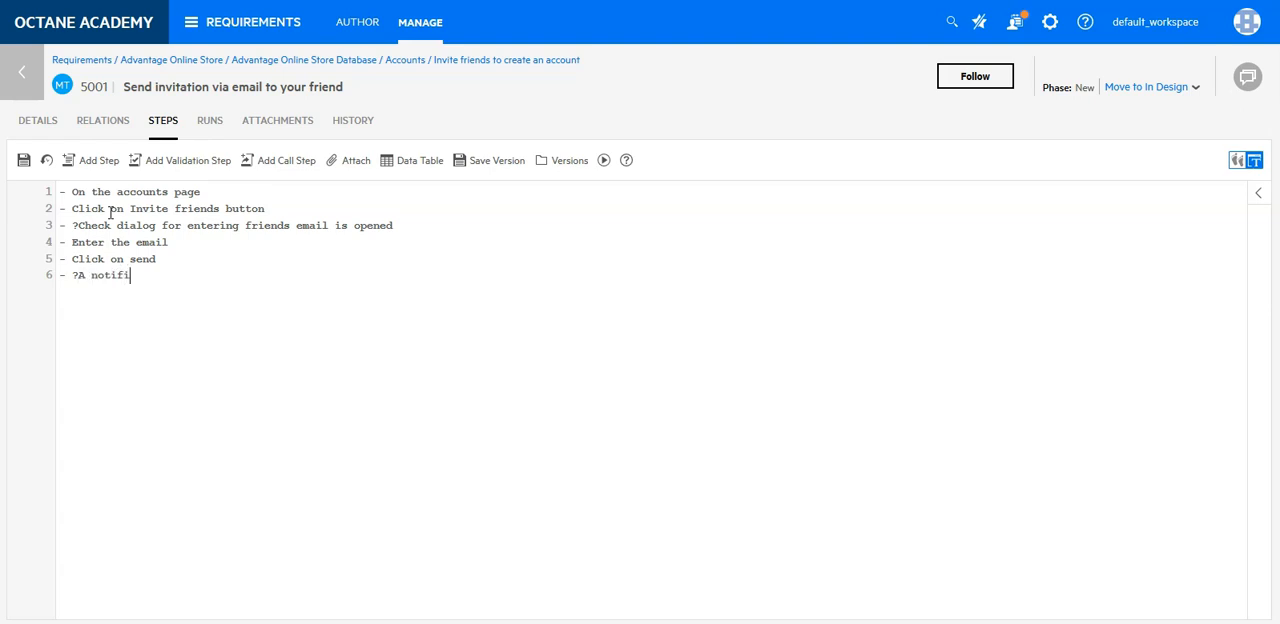
{"action": "type", "text": "cation wi"}
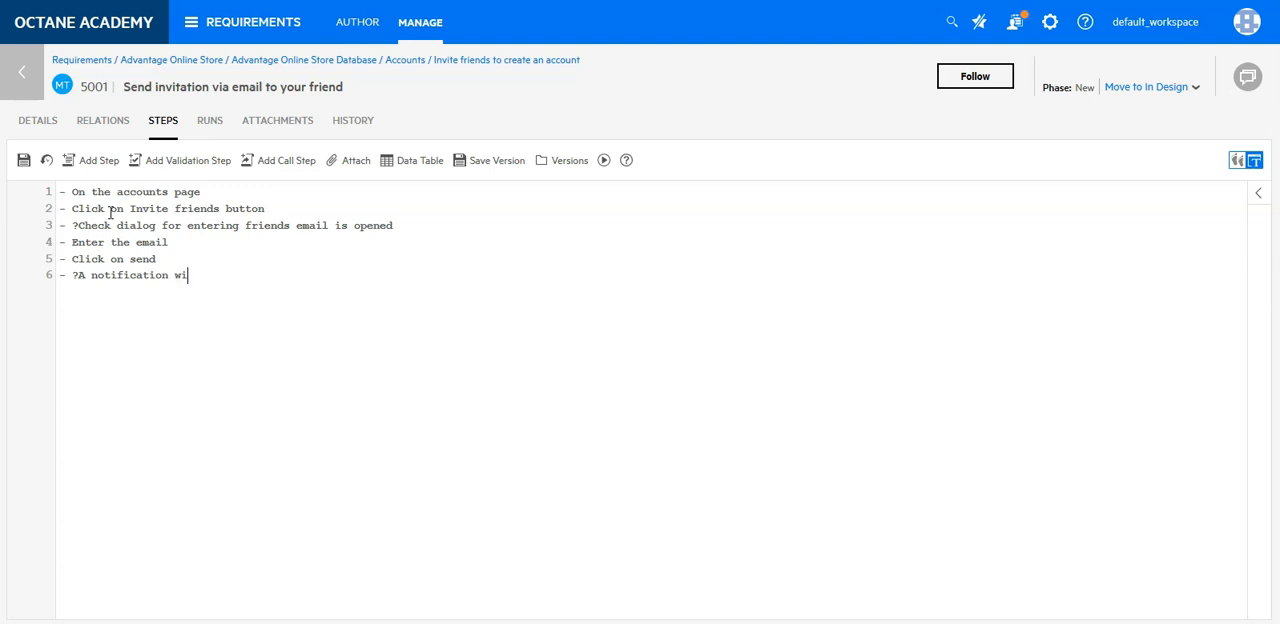
{"action": "type", "text": "ll confirm the s"}
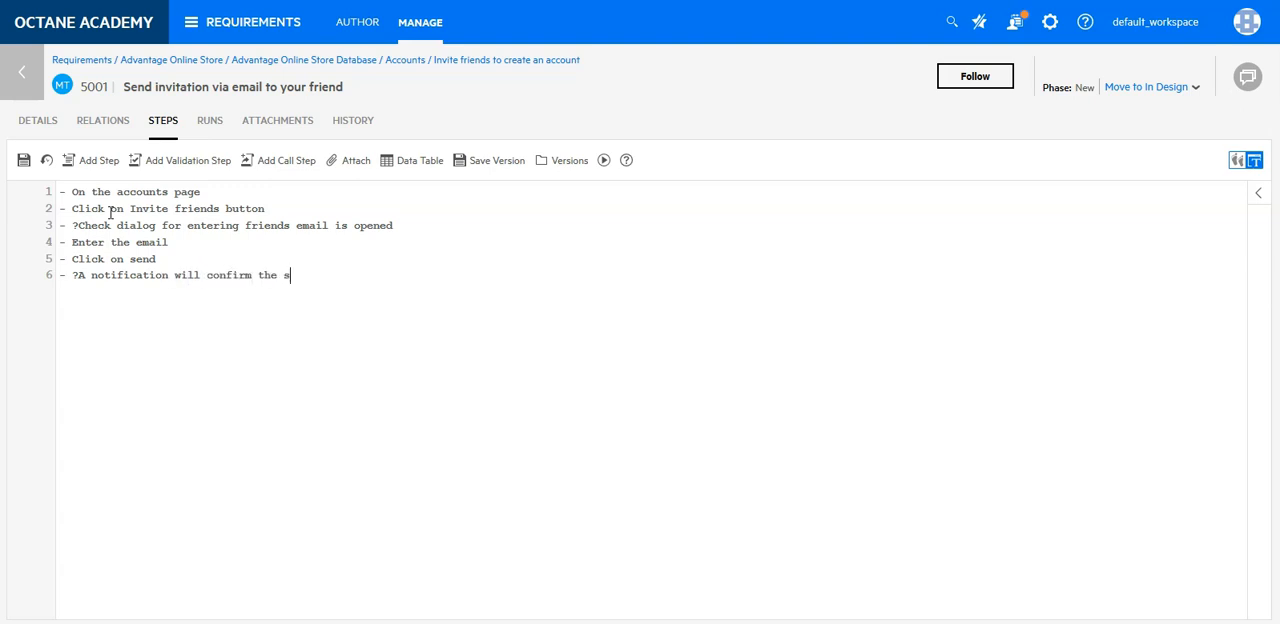
{"action": "type", "text": "em"}
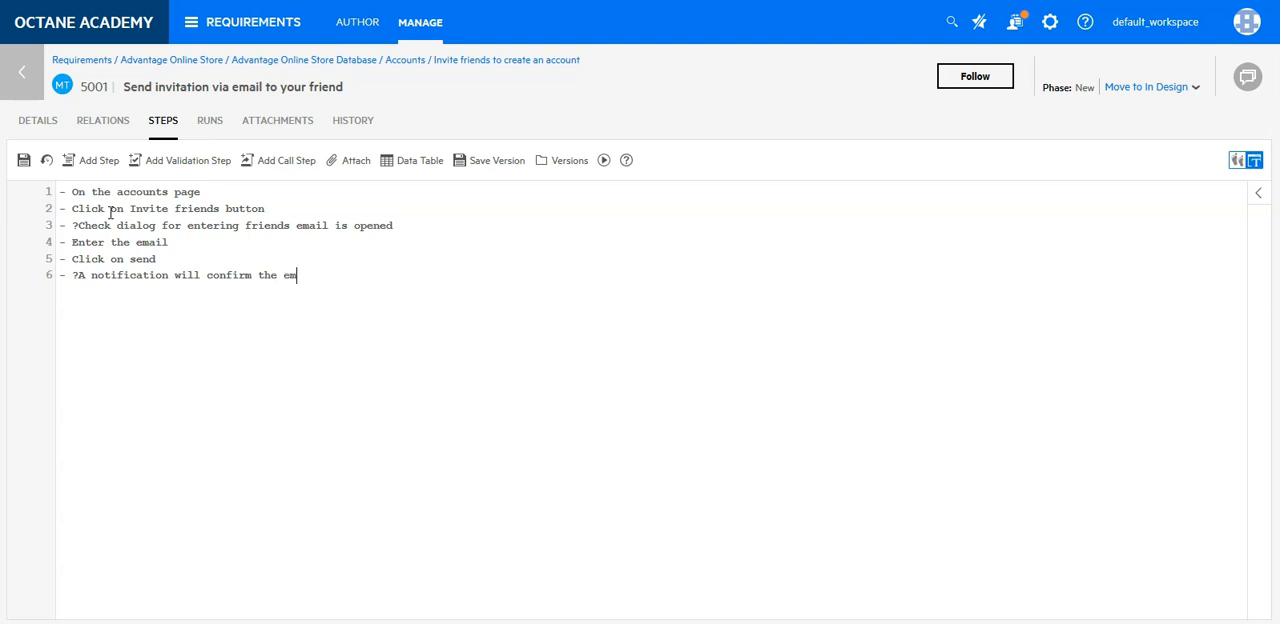
{"action": "type", "text": "ail is t"}
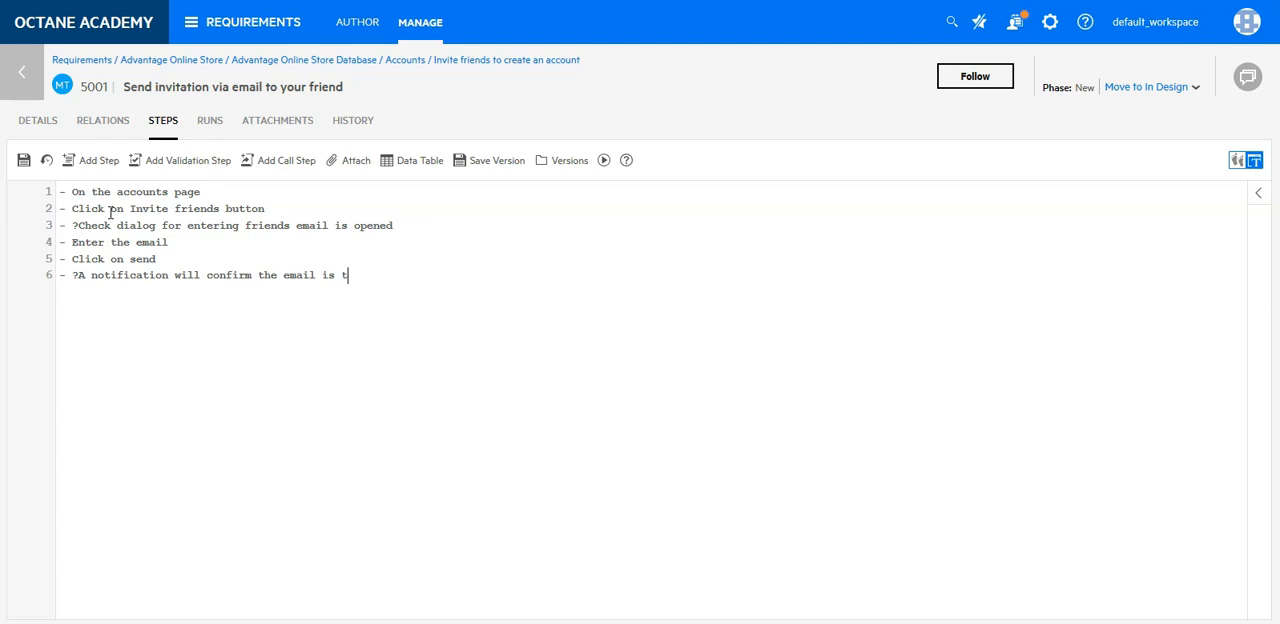
{"action": "type", "text": "send."}
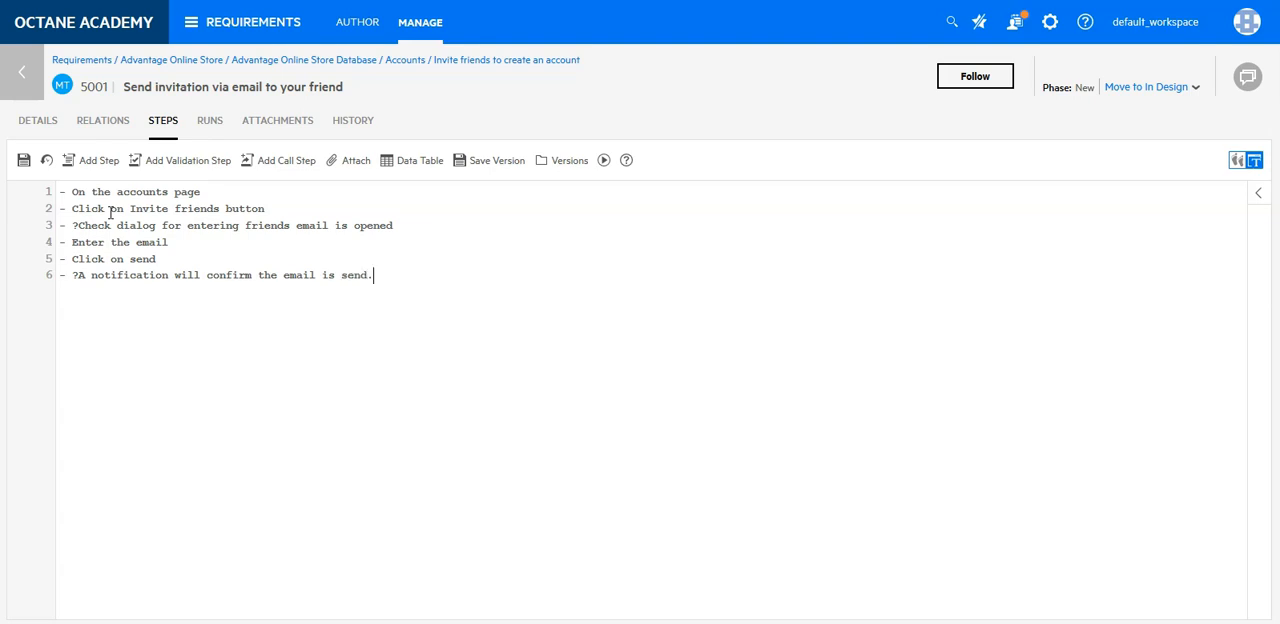
Step: Go back to the Invite friends requirement's Tests tab, now listing test 5001
{"action": "left_click", "coordinate": [23, 160]}
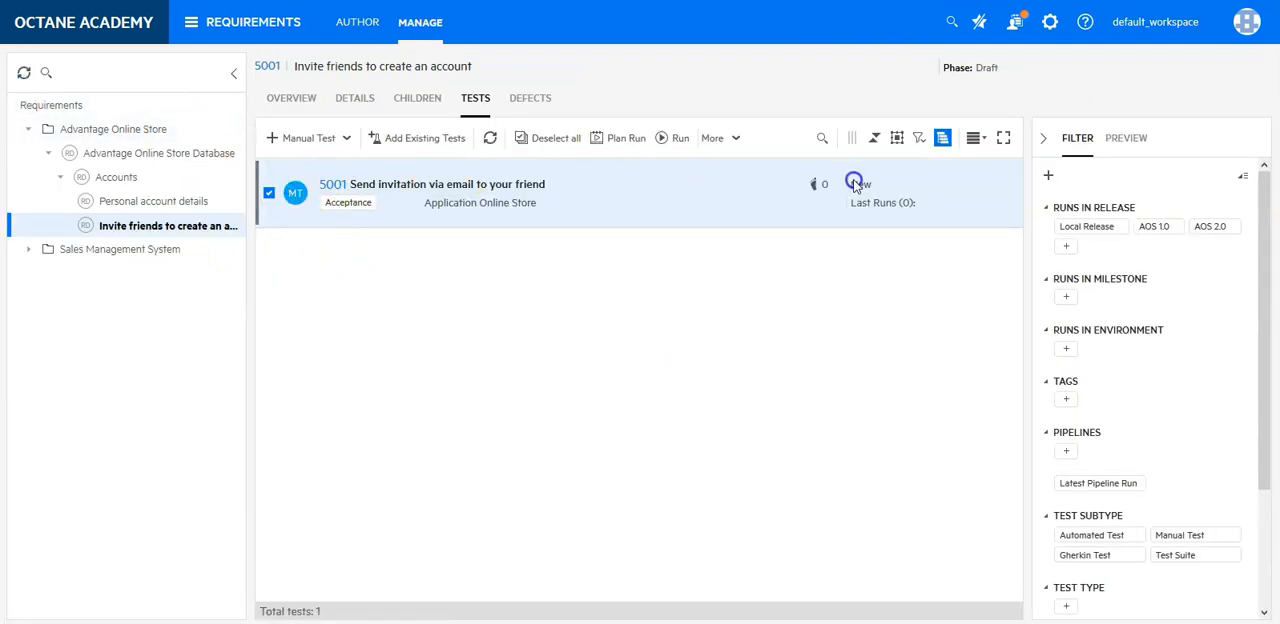
{"action": "mouse_move", "coordinate": [133, 225]}
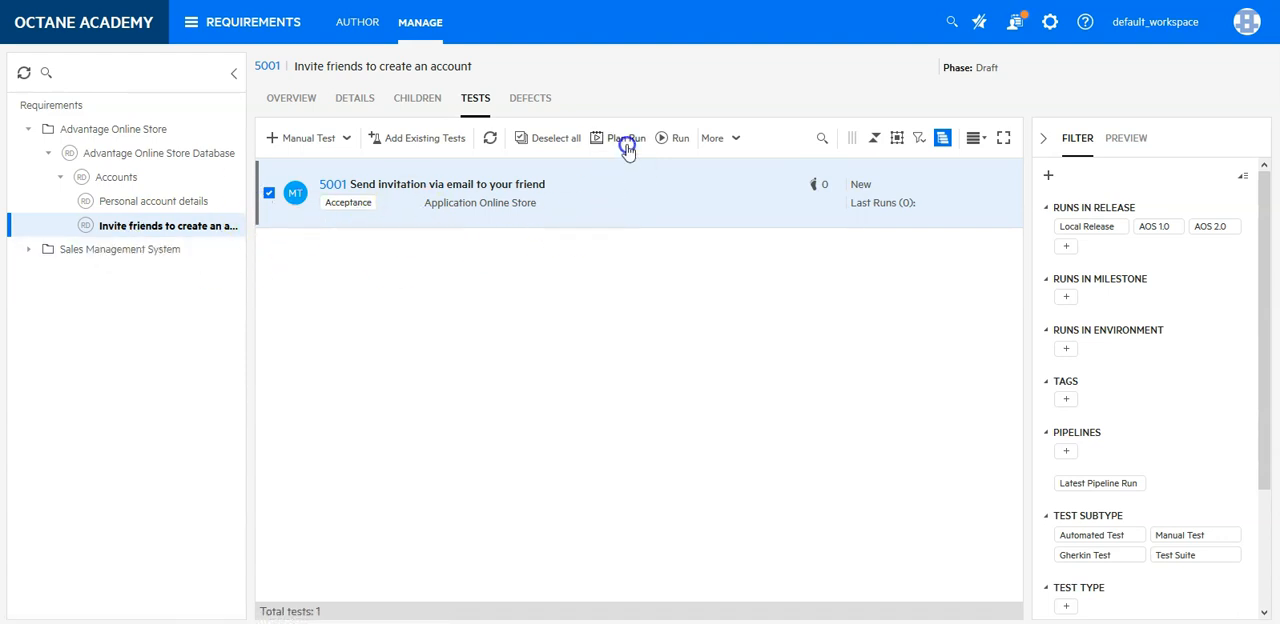
{"action": "left_click", "coordinate": [623, 138]}
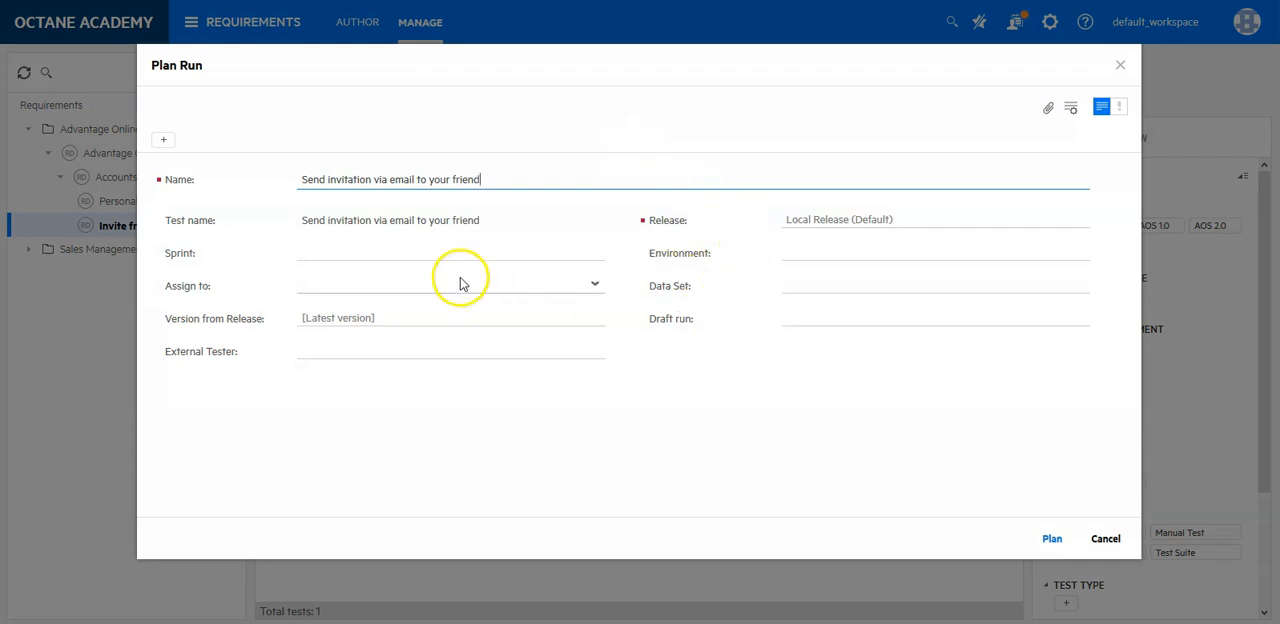
{"action": "mouse_move", "coordinate": [794, 292]}
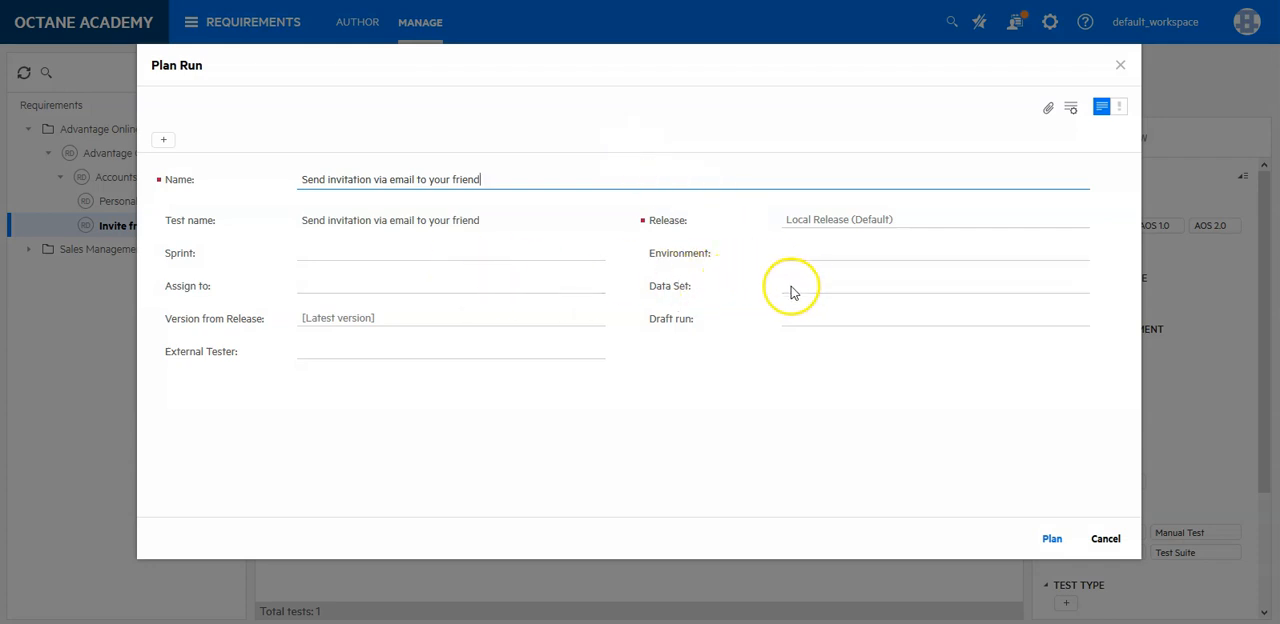
{"action": "left_click", "coordinate": [450, 285]}
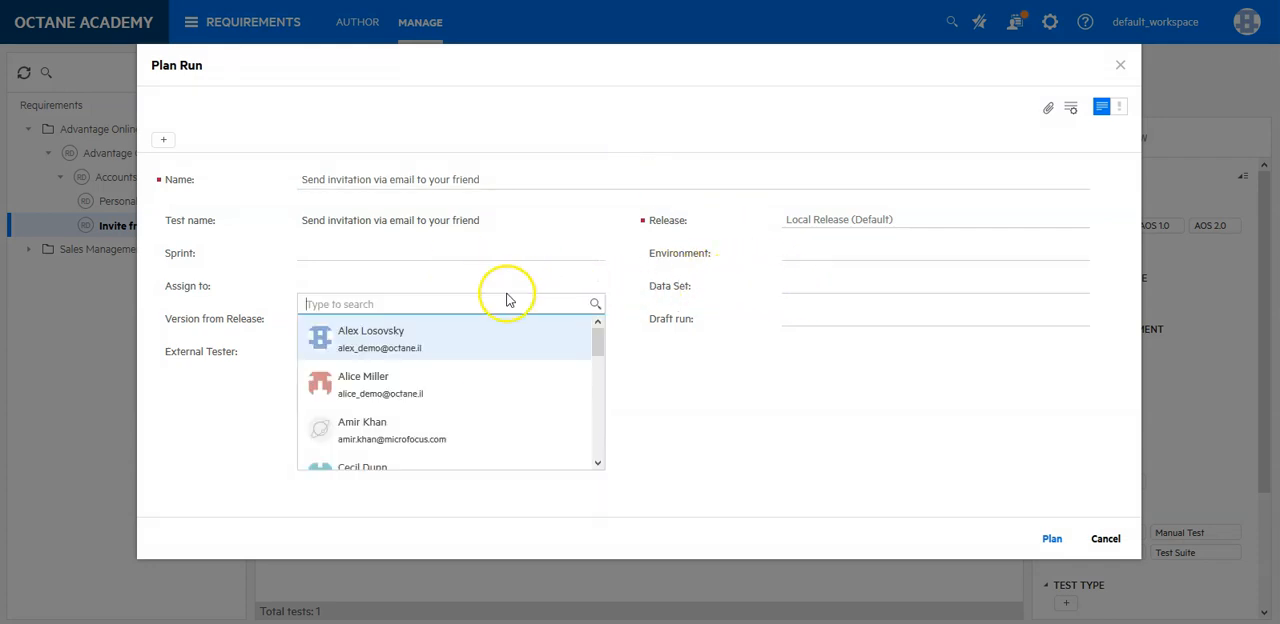
{"action": "mouse_move", "coordinate": [395, 338]}
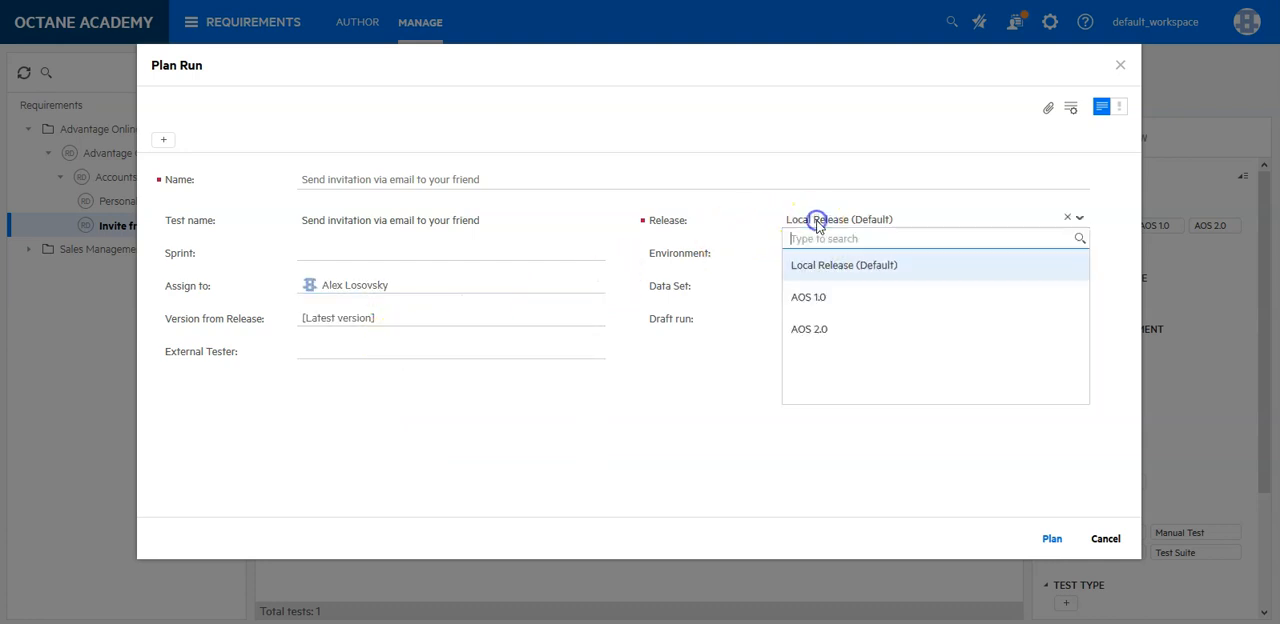
{"action": "mouse_move", "coordinate": [809, 329]}
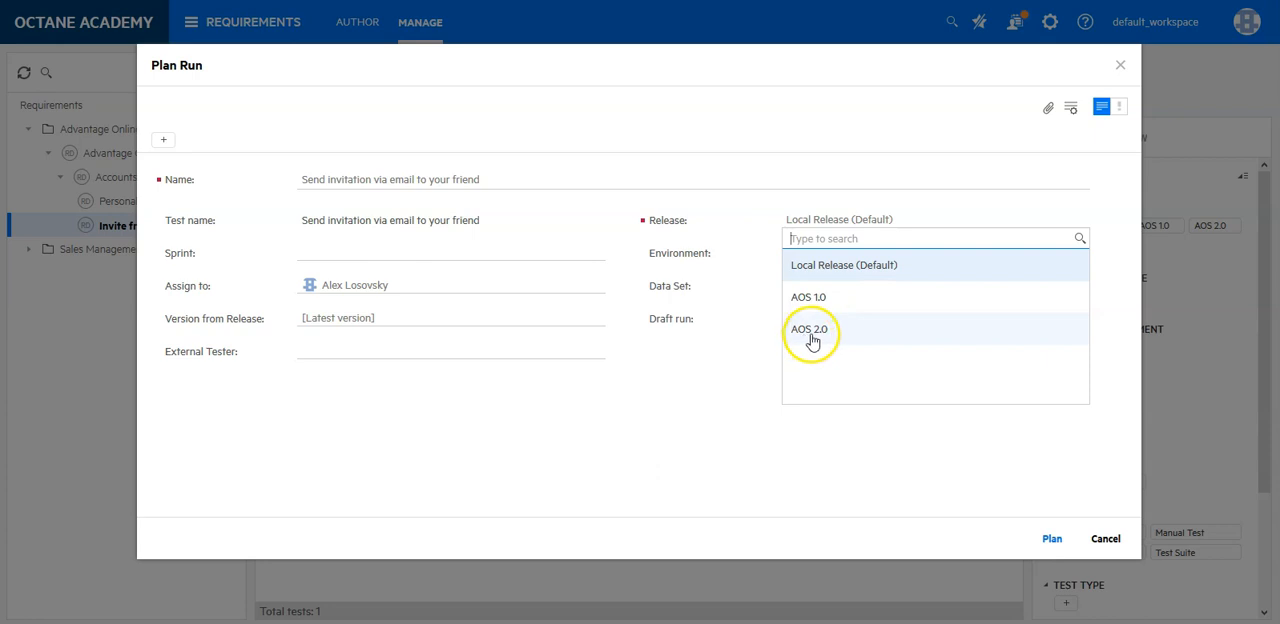
{"action": "left_click", "coordinate": [808, 329]}
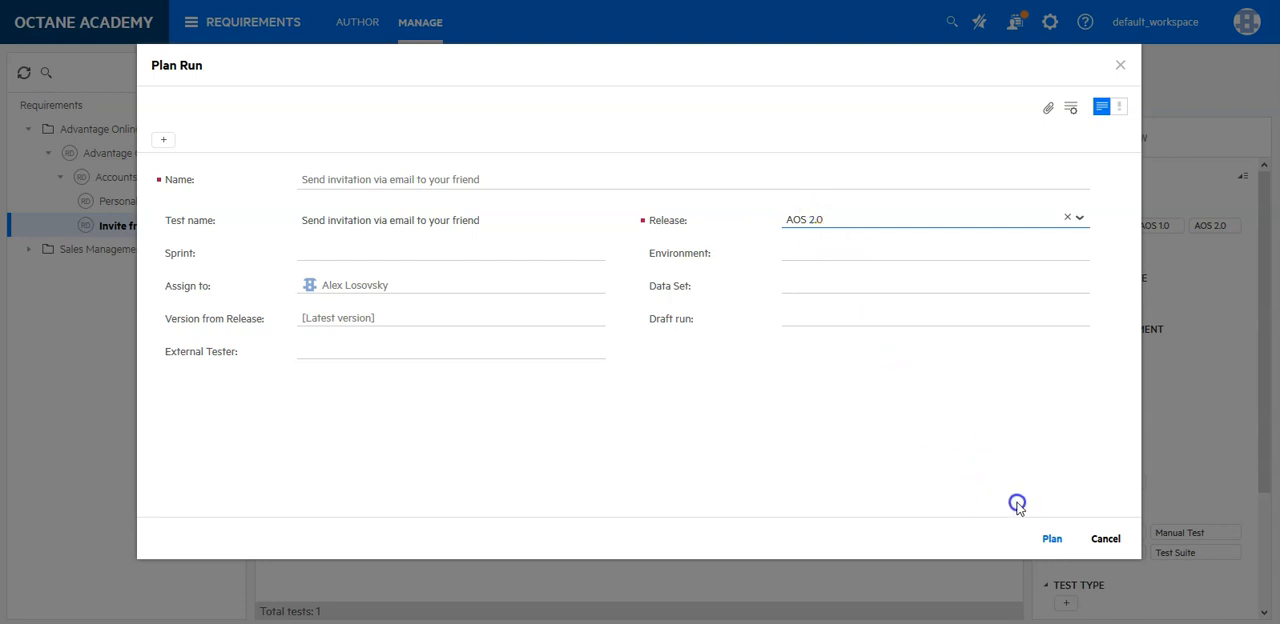
{"action": "left_click", "coordinate": [1051, 538]}
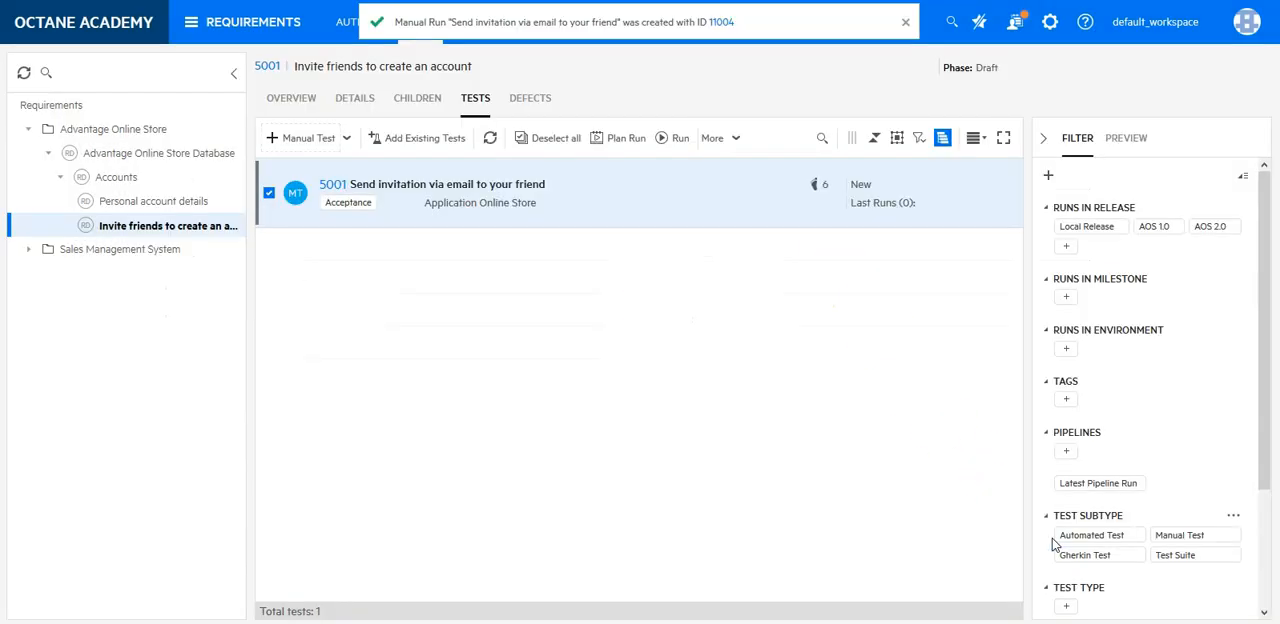
{"action": "mouse_move", "coordinate": [497, 255]}
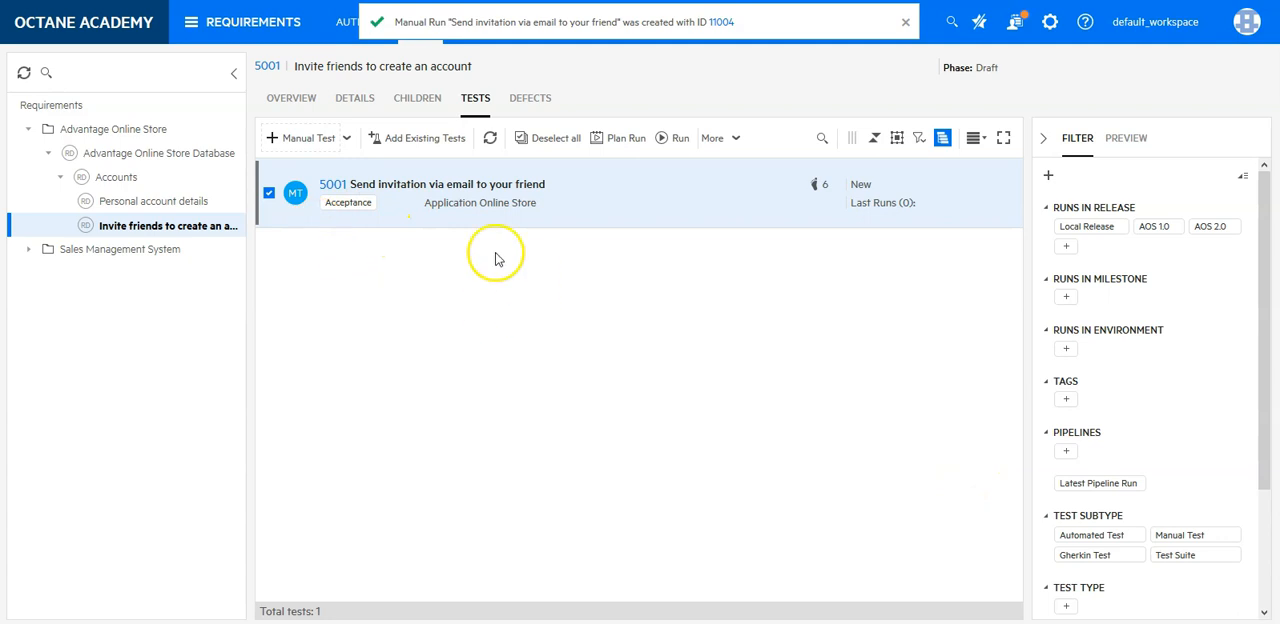
{"action": "mouse_move", "coordinate": [468, 246]}
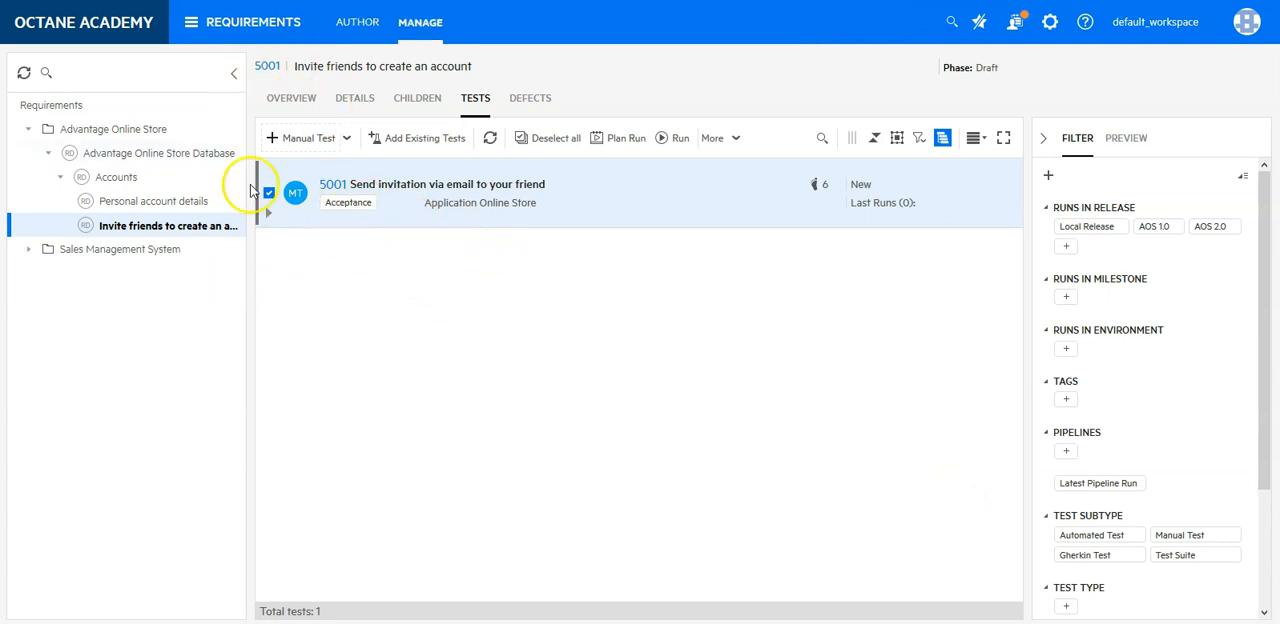
Step: Show the Advantage Online Store Database overview with AOS 2.0 coverage including planned runs
{"action": "left_click", "coordinate": [158, 153]}
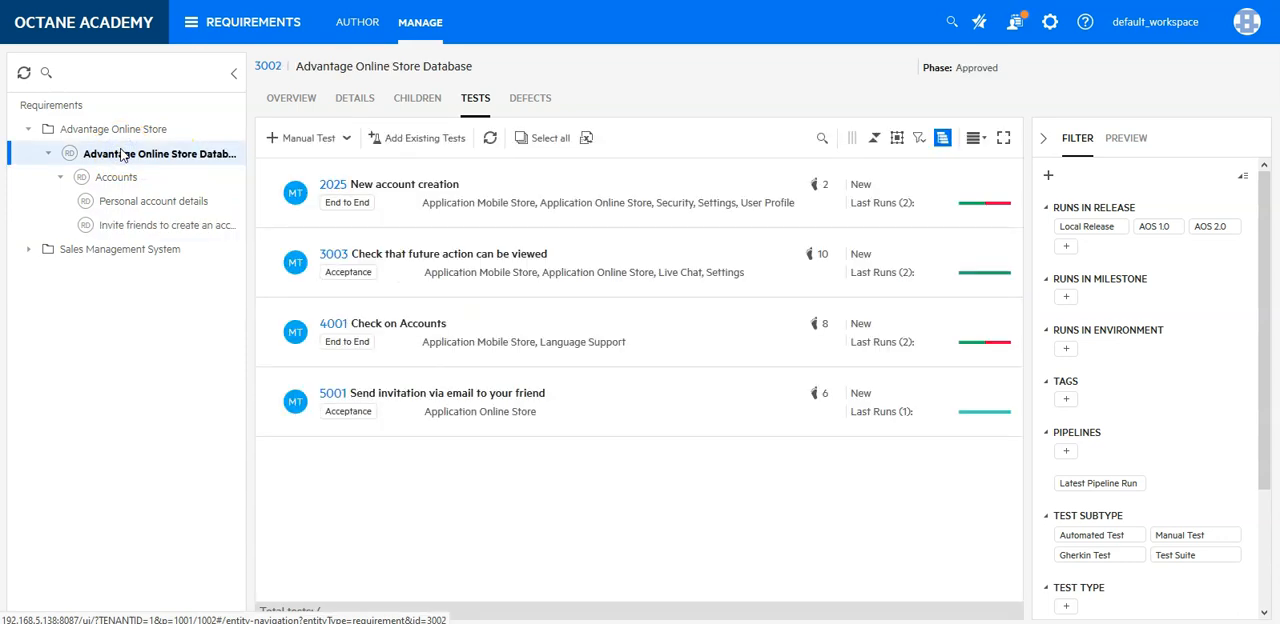
{"action": "left_click", "coordinate": [291, 98]}
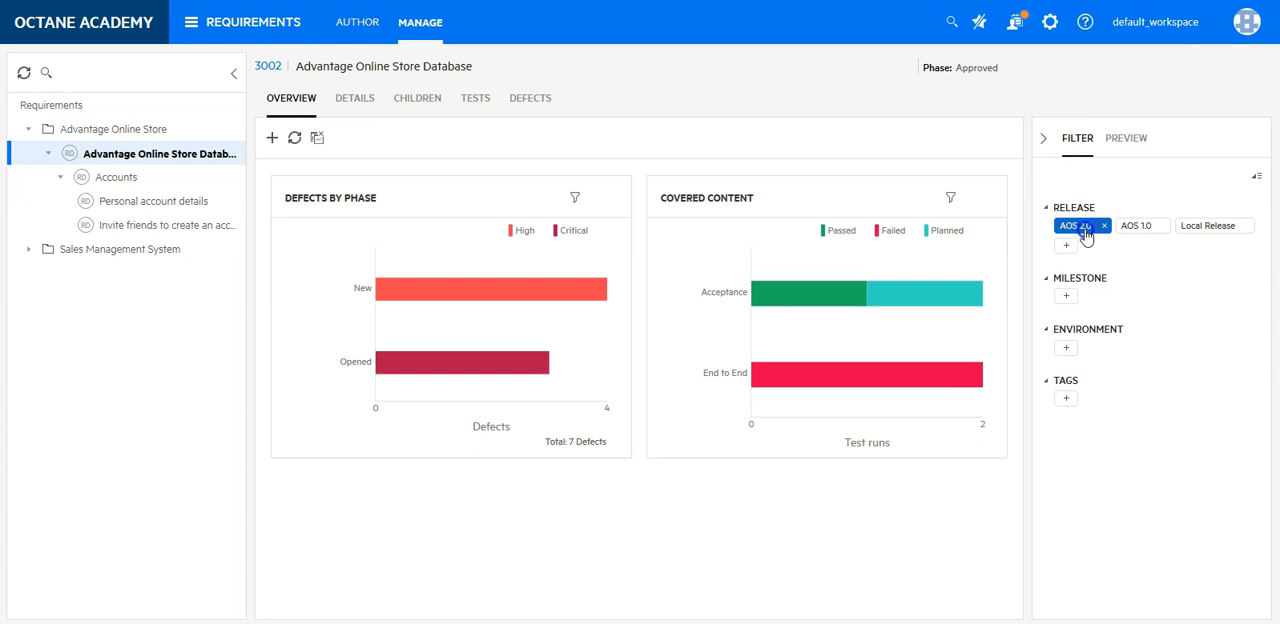
{"action": "mouse_move", "coordinate": [940, 294]}
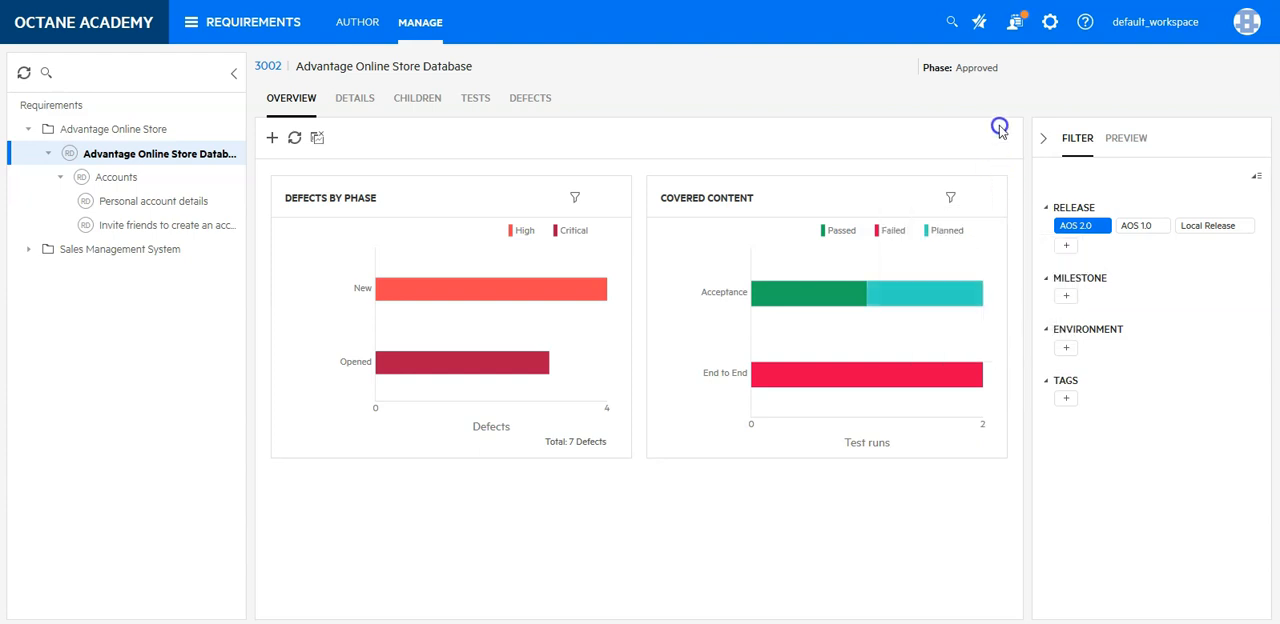
{"action": "mouse_move", "coordinate": [864, 95]}
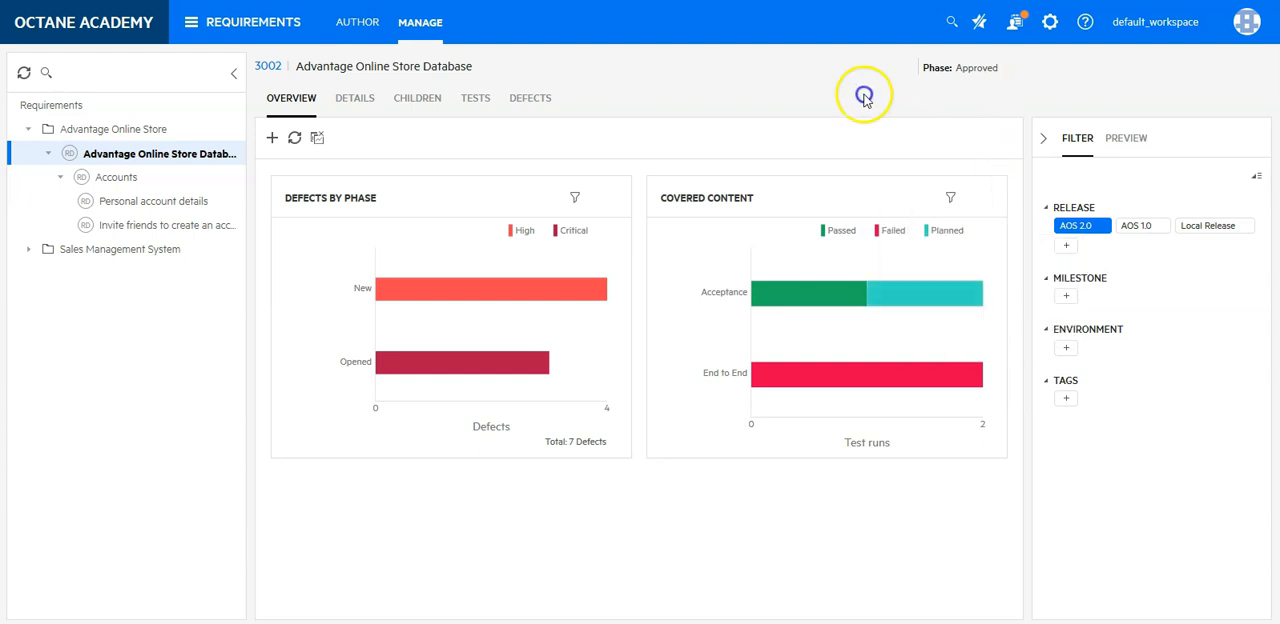
Step: Run the planned invitation test run 11004, passing step 6, so it ends Passed
{"action": "left_click", "coordinate": [475, 98]}
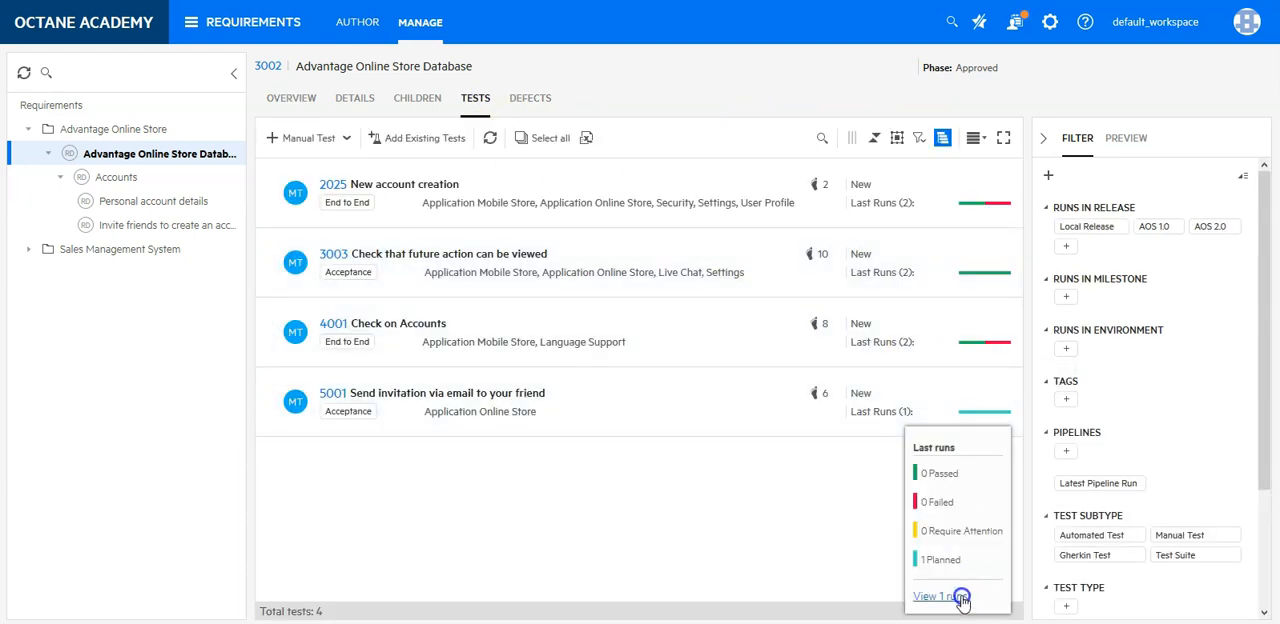
{"action": "left_click", "coordinate": [936, 596]}
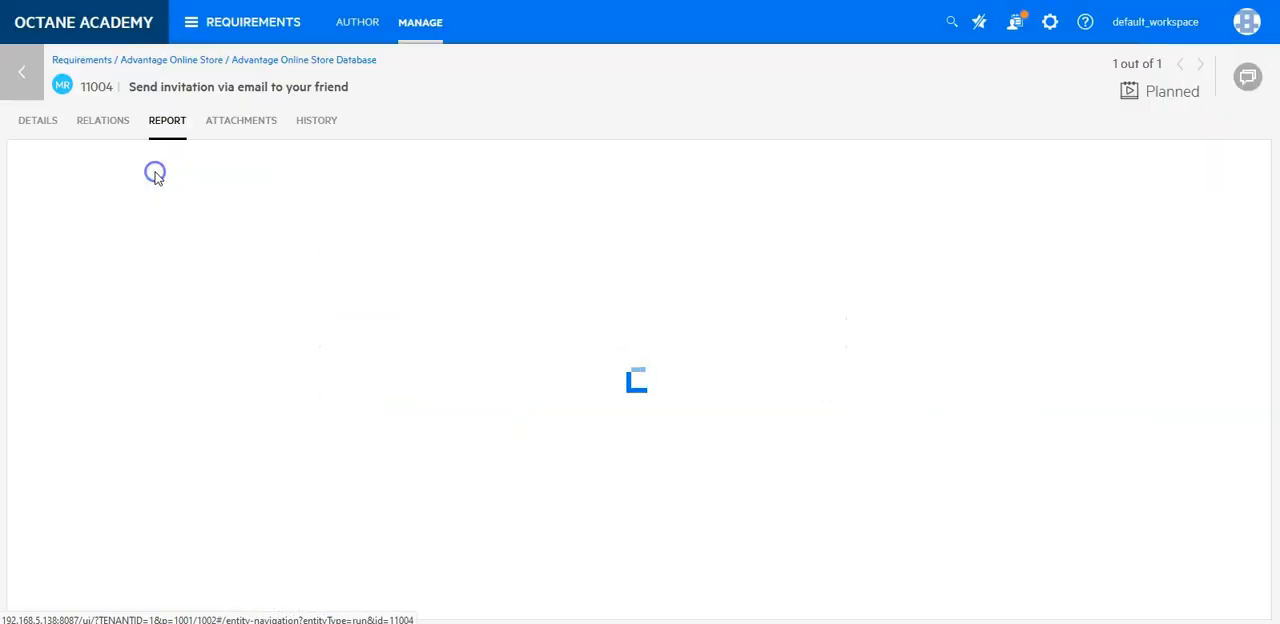
{"action": "left_click", "coordinate": [37, 120]}
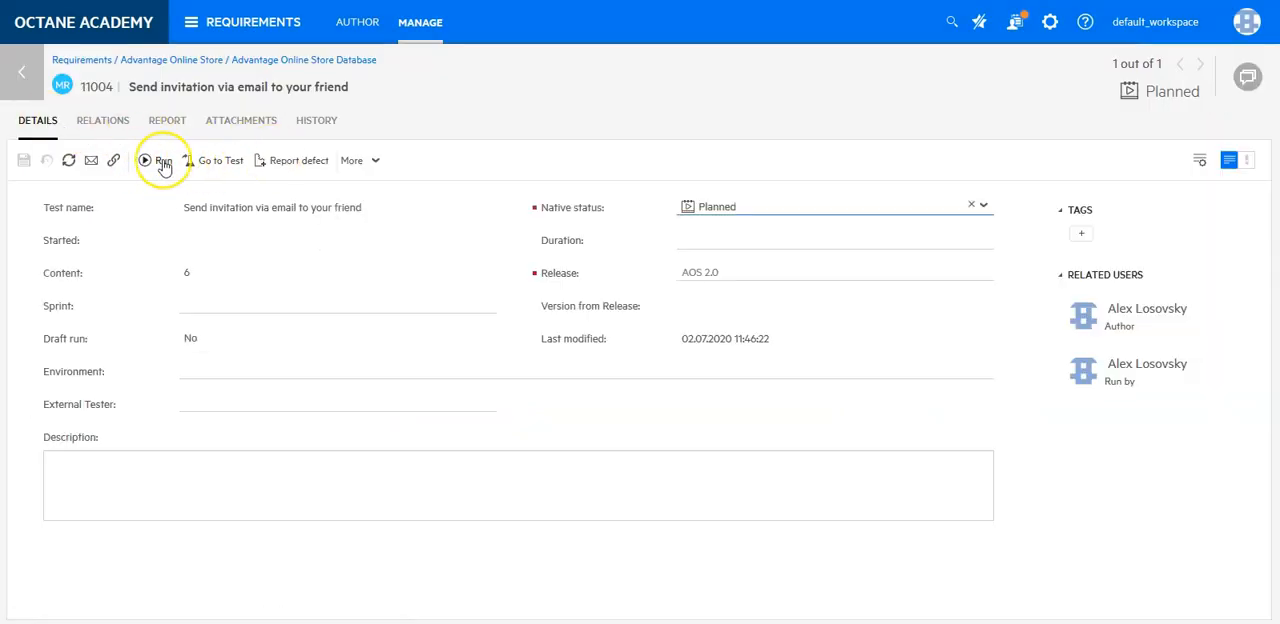
{"action": "left_click", "coordinate": [144, 160]}
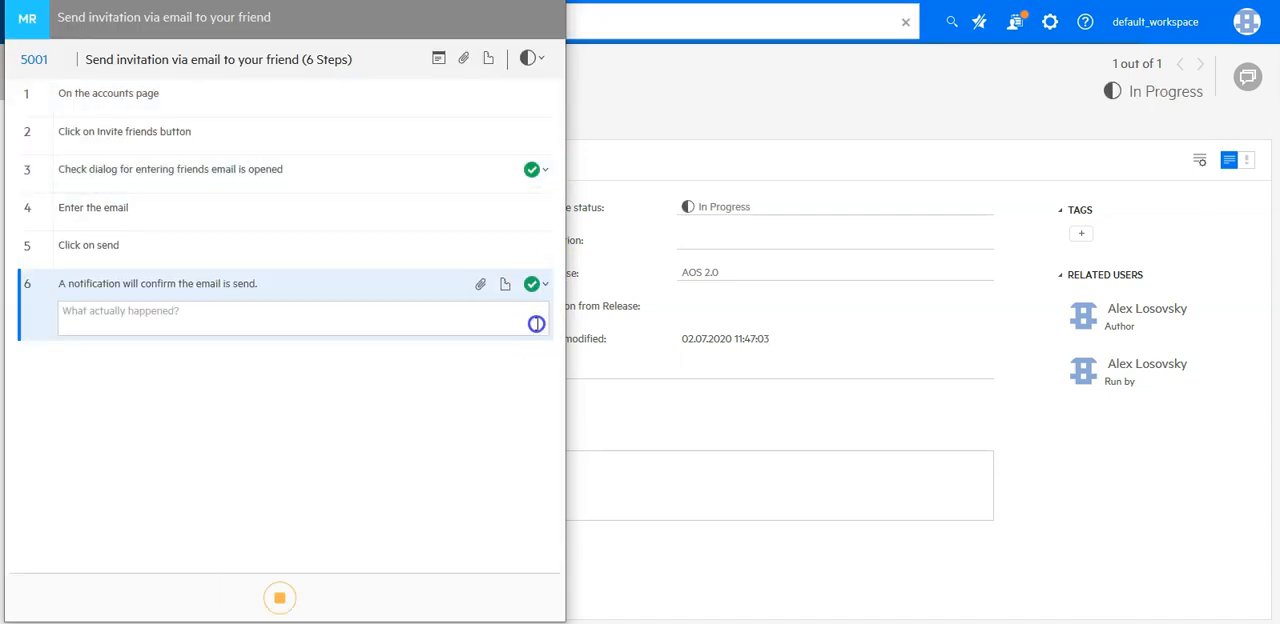
{"action": "left_click", "coordinate": [279, 597]}
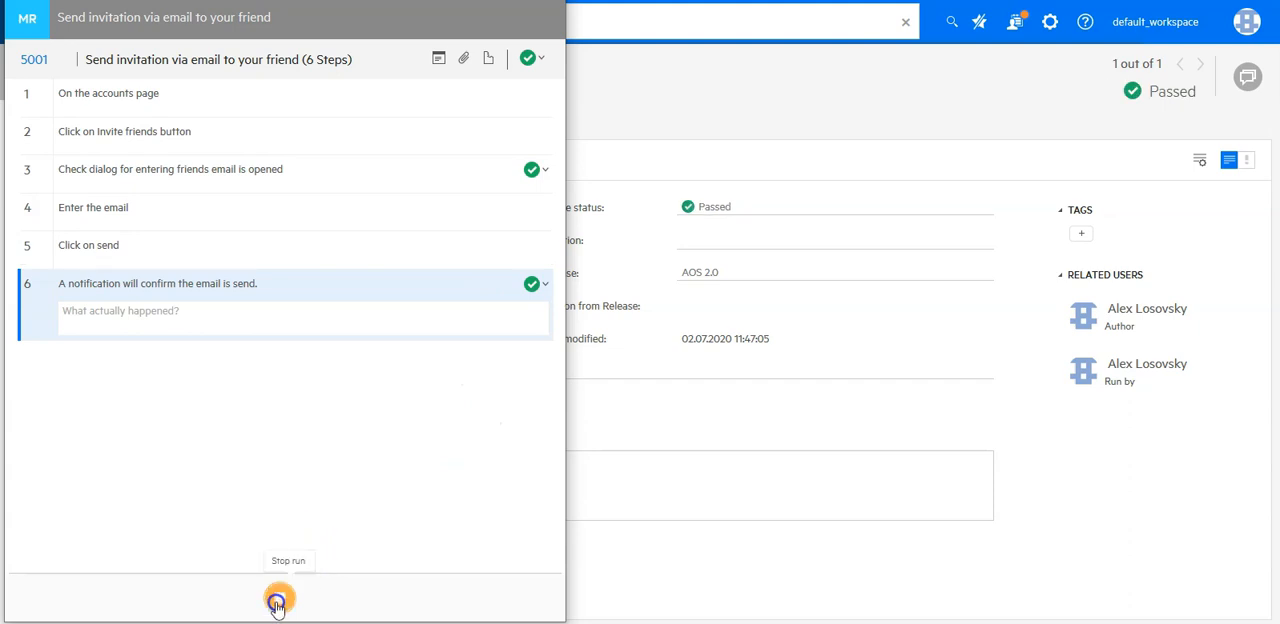
{"action": "left_click", "coordinate": [279, 598]}
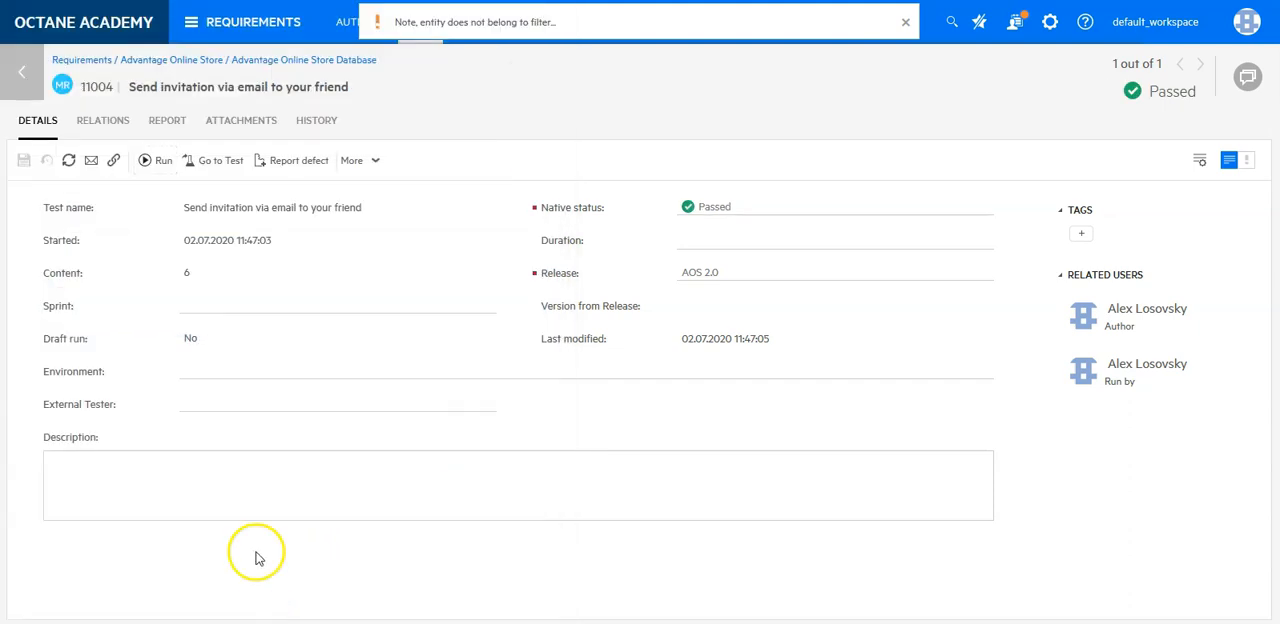
{"action": "mouse_move", "coordinate": [22, 71]}
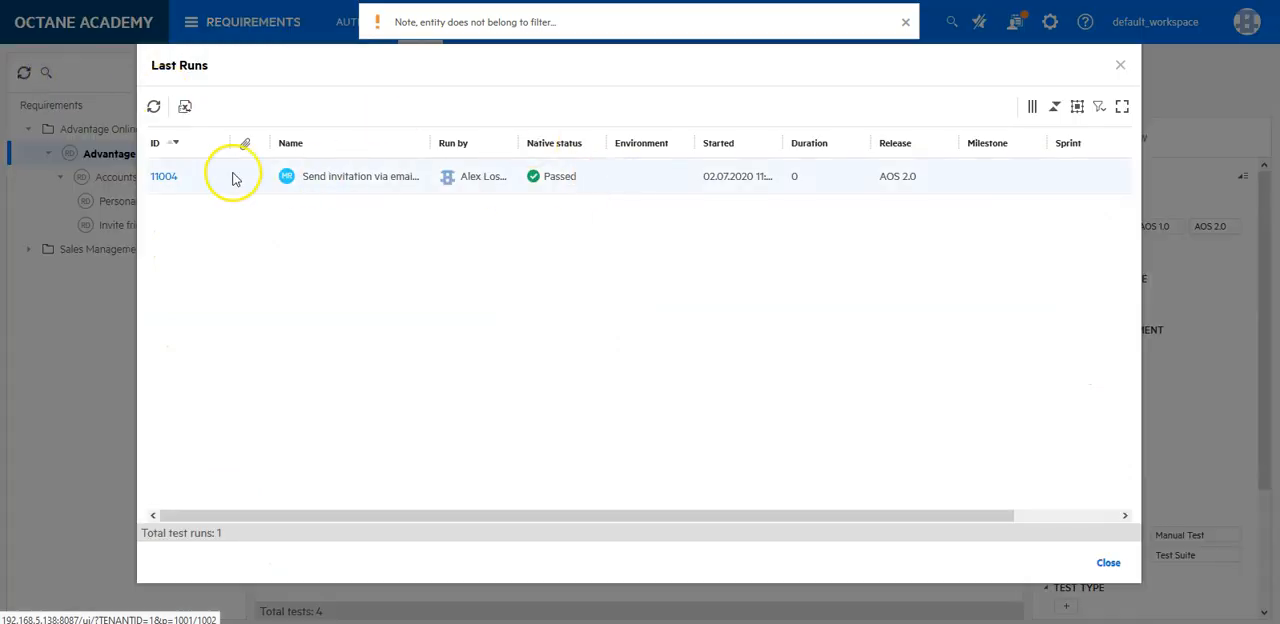
Step: Close the Last Runs dialog, showing the invitation test's last run as passed
{"action": "left_click", "coordinate": [1108, 562]}
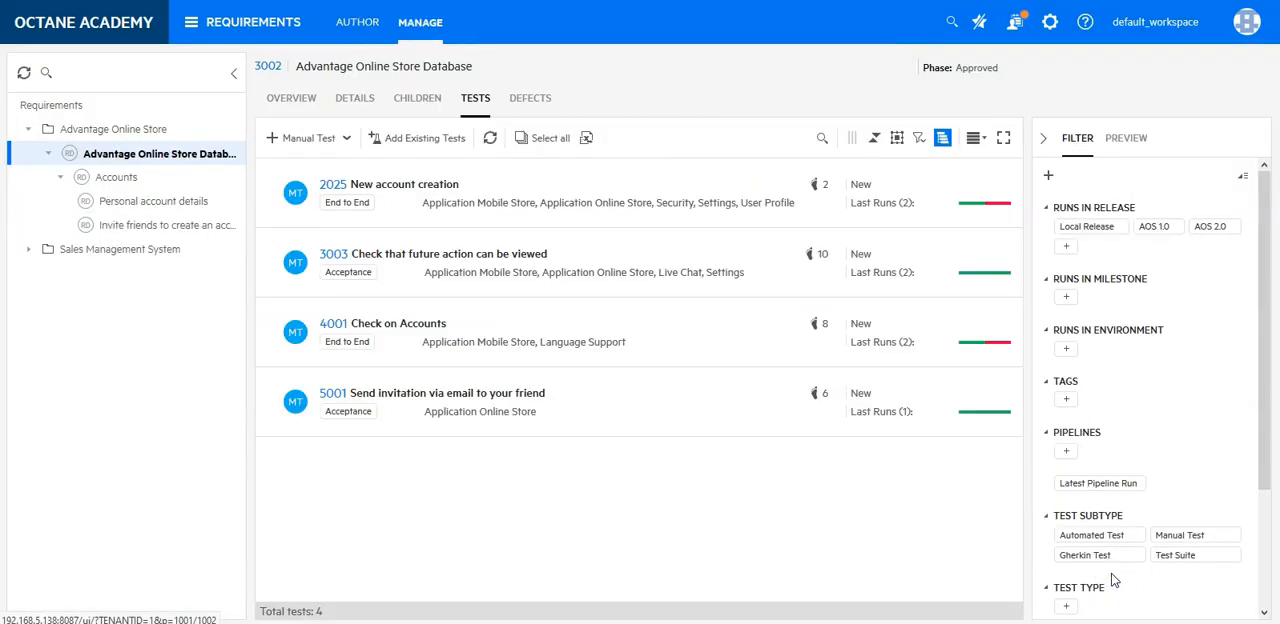
{"action": "mouse_move", "coordinate": [960, 507]}
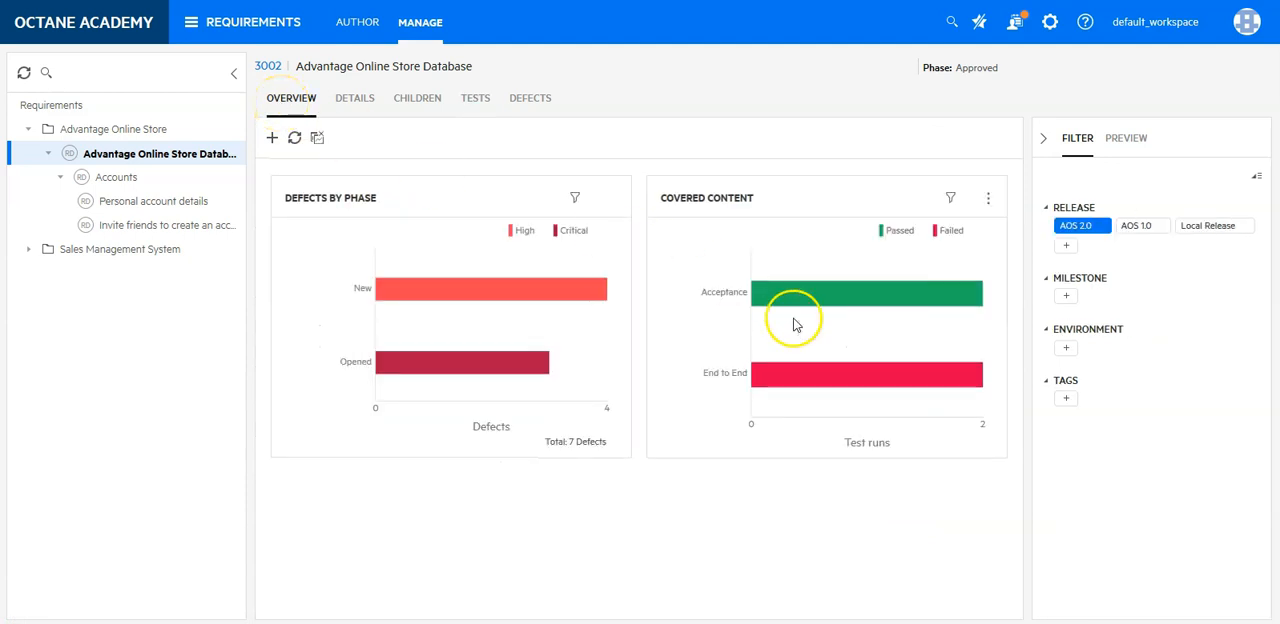
{"action": "mouse_move", "coordinate": [800, 295]}
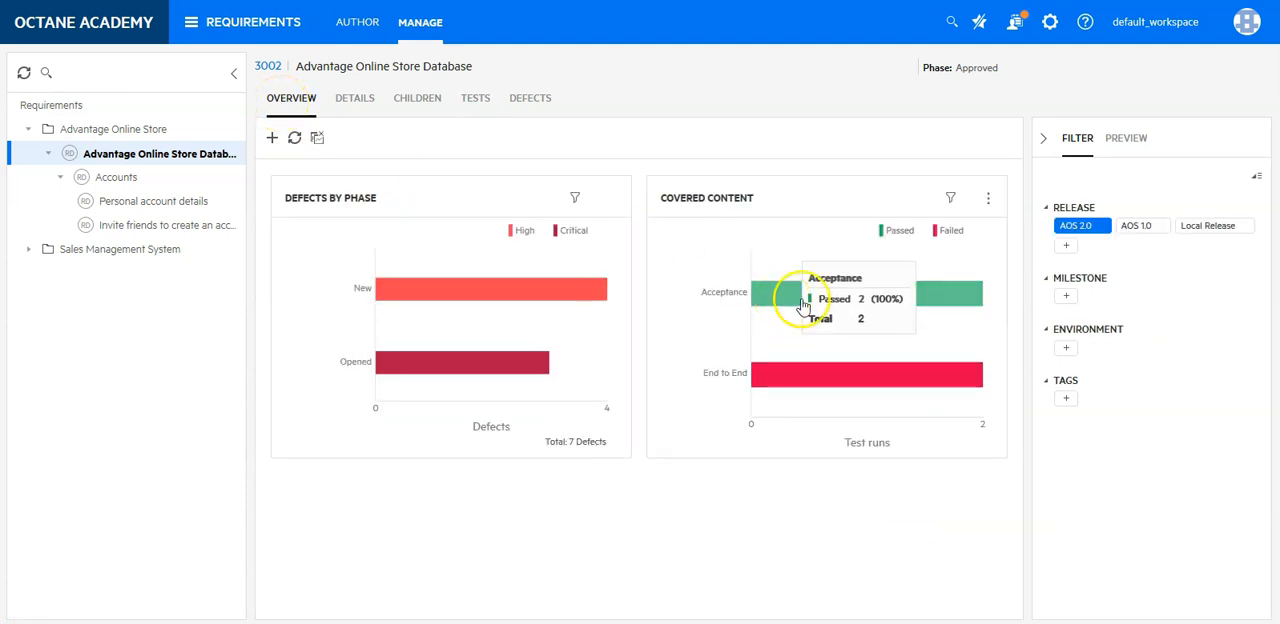
{"action": "mouse_move", "coordinate": [950, 385]}
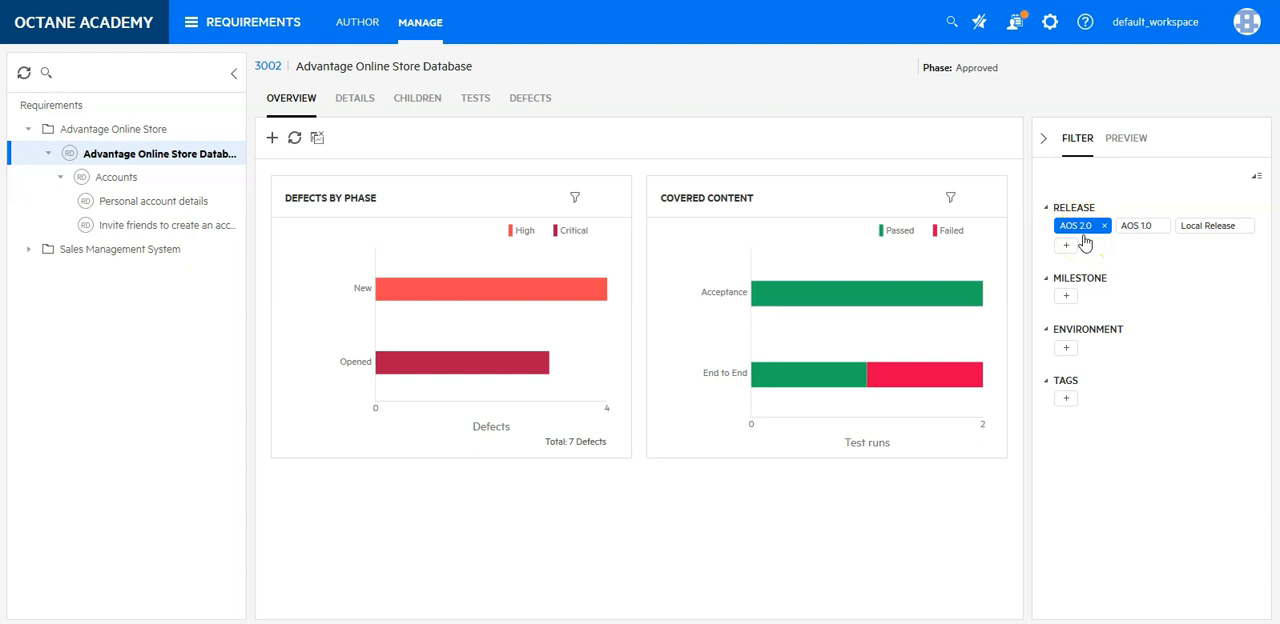
Step: Go to the Dashboard with quality, defect and last-run-status charts by application module
{"action": "left_click", "coordinate": [256, 22]}
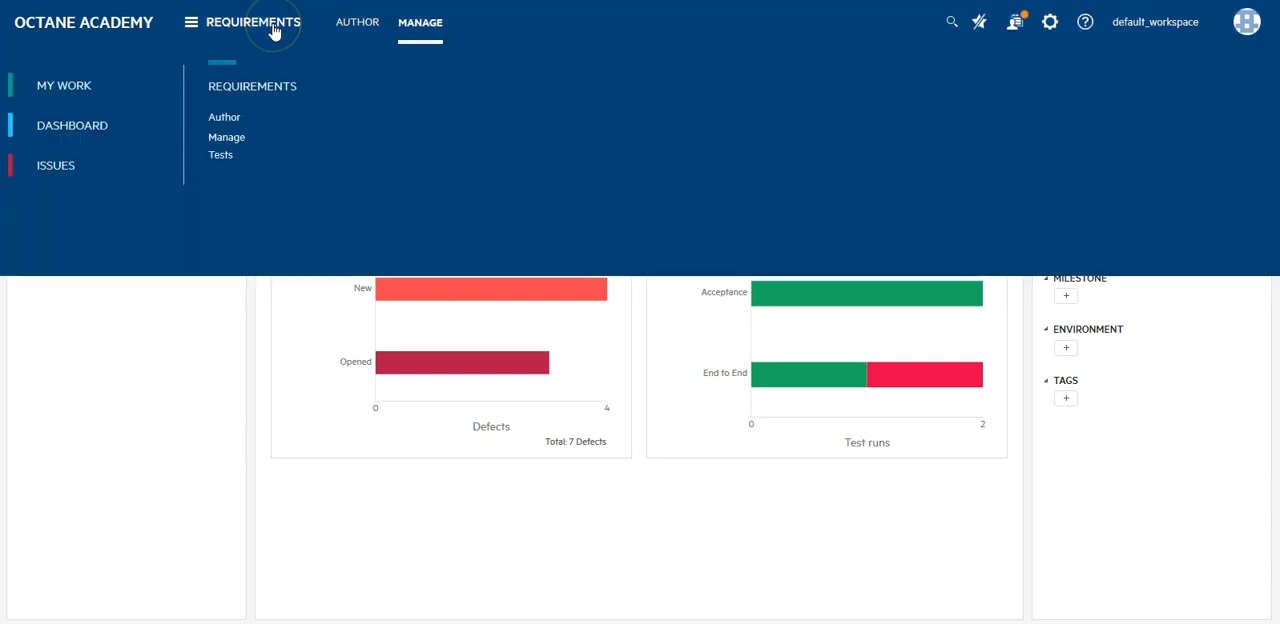
{"action": "mouse_move", "coordinate": [310, 75]}
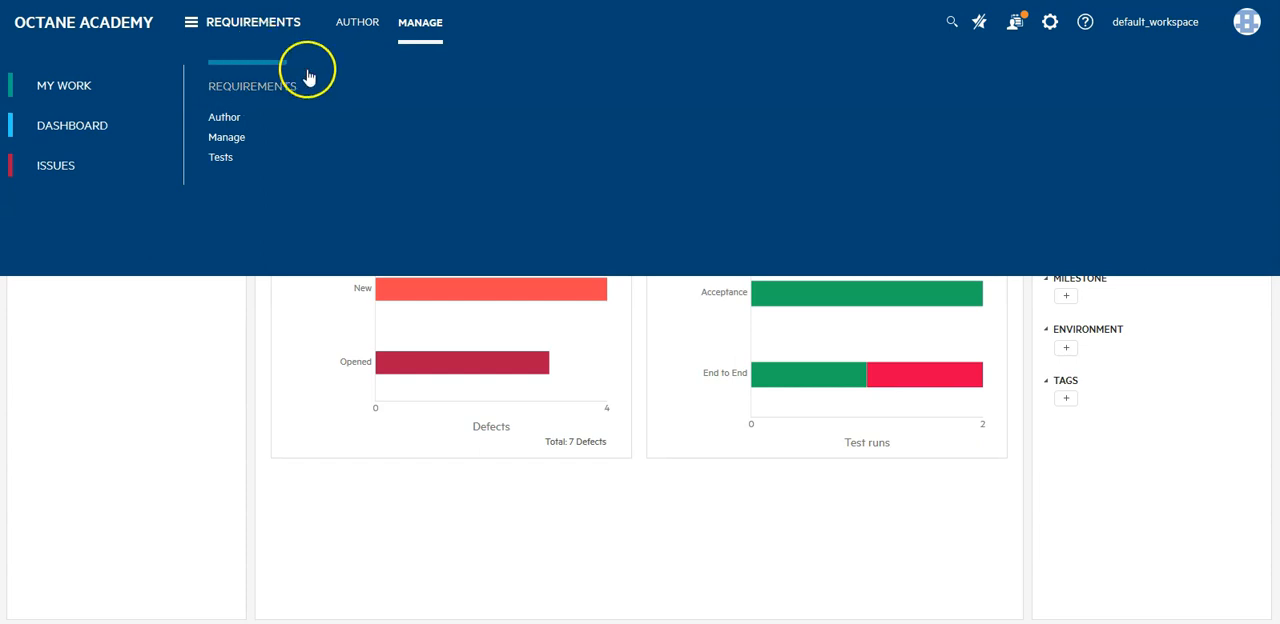
{"action": "mouse_move", "coordinate": [45, 130]}
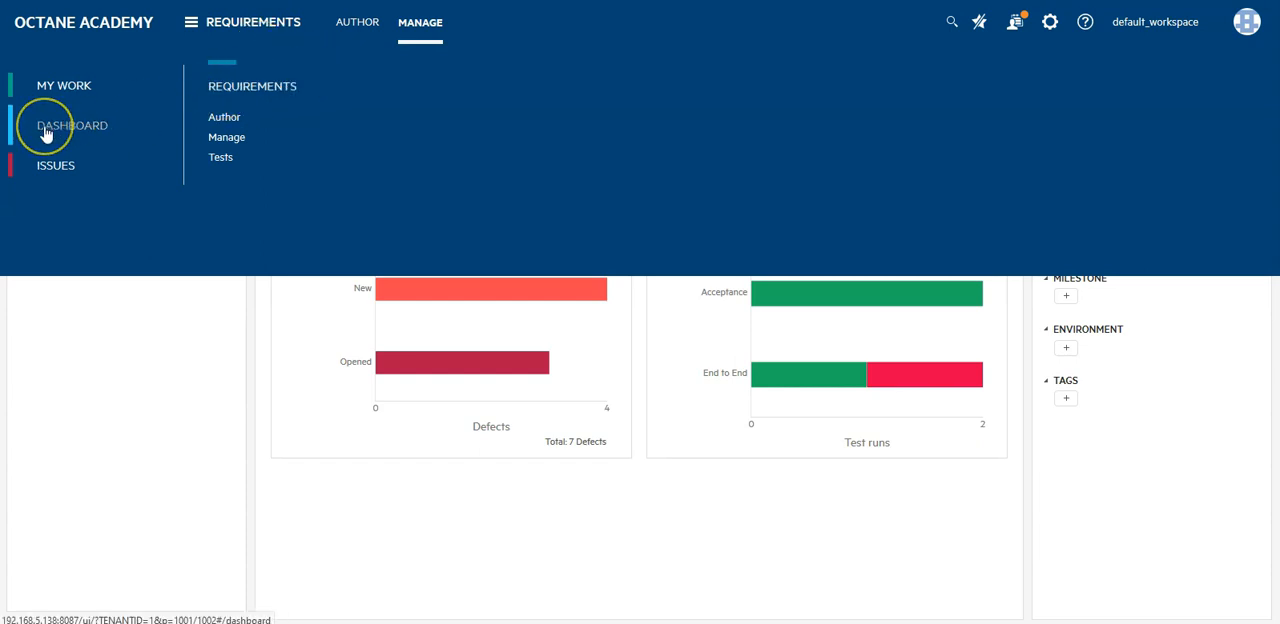
{"action": "mouse_move", "coordinate": [45, 125]}
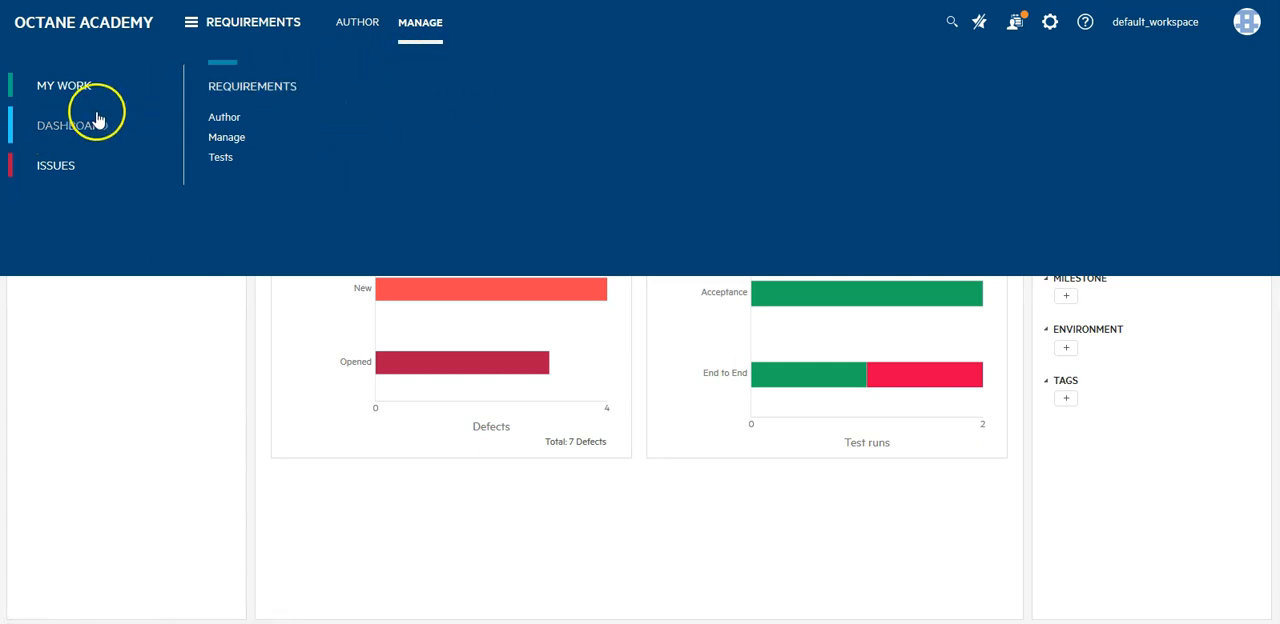
{"action": "left_click", "coordinate": [71, 125]}
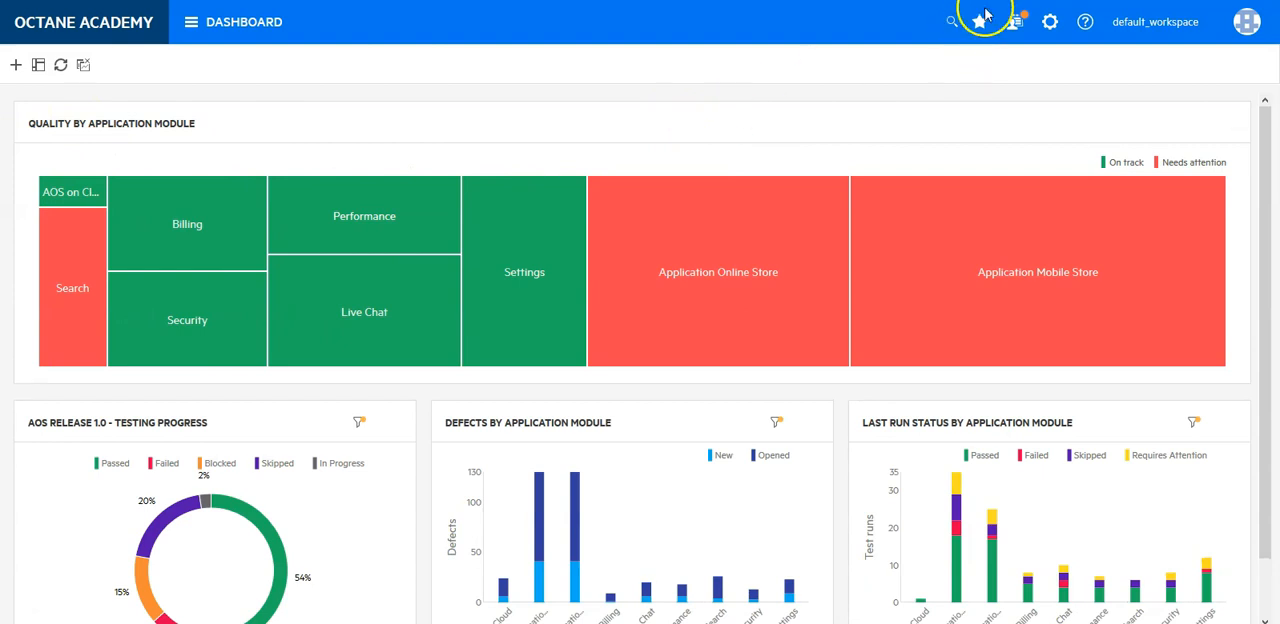
{"action": "left_click", "coordinate": [979, 21]}
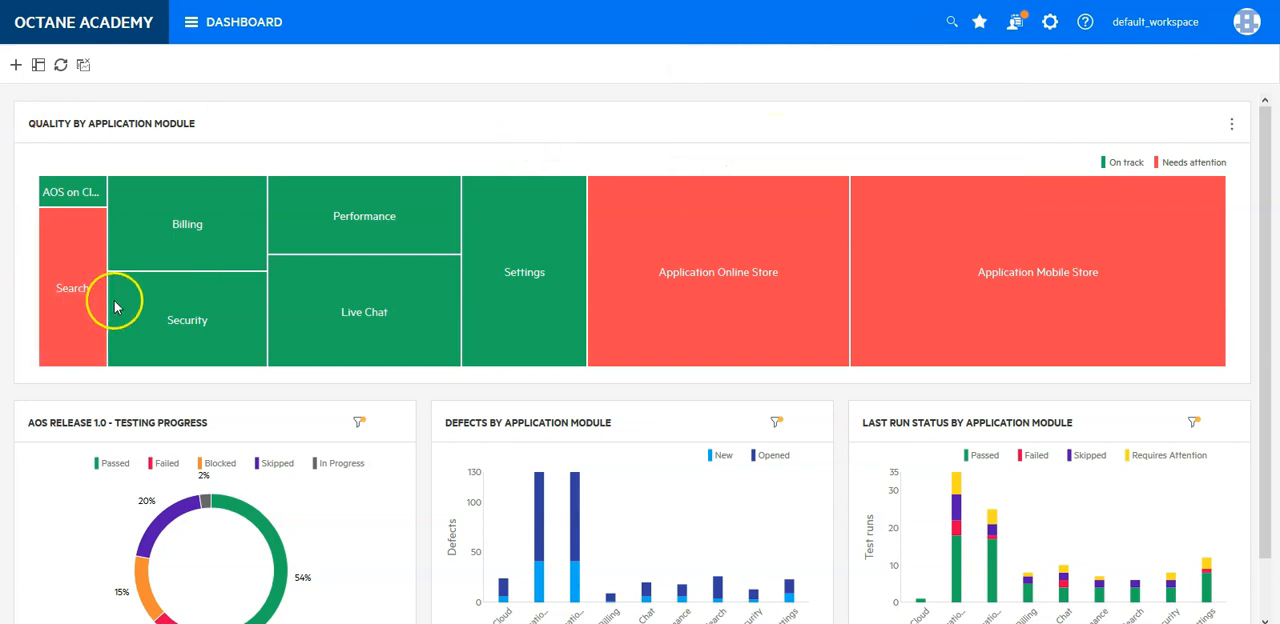
{"action": "mouse_move", "coordinate": [1115, 380]}
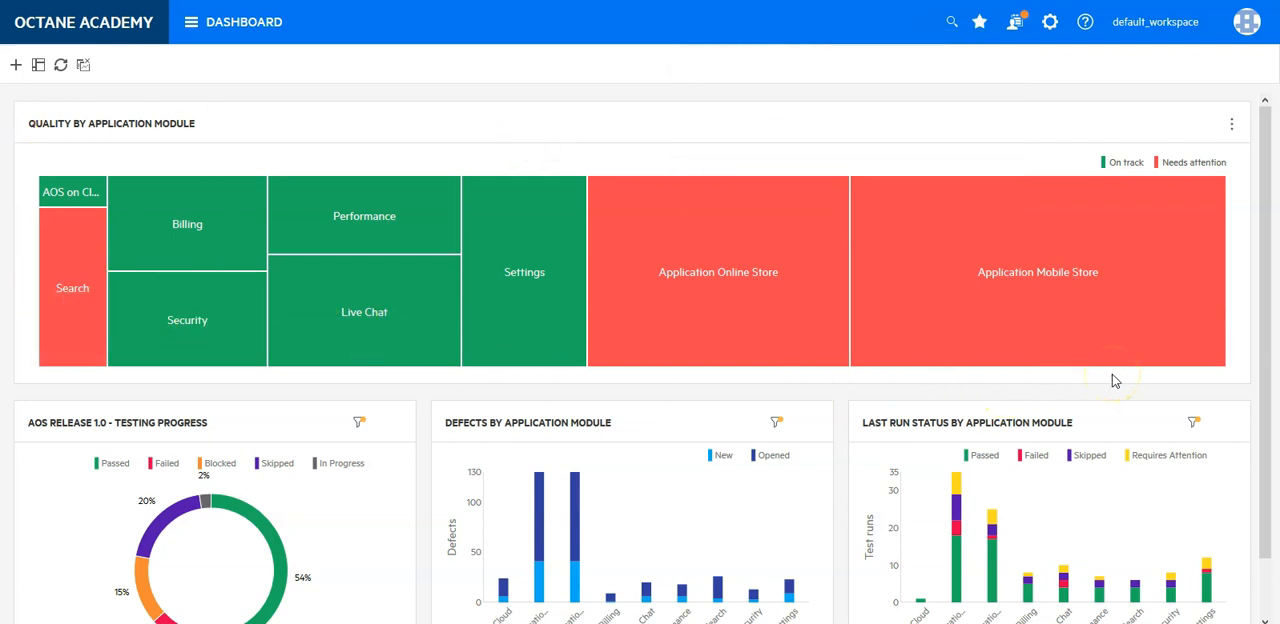
{"action": "left_click", "coordinate": [190, 22]}
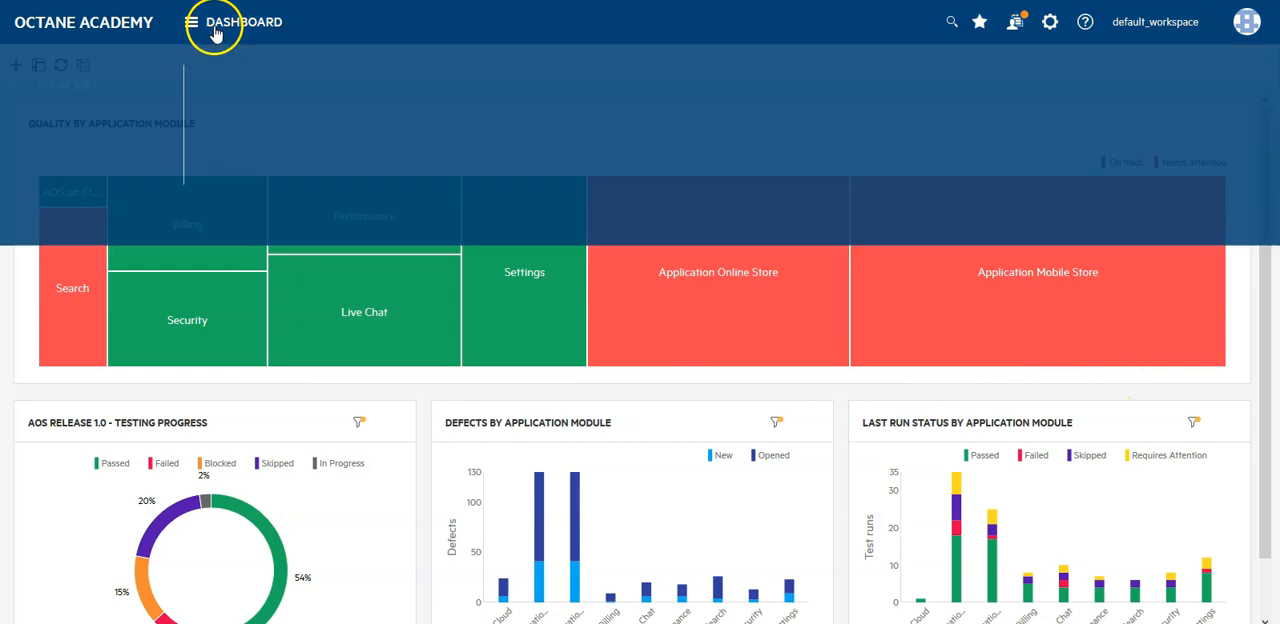
Step: Glance at test 2025 New account creation details, then return to the database requirement overview
{"action": "left_click", "coordinate": [190, 22]}
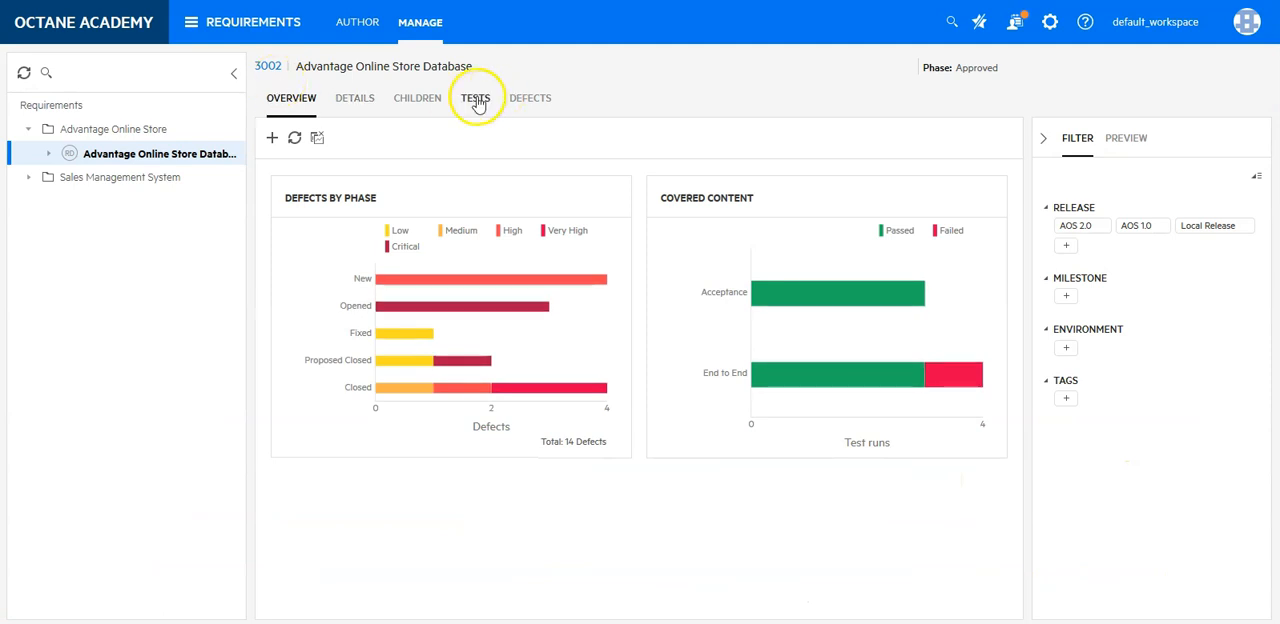
{"action": "left_click", "coordinate": [475, 98]}
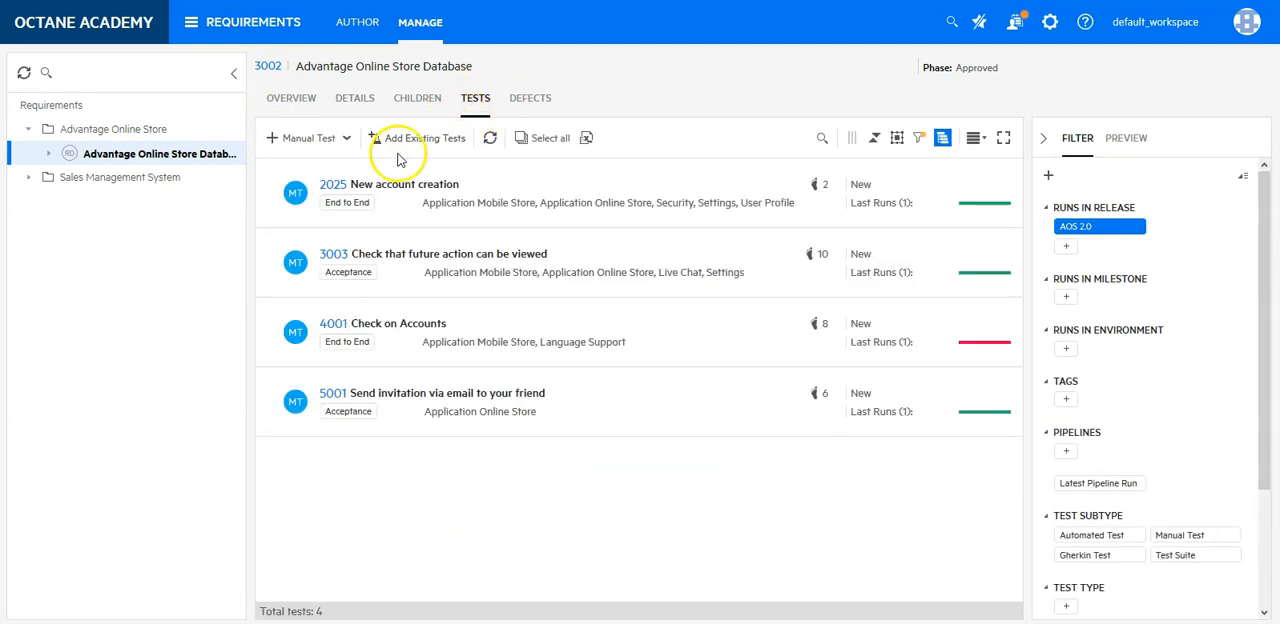
{"action": "left_click", "coordinate": [411, 184]}
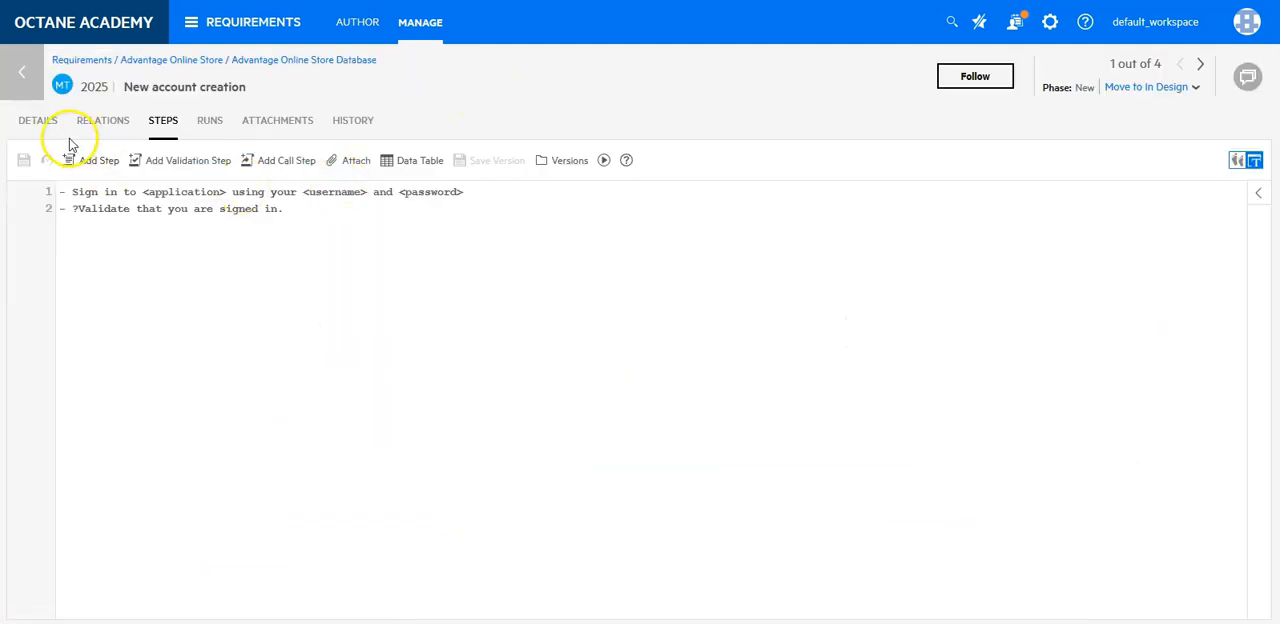
{"action": "left_click", "coordinate": [37, 120]}
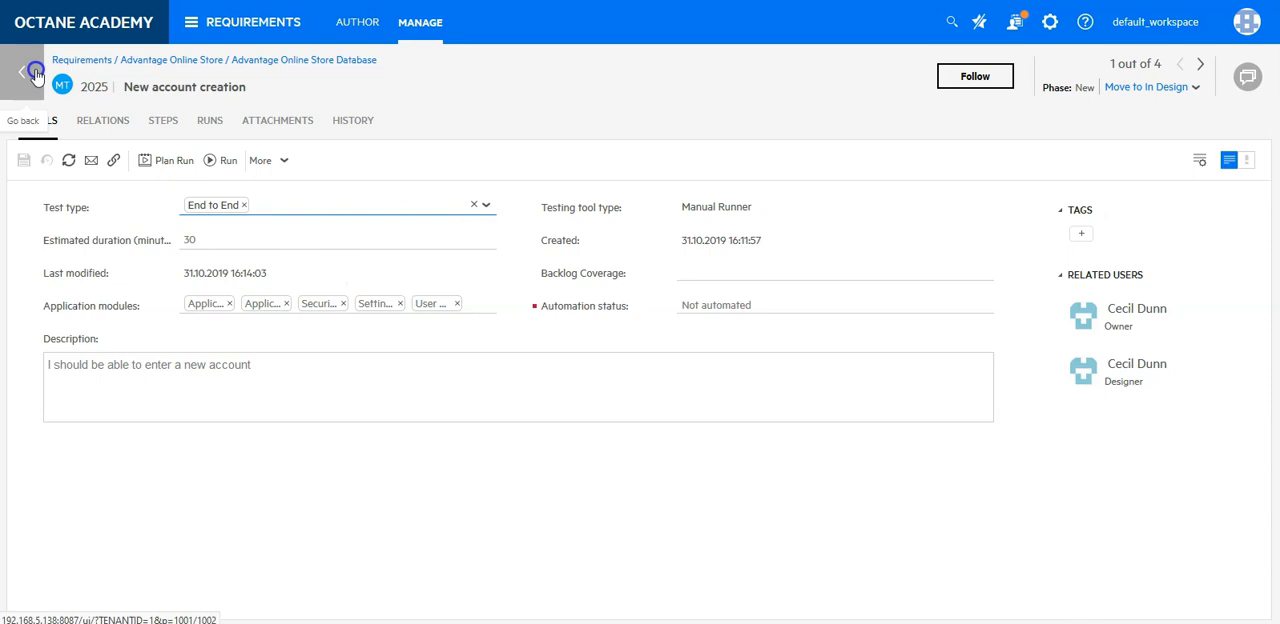
{"action": "left_click", "coordinate": [20, 71]}
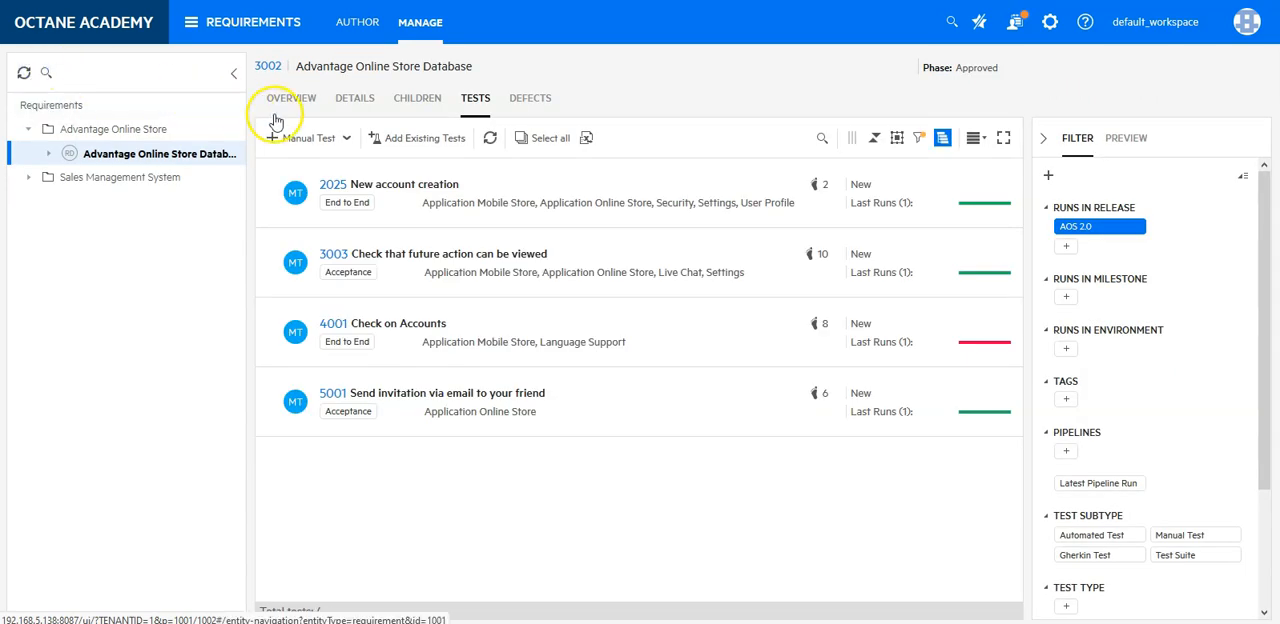
{"action": "left_click", "coordinate": [290, 98]}
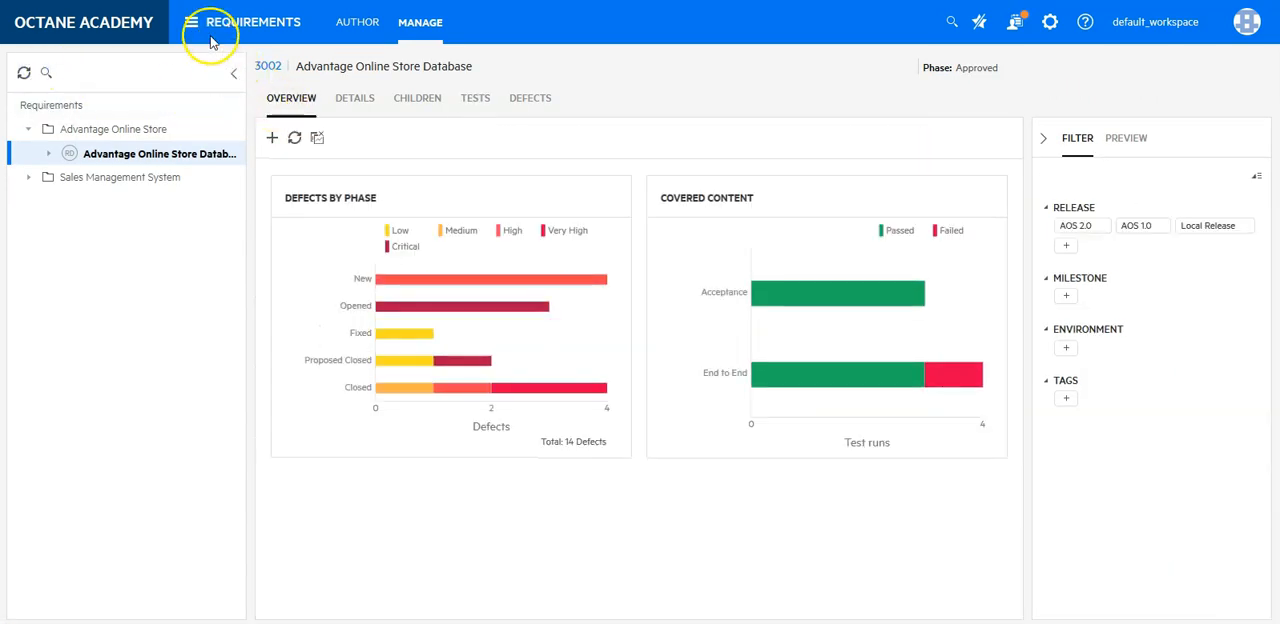